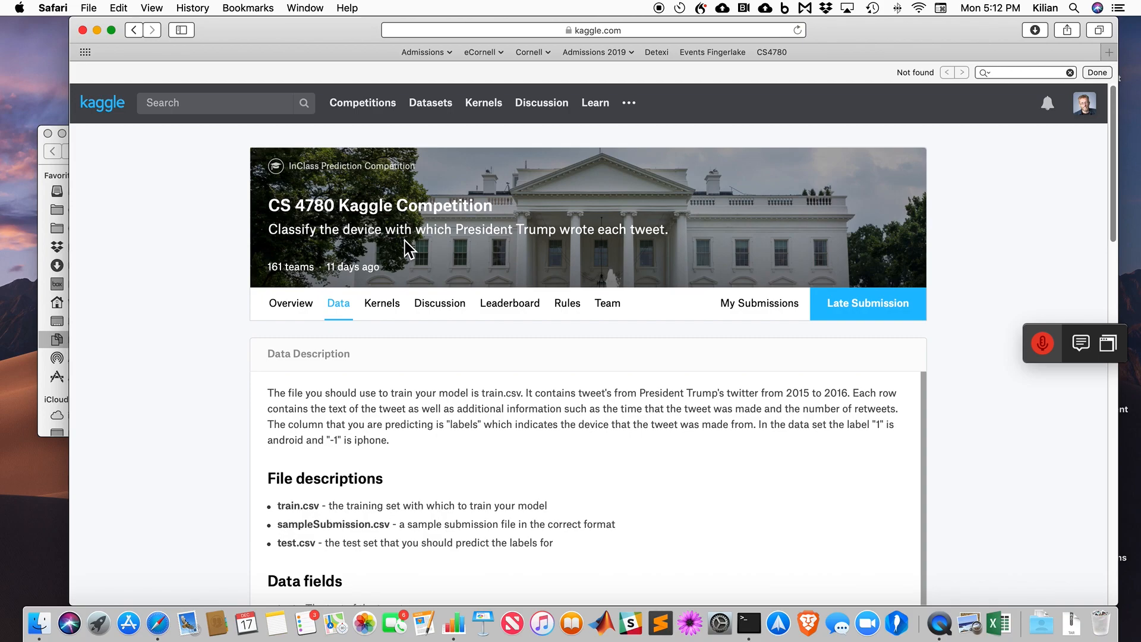
{"action": "mouse_move", "coordinate": [382, 302]}
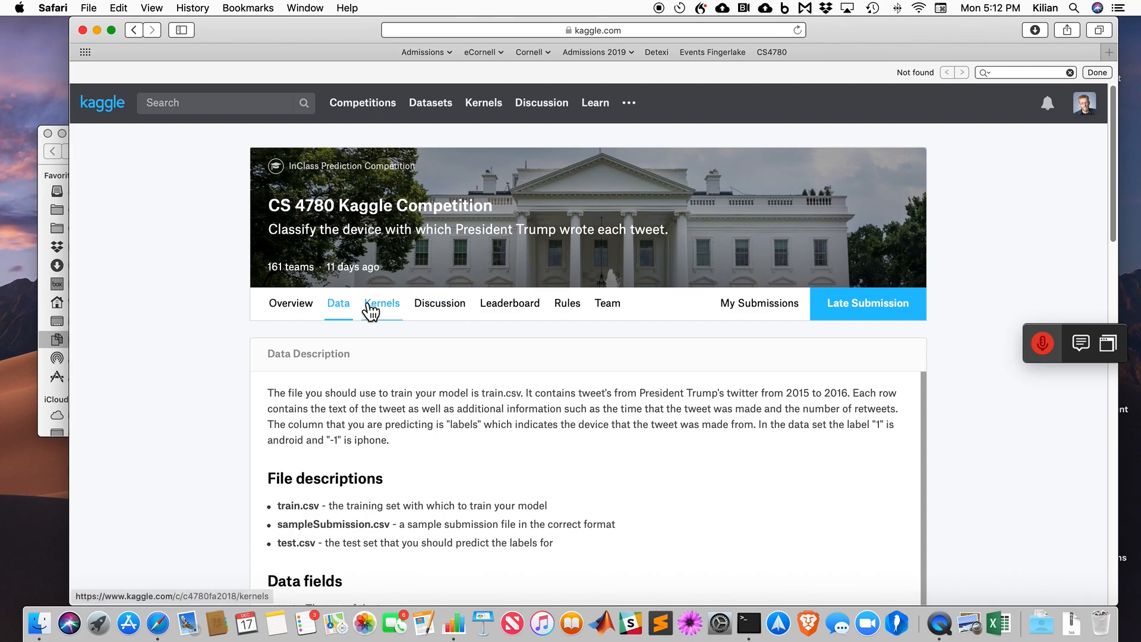
Open the Leaderboard and search 'kilian' to find the 75th-place entry scoring 0.80000
{"action": "left_click", "coordinate": [510, 302]}
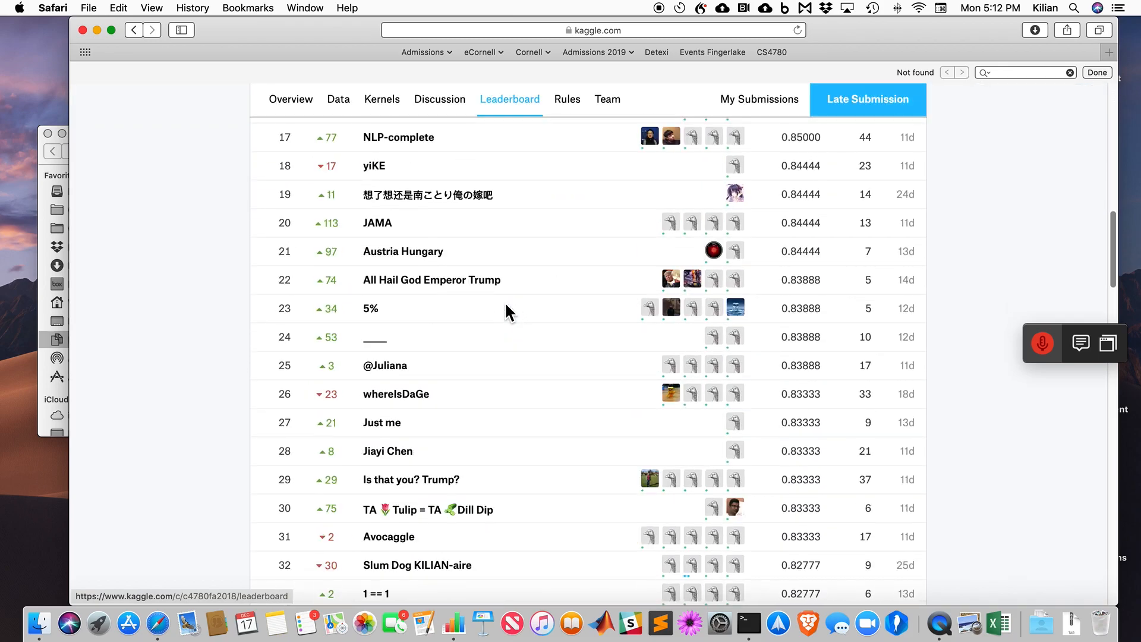
{"action": "type", "text": "kilian"}
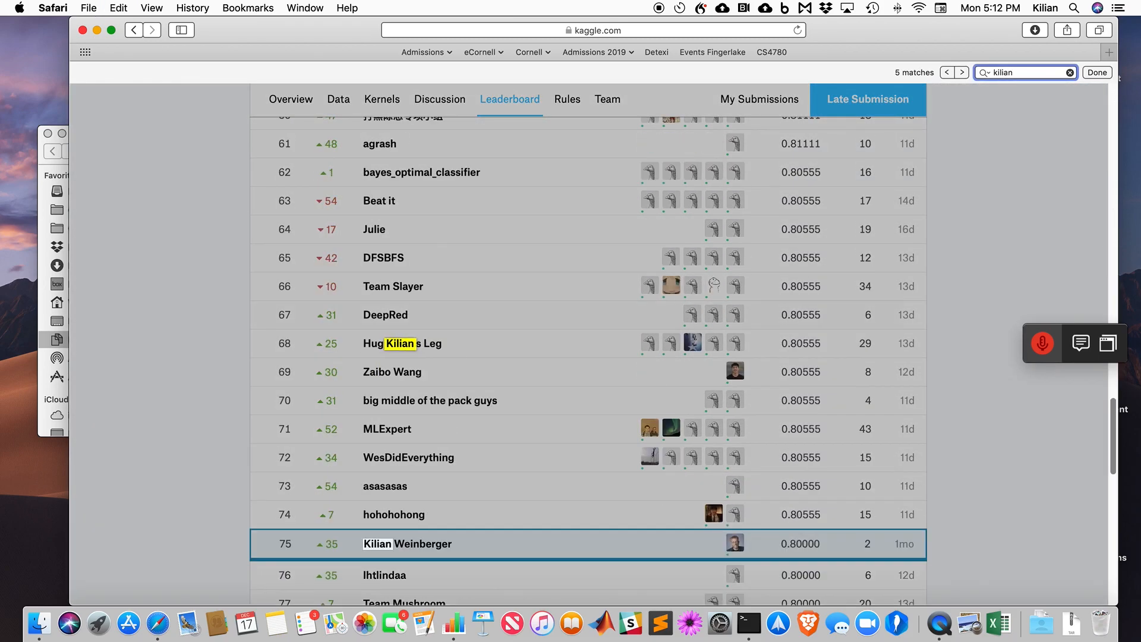
{"action": "scroll", "scroll_direction": "up", "scroll_amount": 3}
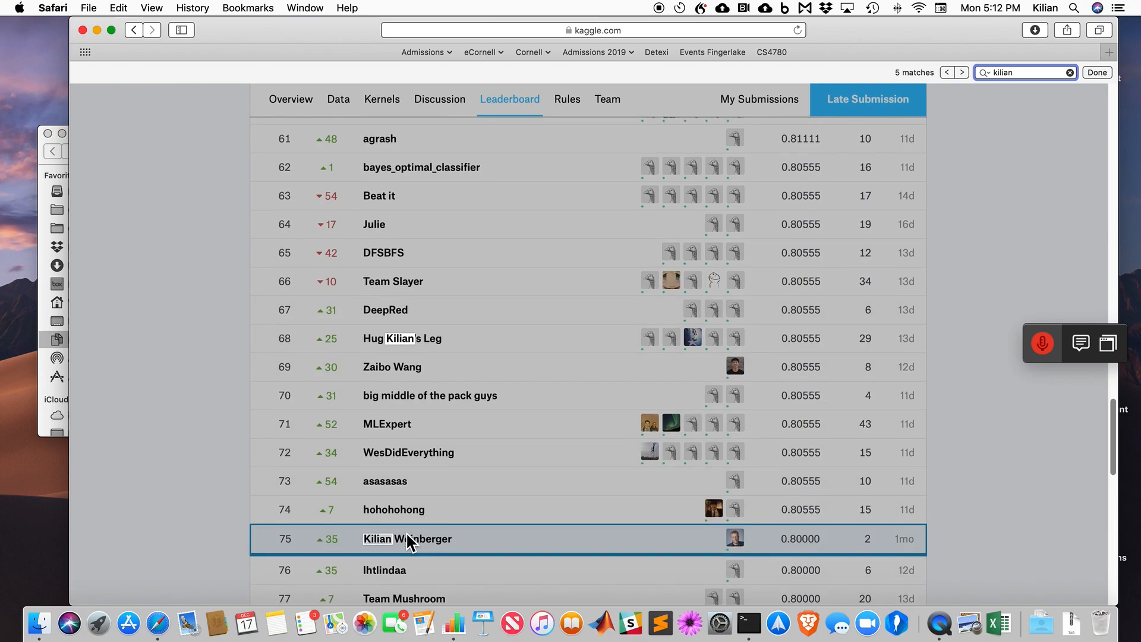
{"action": "scroll", "scroll_direction": "down", "scroll_amount": 3}
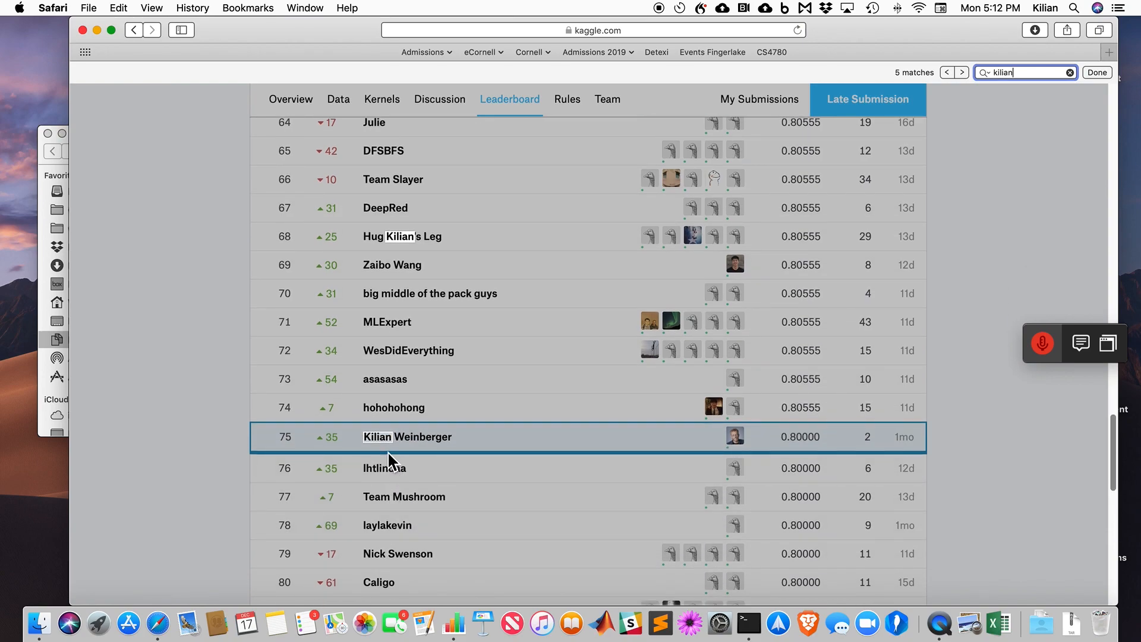
{"action": "mouse_move", "coordinate": [377, 453]}
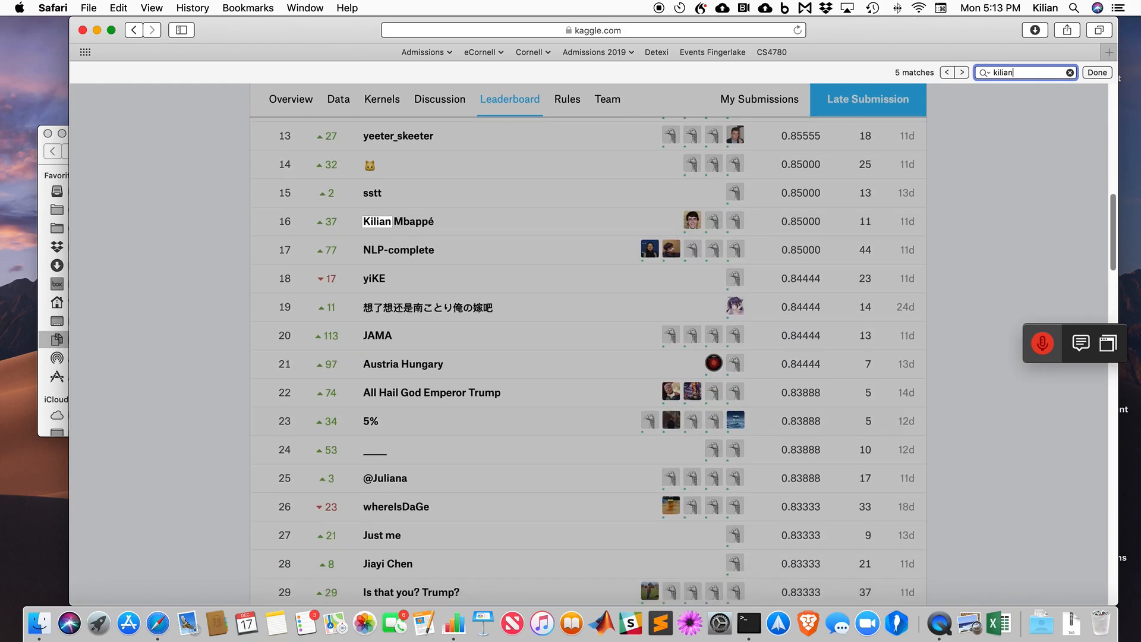
{"action": "left_click", "coordinate": [961, 72]}
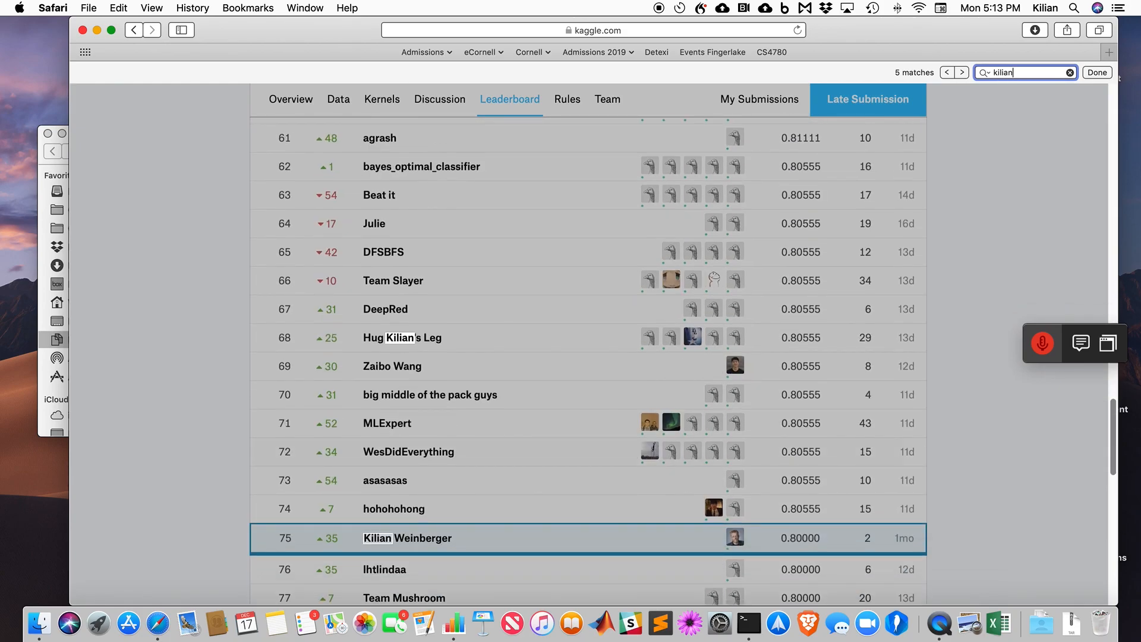
{"action": "scroll", "scroll_direction": "up", "scroll_amount": 3}
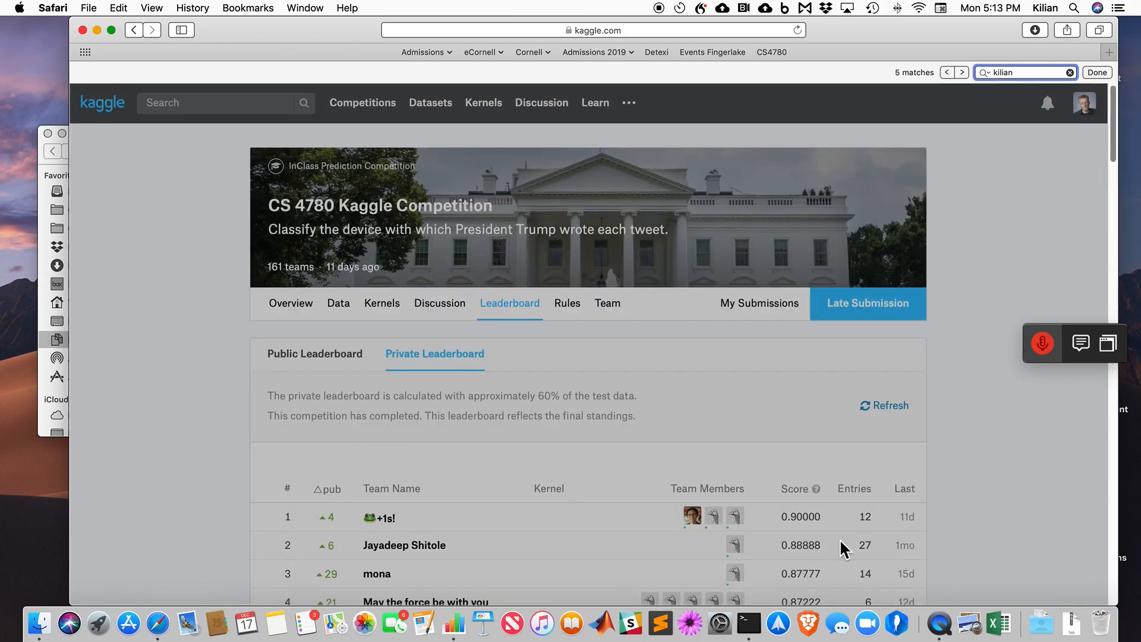
{"action": "scroll", "scroll_direction": "down", "scroll_amount": 3}
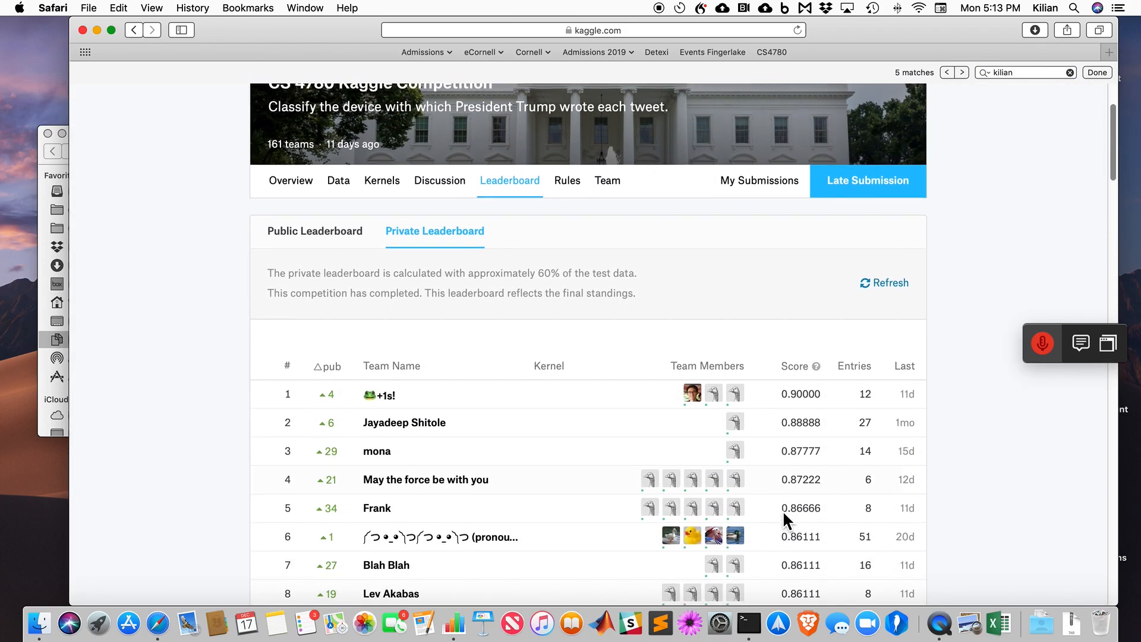
{"action": "scroll", "scroll_direction": "down", "scroll_amount": 3}
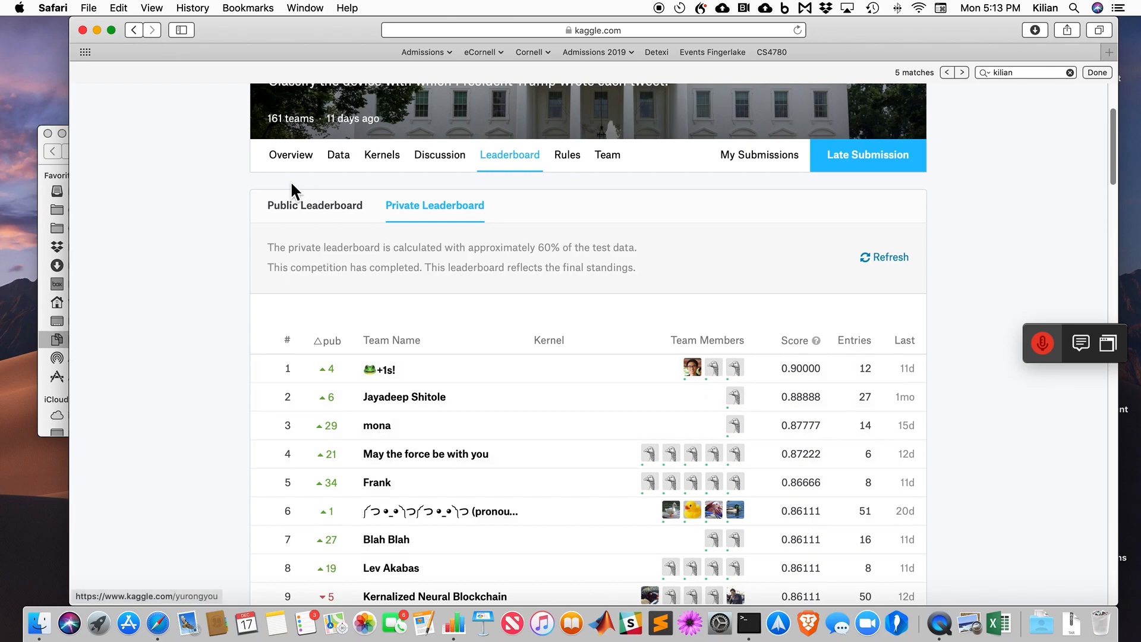
{"action": "left_click", "coordinate": [314, 205]}
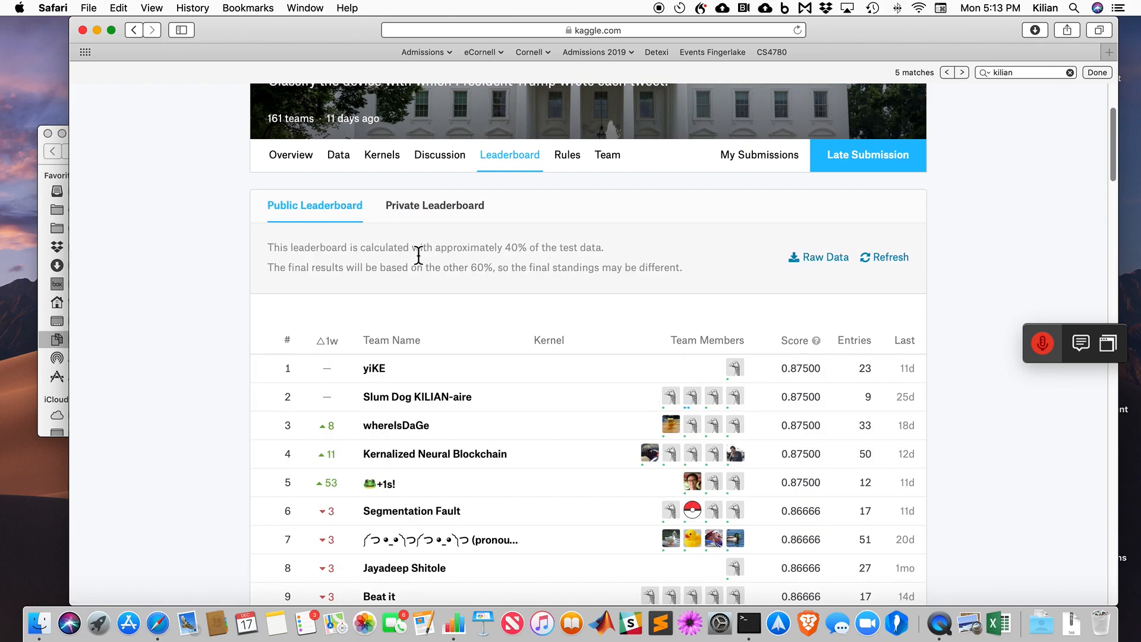
{"action": "left_click", "coordinate": [1022, 72]}
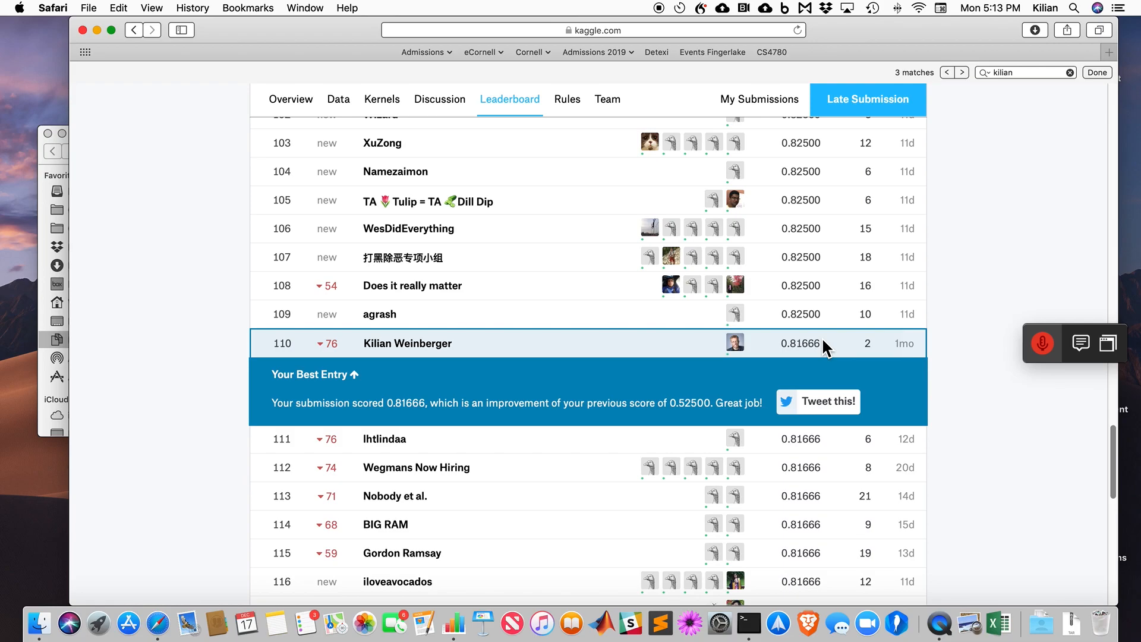
{"action": "scroll", "scroll_direction": "up", "scroll_amount": 3}
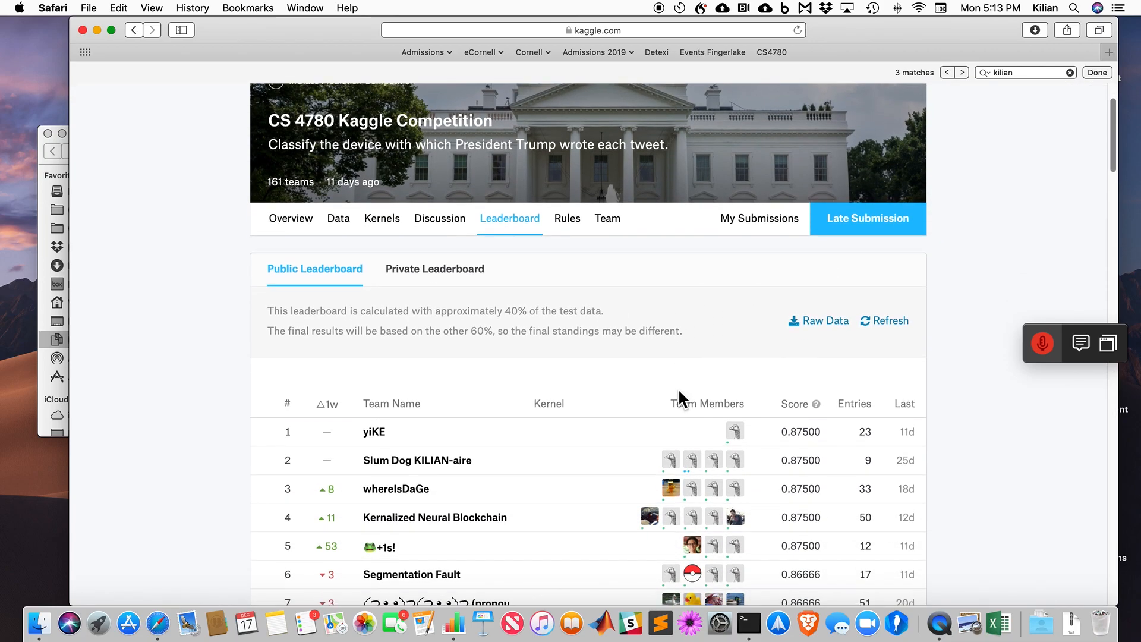
{"action": "scroll", "scroll_direction": "down", "scroll_amount": 3}
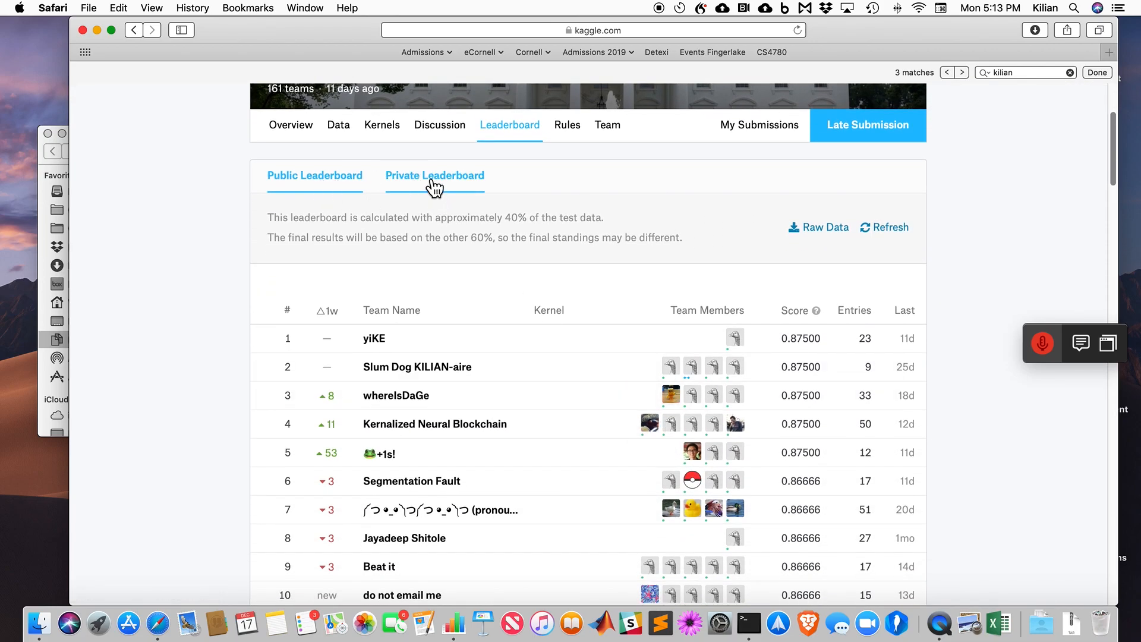
{"action": "left_click", "coordinate": [435, 176]}
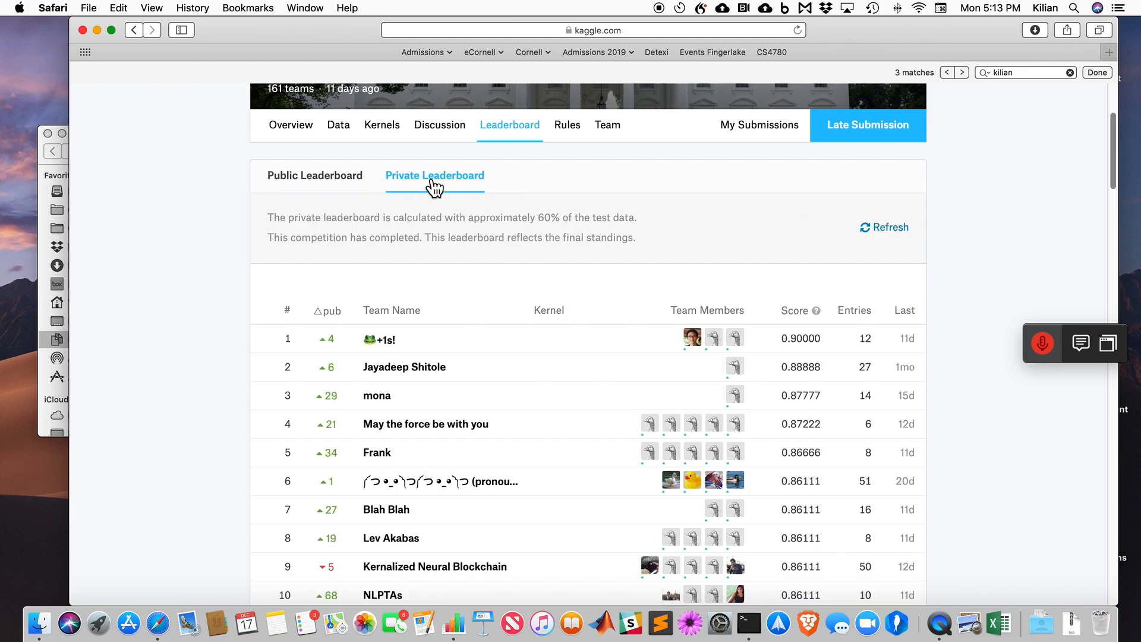
{"action": "mouse_move", "coordinate": [338, 124]}
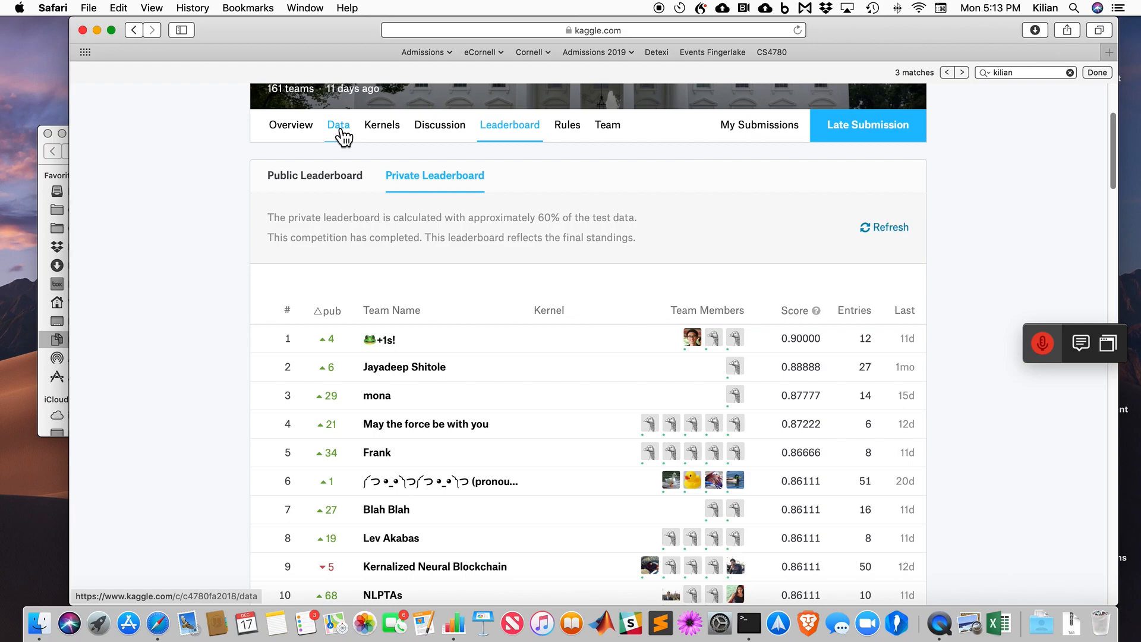
Open the Data page and scroll to the sample.csv, test.csv and train.csv listing
{"action": "left_click", "coordinate": [338, 124]}
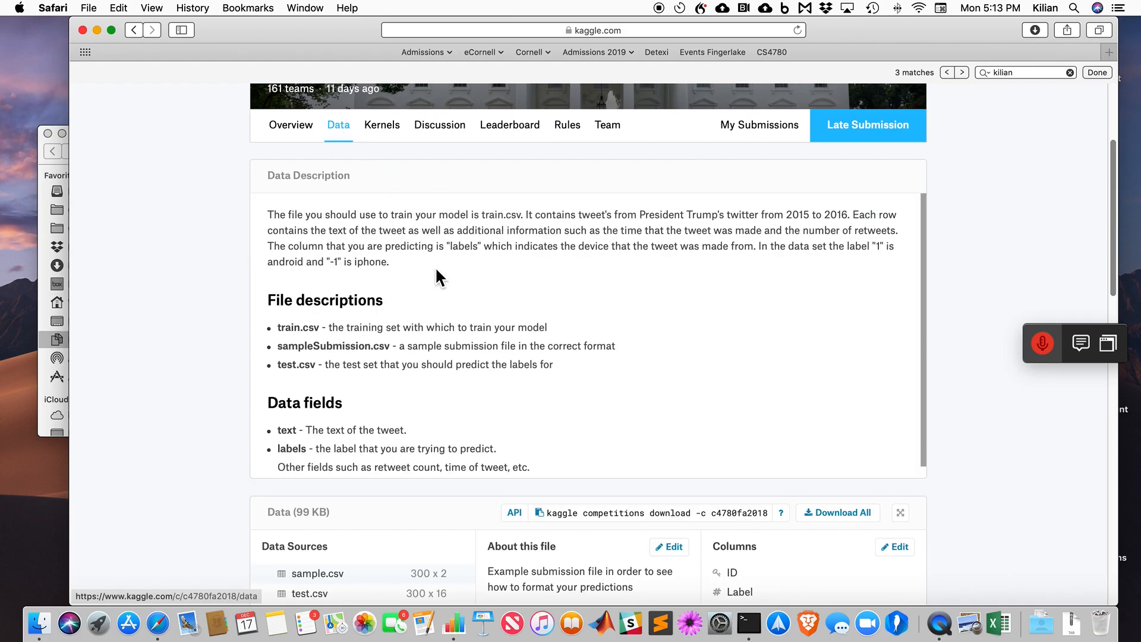
{"action": "scroll", "scroll_direction": "down", "scroll_amount": 3}
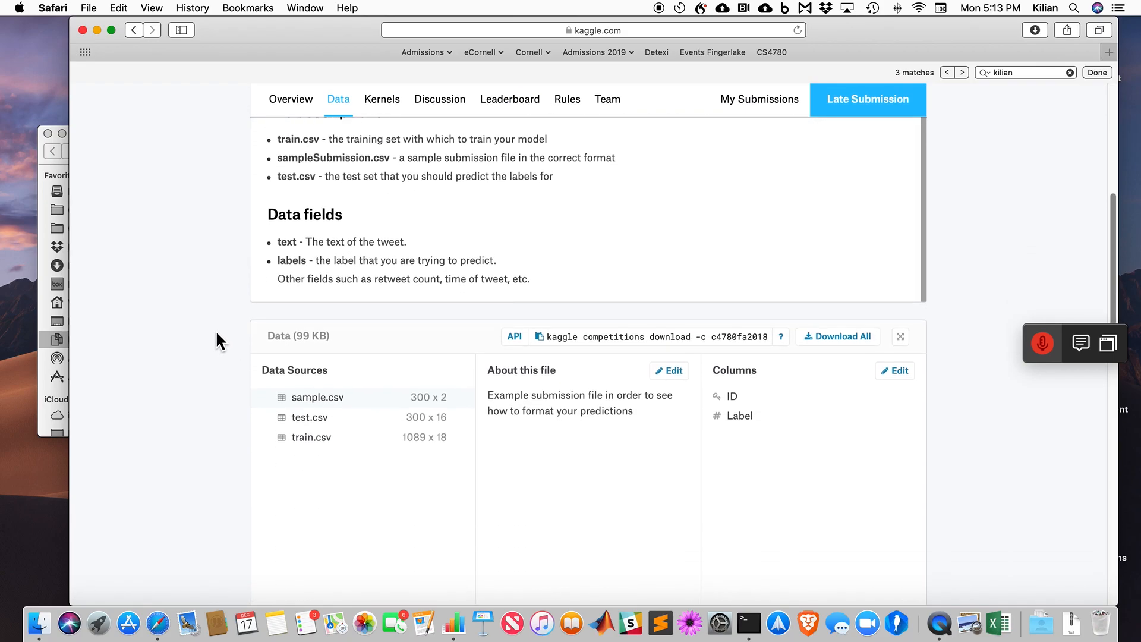
{"action": "mouse_move", "coordinate": [331, 251]}
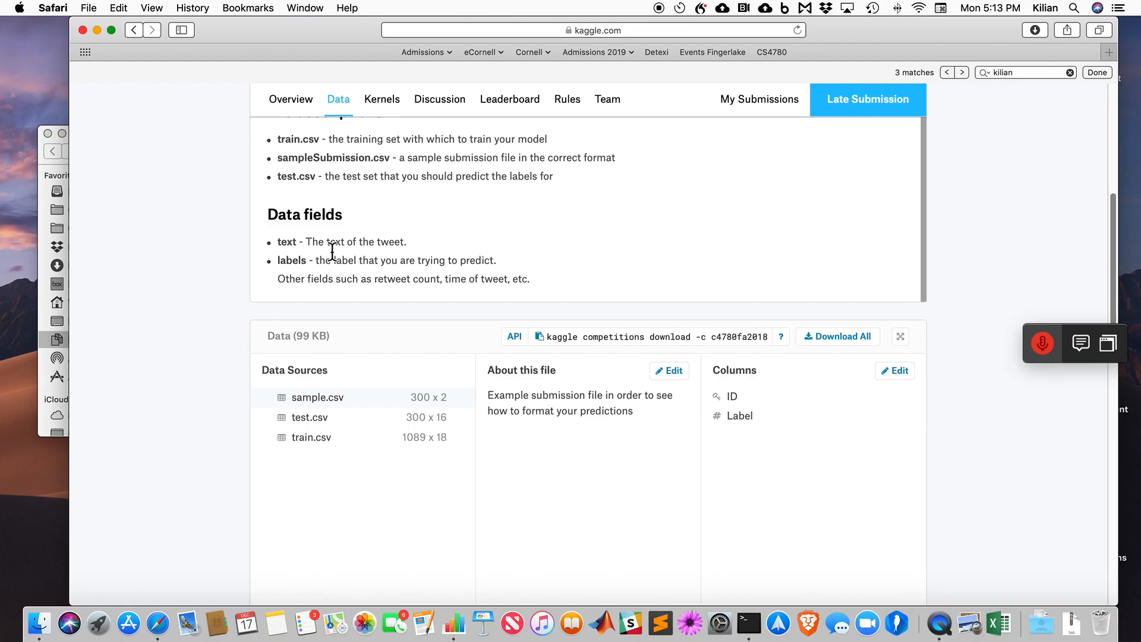
{"action": "mouse_move", "coordinate": [664, 20]}
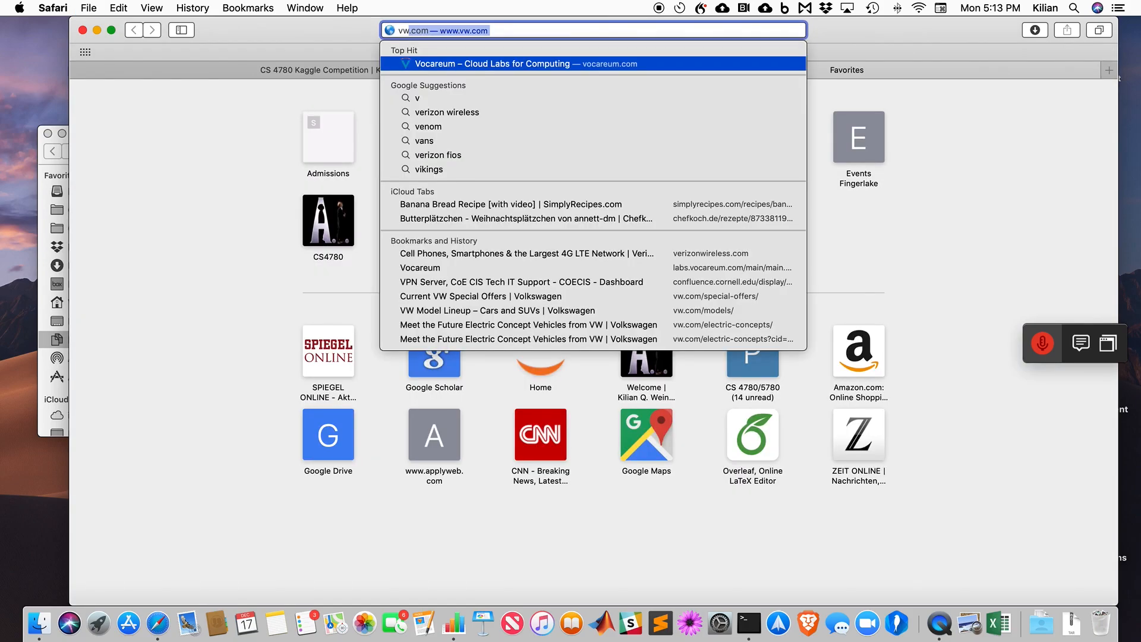
Search 'vowpal wabbit' and follow Wikipedia's website link to the hunch.net project page
{"action": "type", "text": "vowpal wa"}
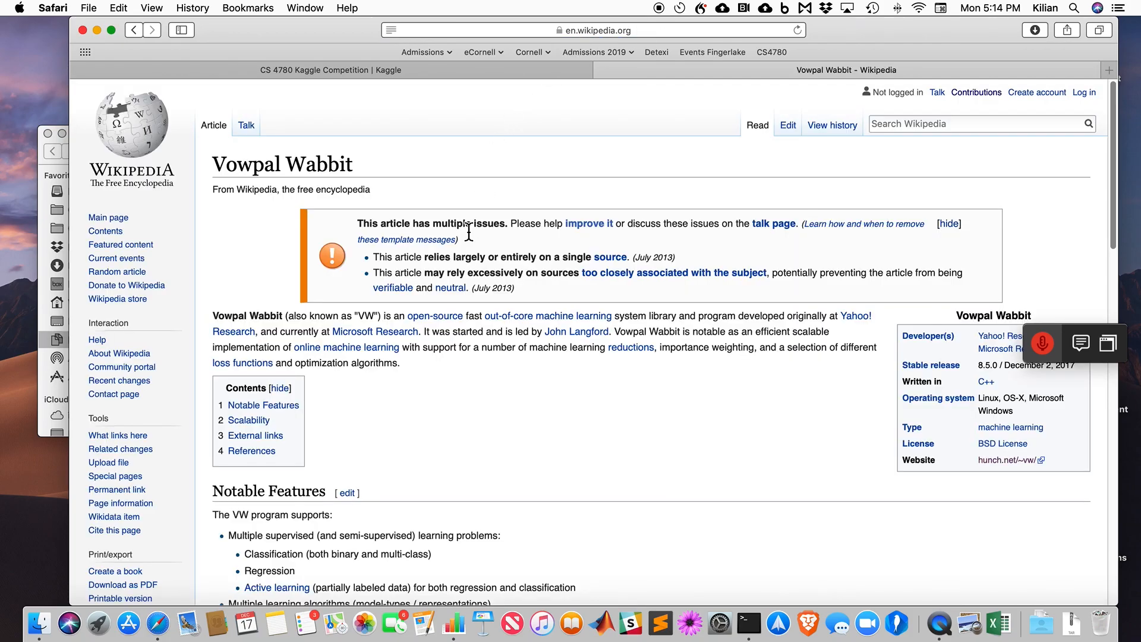
{"action": "scroll", "scroll_direction": "down", "scroll_amount": 3}
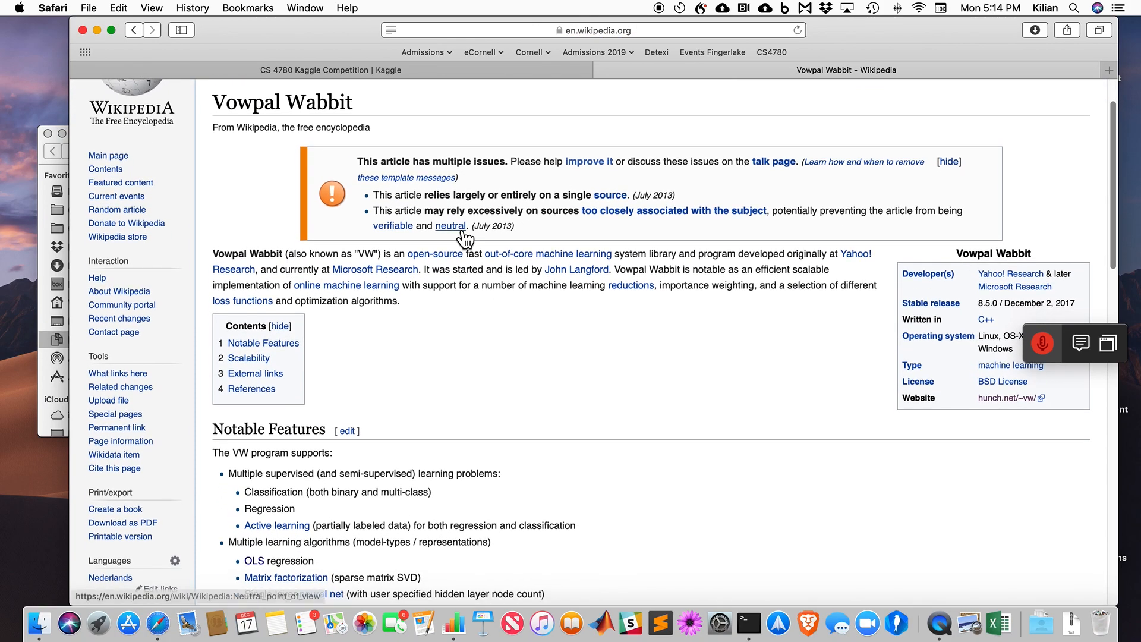
{"action": "mouse_move", "coordinate": [450, 226]}
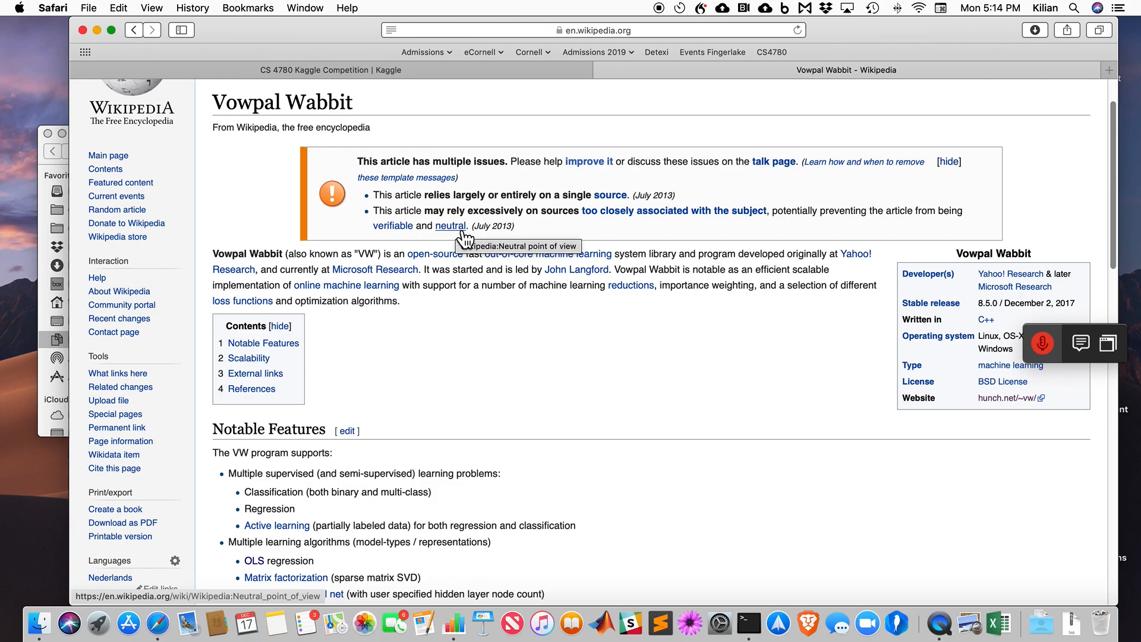
{"action": "scroll", "scroll_direction": "down", "scroll_amount": 3}
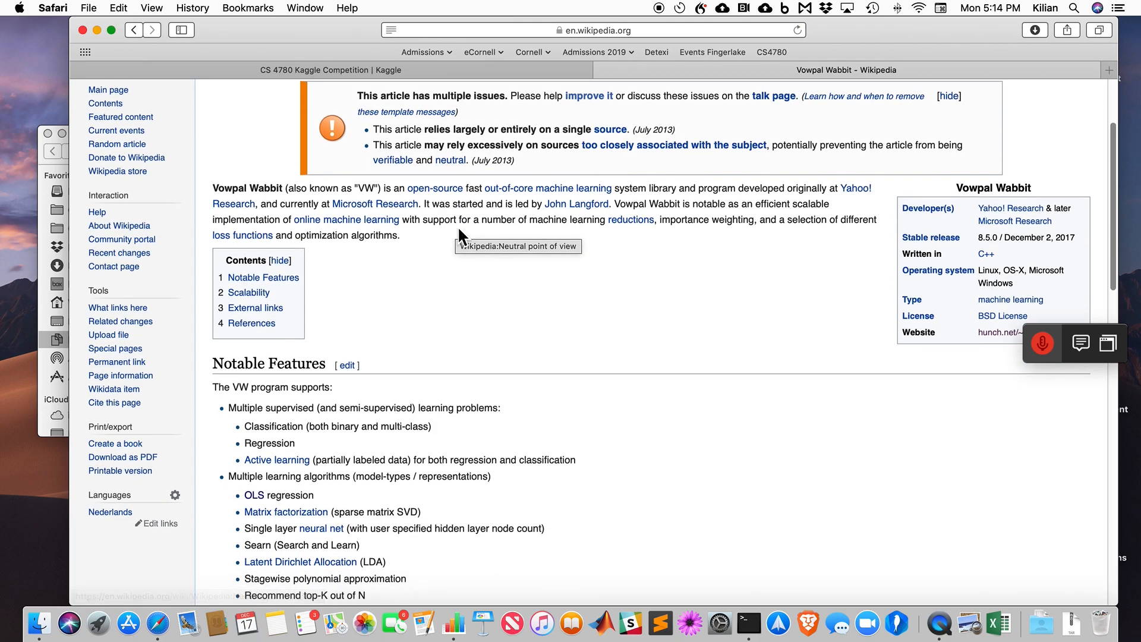
{"action": "left_click", "coordinate": [1001, 333]}
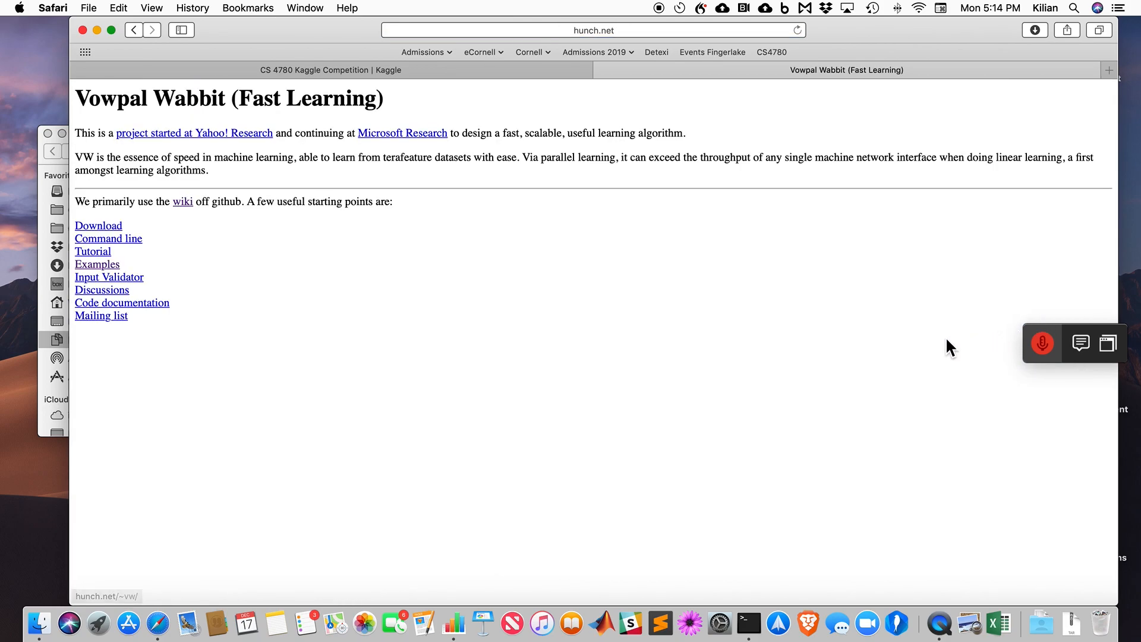
{"action": "mouse_move", "coordinate": [93, 251]}
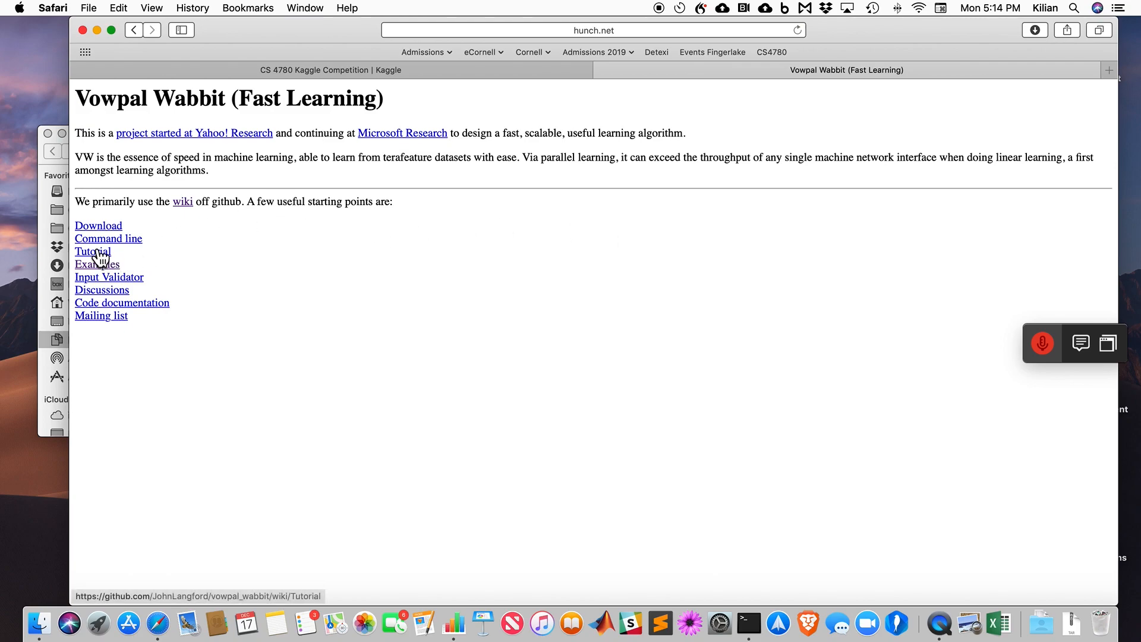
{"action": "mouse_move", "coordinate": [95, 239]}
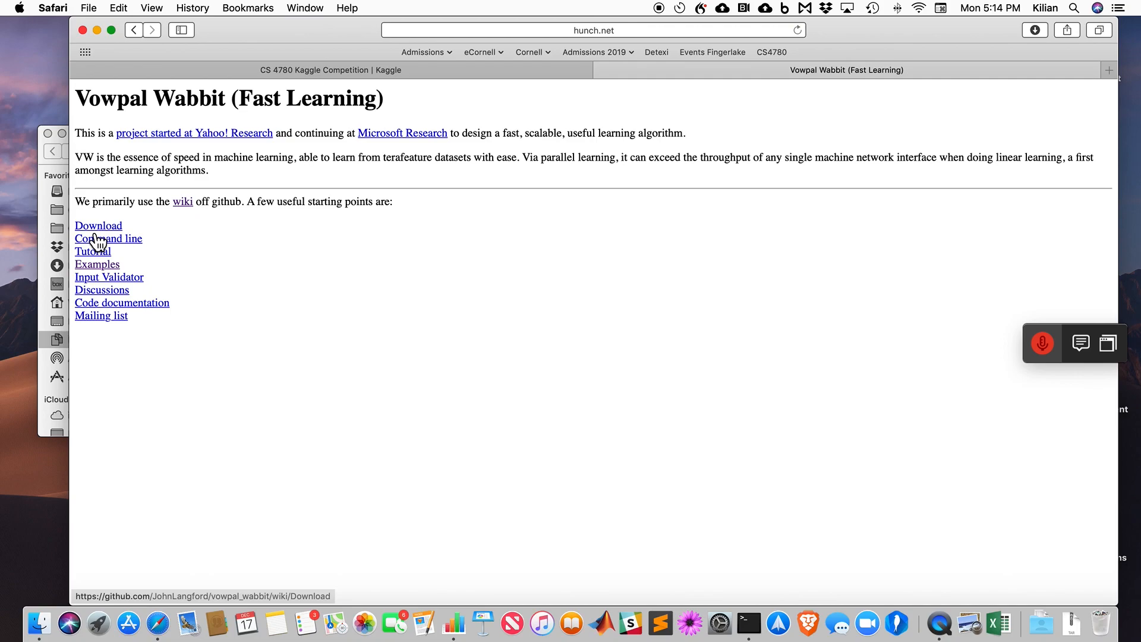
{"action": "mouse_move", "coordinate": [94, 236]}
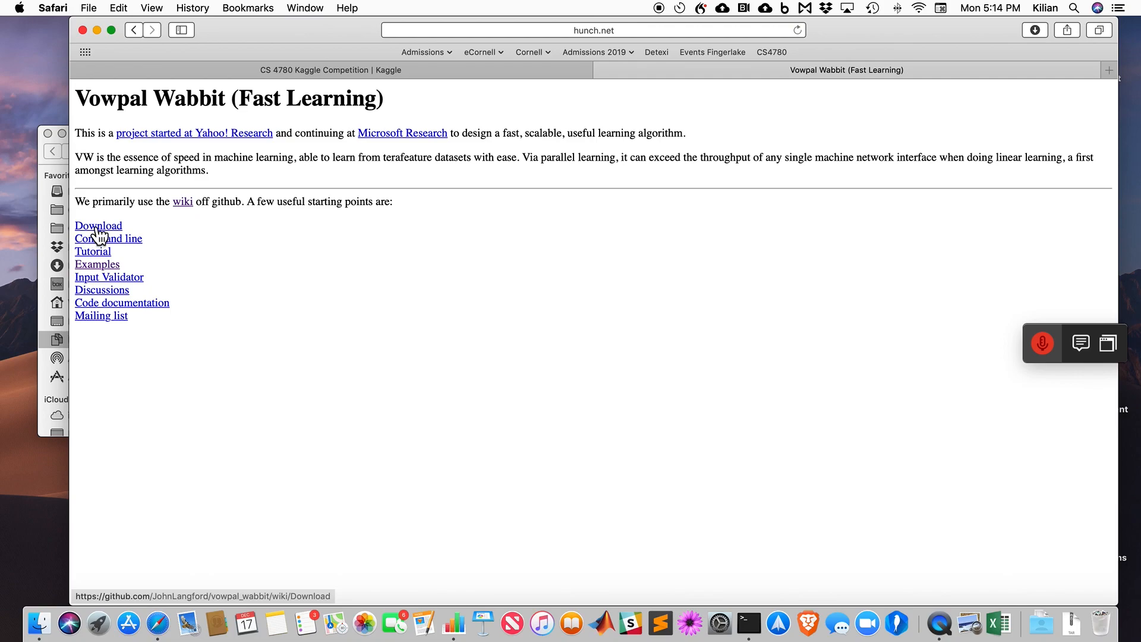
{"action": "left_click", "coordinate": [108, 237]}
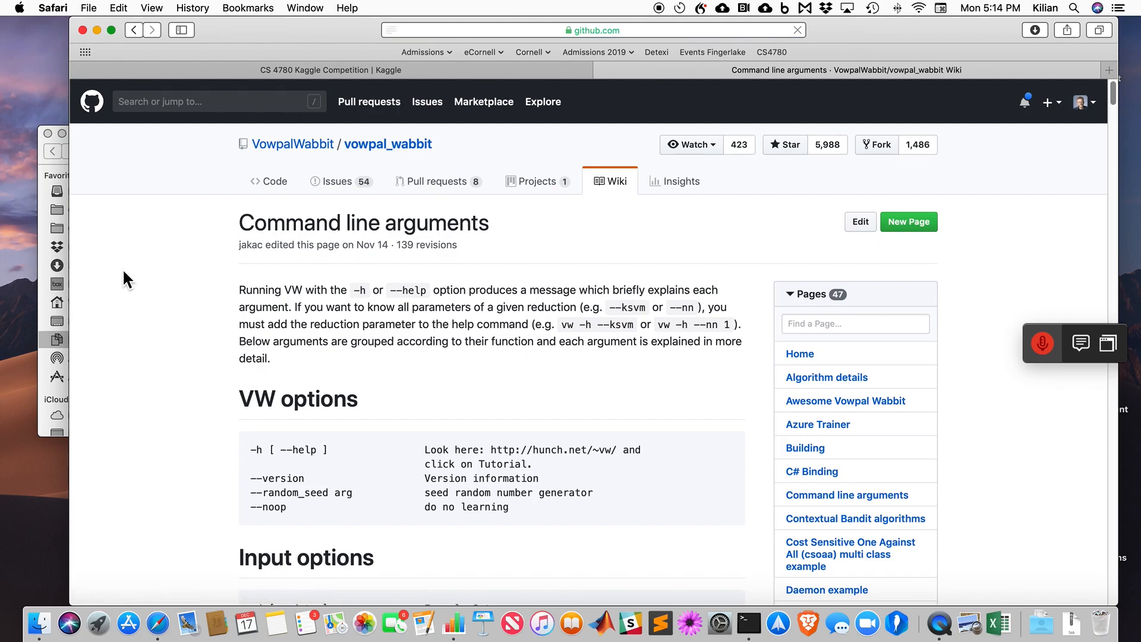
{"action": "scroll", "scroll_direction": "down", "scroll_amount": 3}
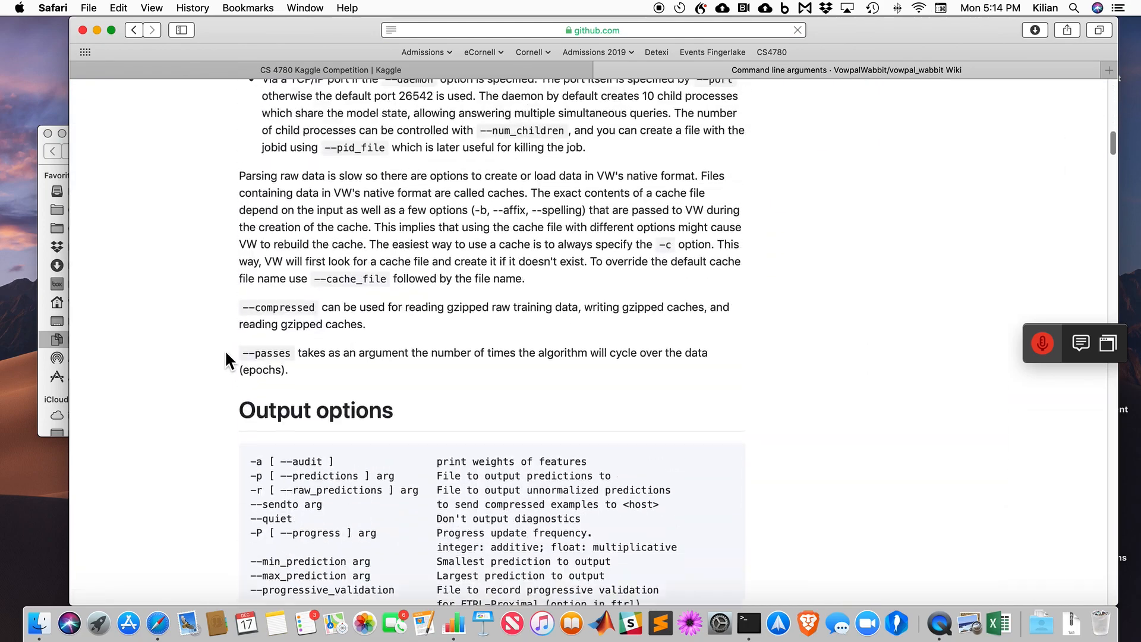
{"action": "scroll", "scroll_direction": "up", "scroll_amount": 3}
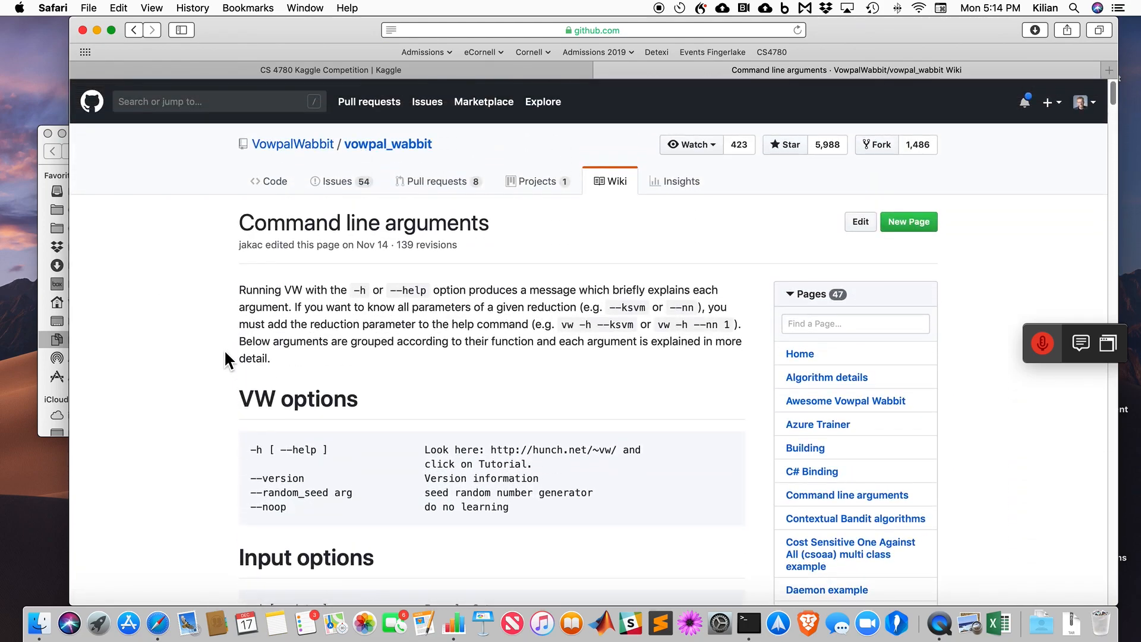
{"action": "scroll", "scroll_direction": "down", "scroll_amount": 3}
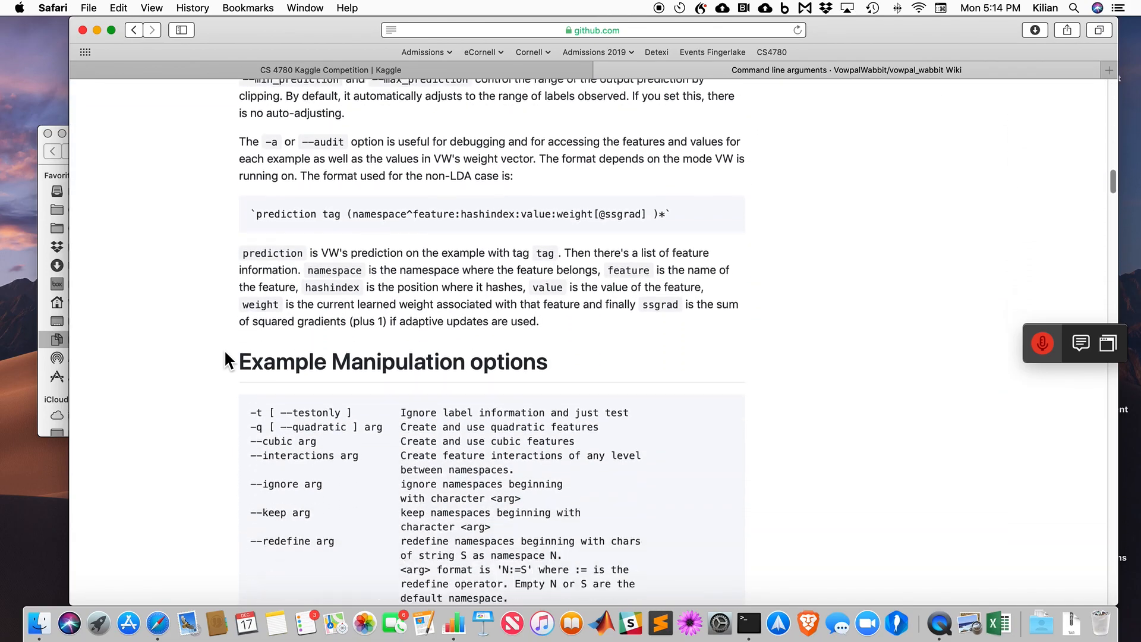
{"action": "scroll", "scroll_direction": "down", "scroll_amount": 3}
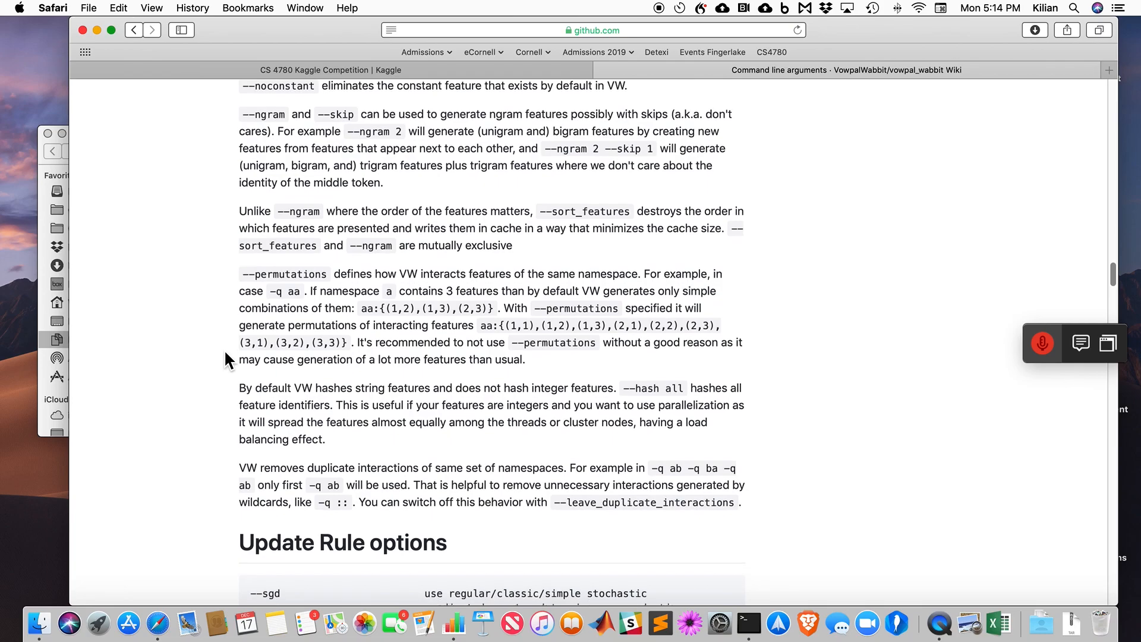
{"action": "scroll", "scroll_direction": "down", "scroll_amount": 3}
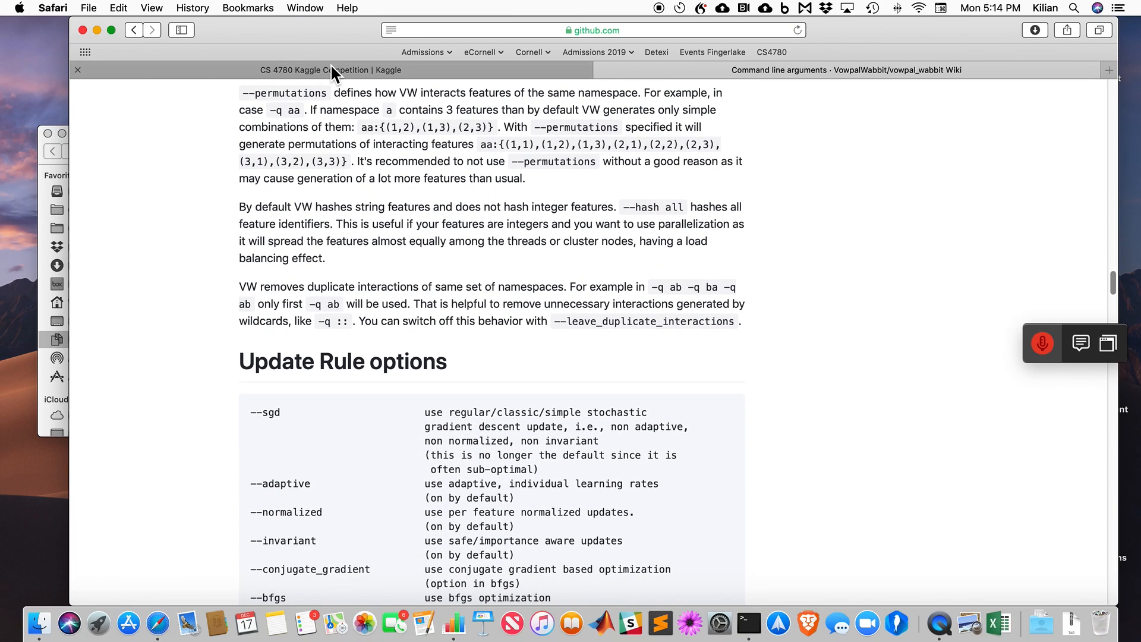
Return to the Kaggle competition tab and start the five-minute countdown timer
{"action": "left_click", "coordinate": [330, 69]}
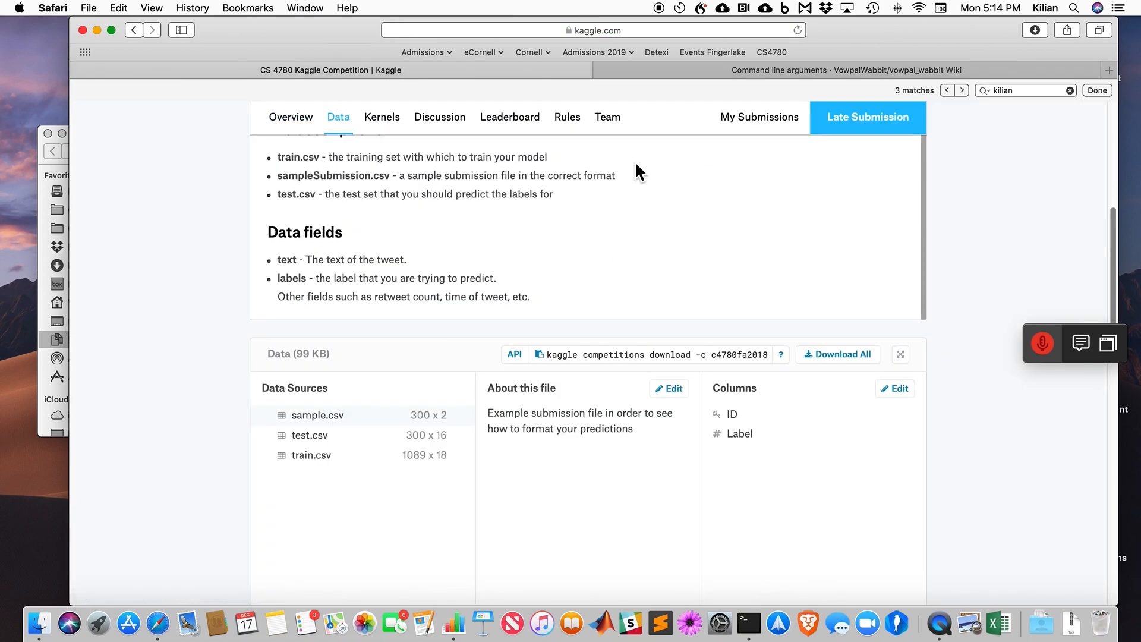
{"action": "left_click", "coordinate": [678, 7]}
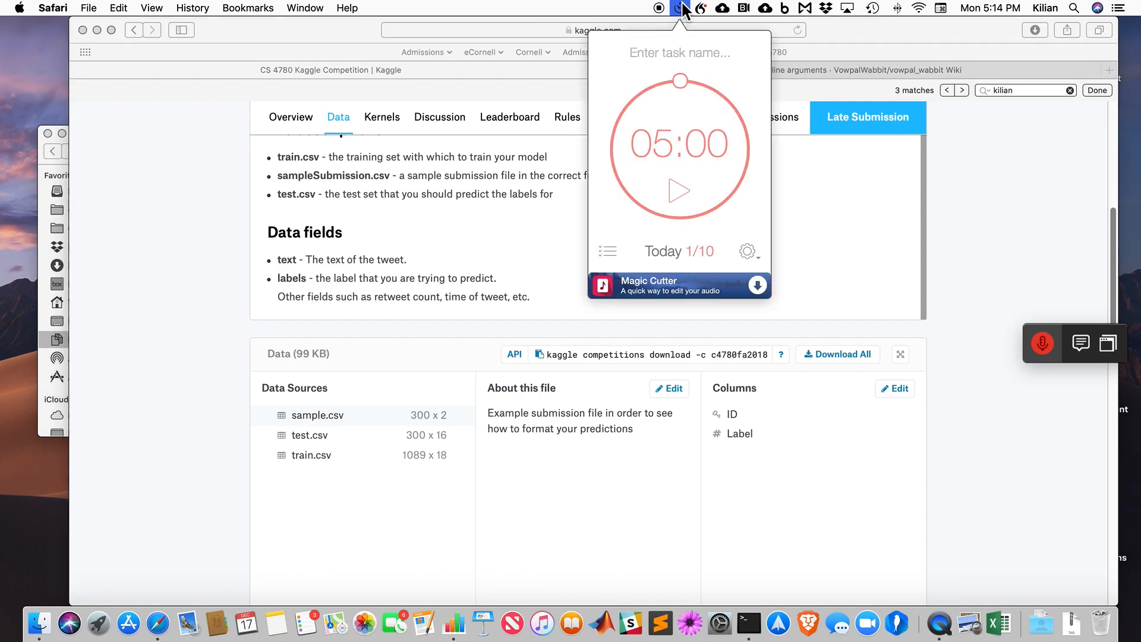
{"action": "mouse_move", "coordinate": [679, 192]}
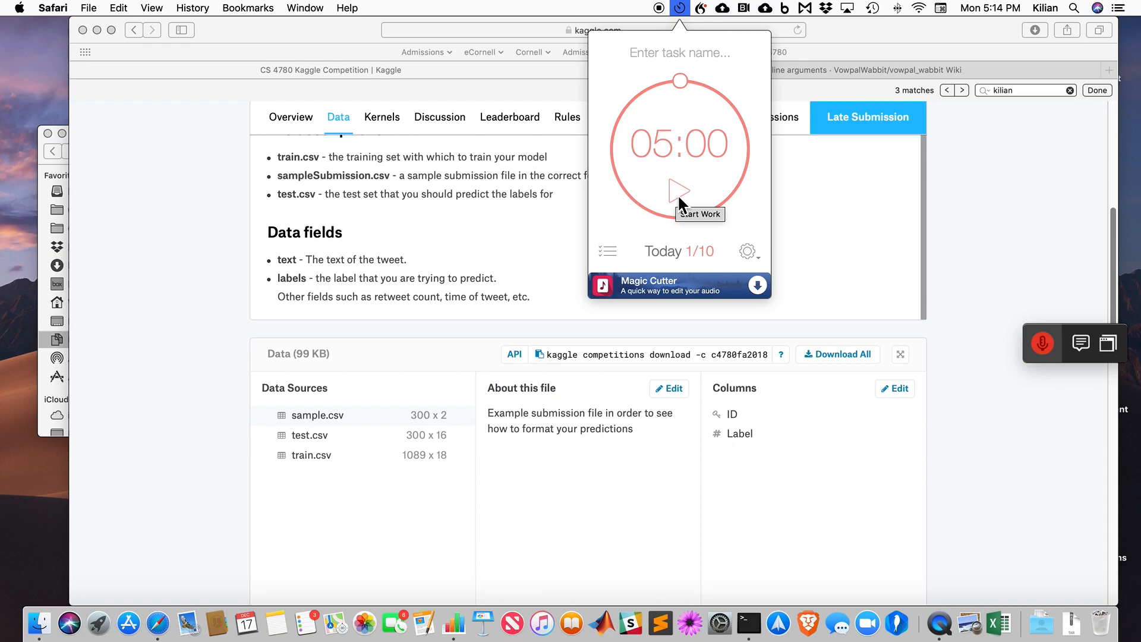
{"action": "left_click", "coordinate": [678, 192]}
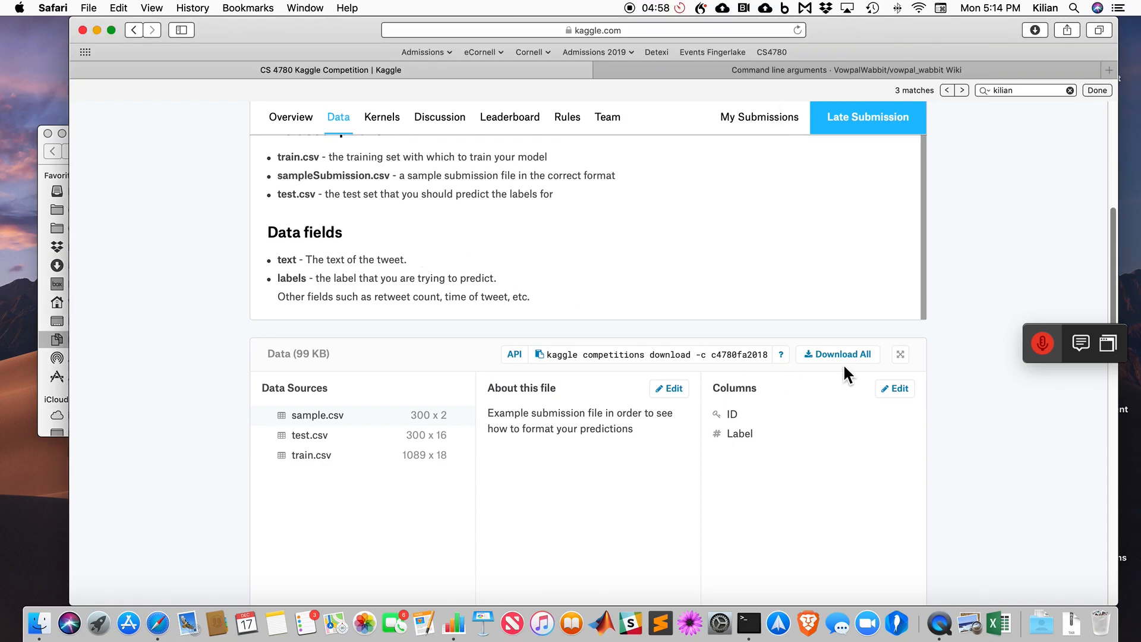
{"action": "mouse_move", "coordinate": [737, 313]}
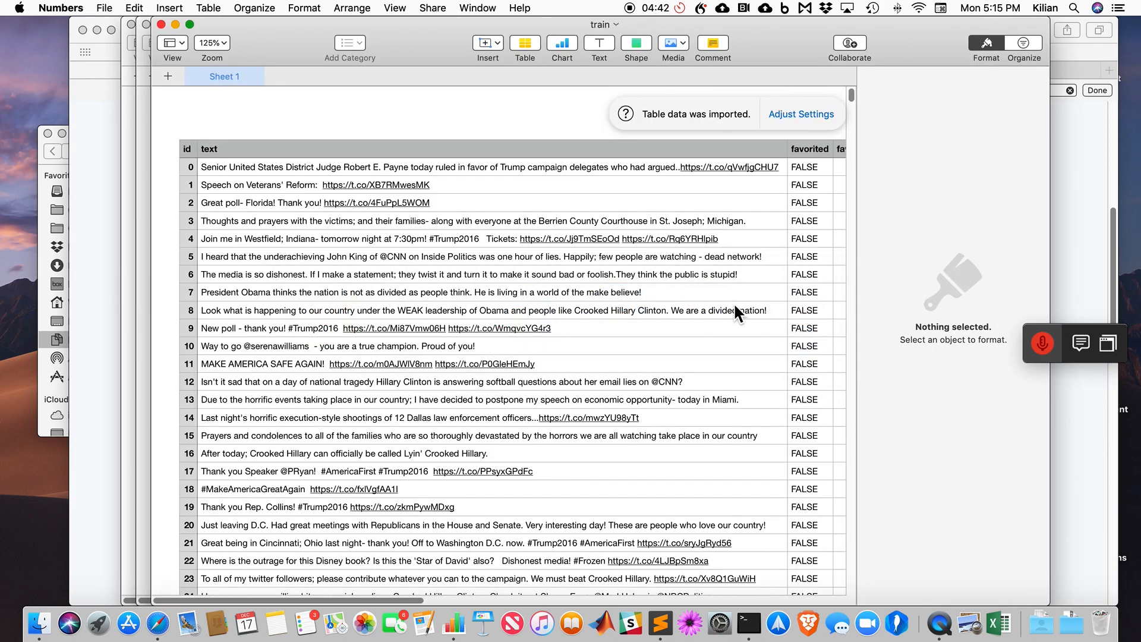
Compare the test and train tables in Numbers with raw train.csv in Sublime Text
{"action": "left_click", "coordinate": [492, 149]}
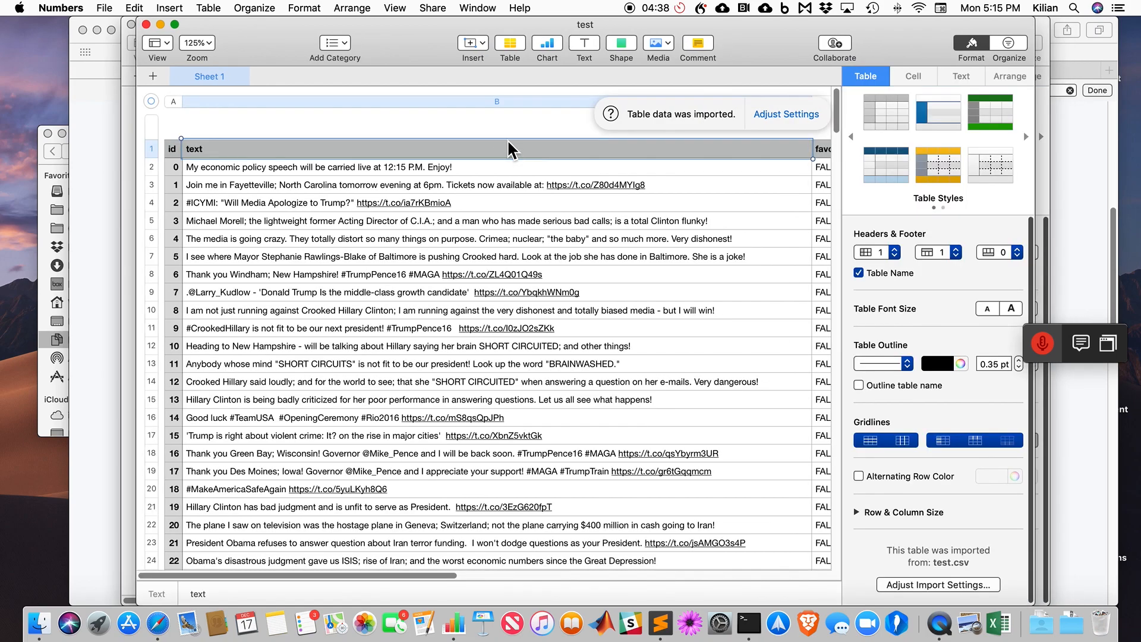
{"action": "left_click", "coordinate": [497, 101]}
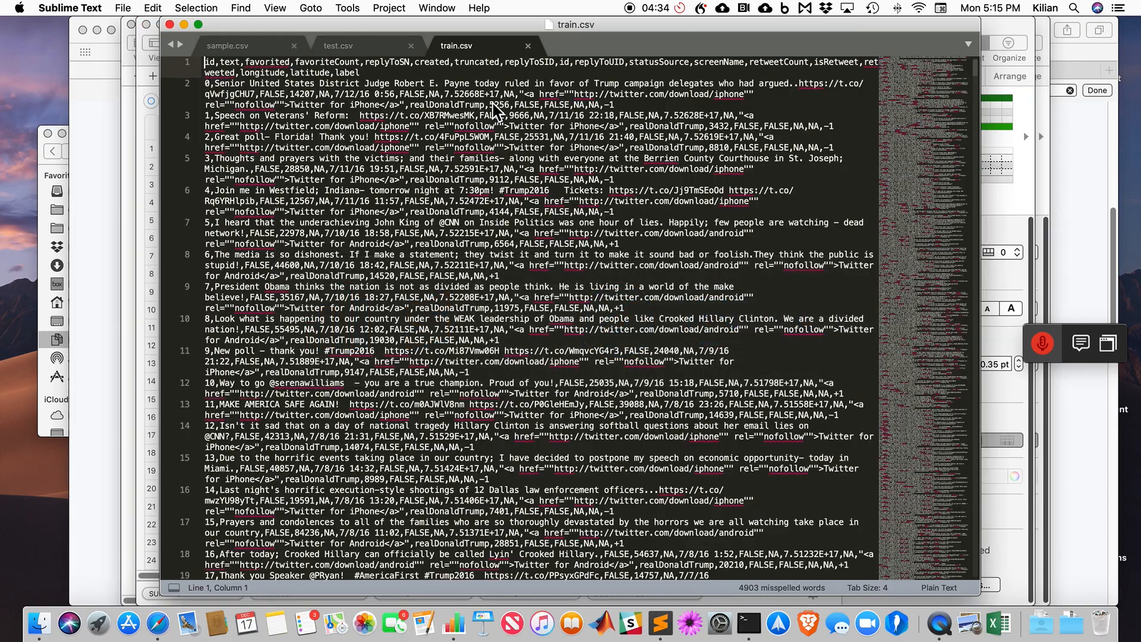
{"action": "left_click", "coordinate": [337, 45]}
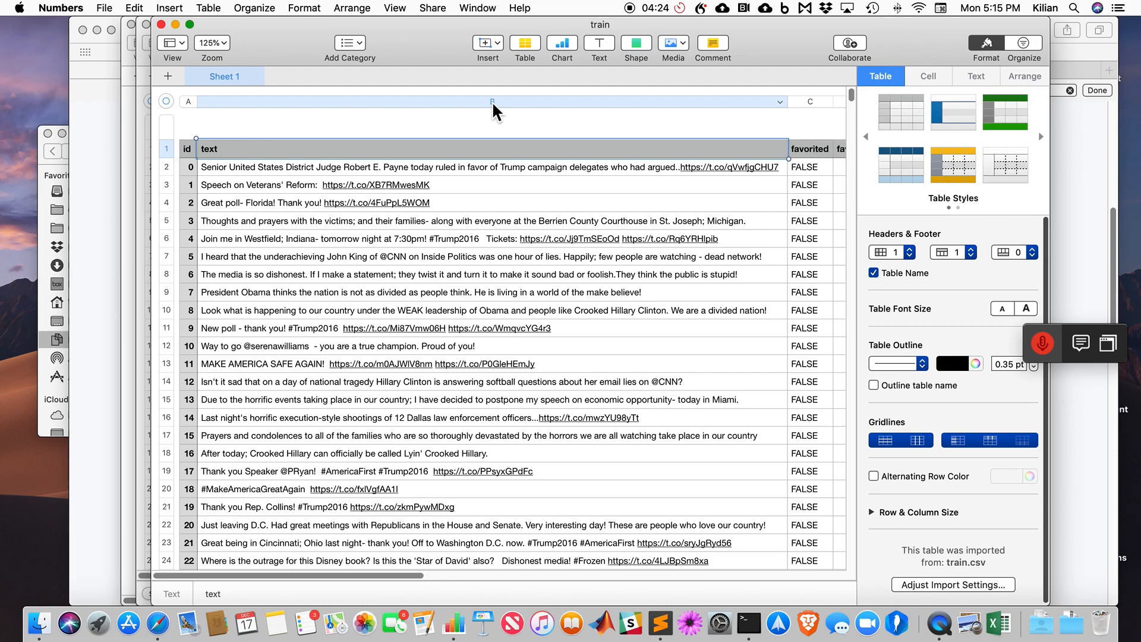
Scroll the train table to the ±1 label column, then return to raw train.csv
{"action": "scroll", "scroll_direction": "right", "scroll_amount": 3}
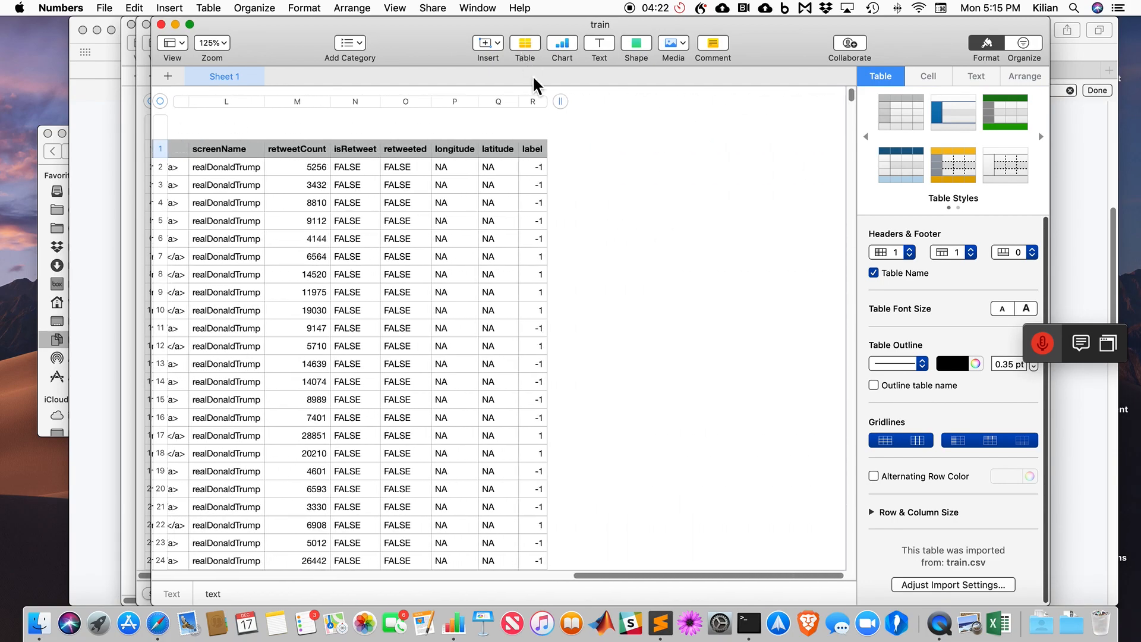
{"action": "left_click", "coordinate": [532, 101]}
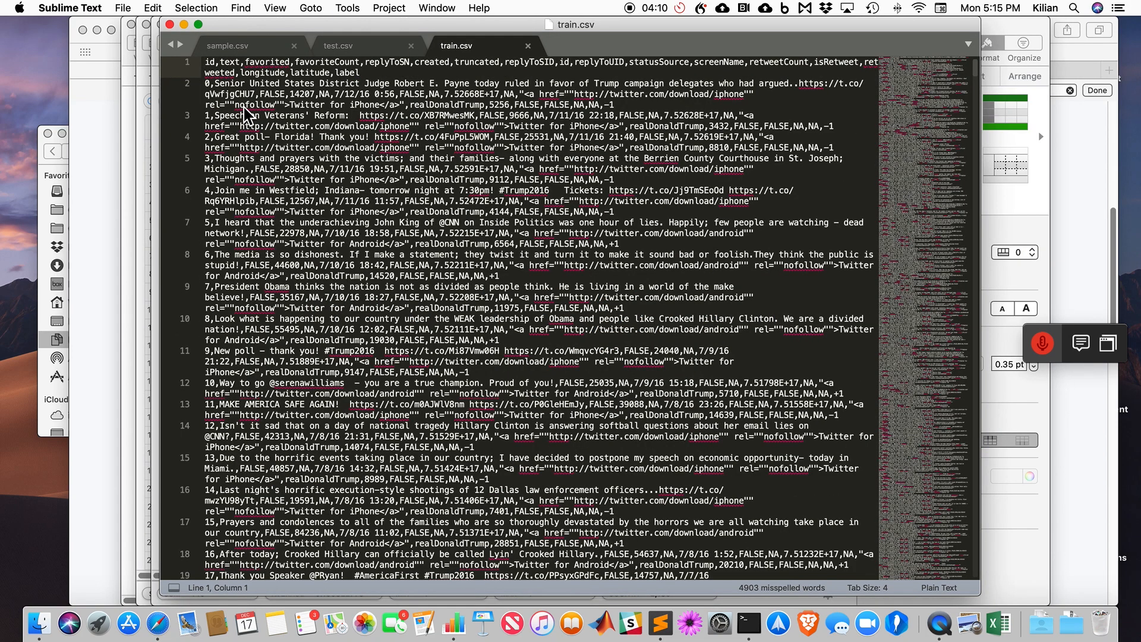
Trim both files to label and text, adding '|f' after labels and '0 |f' to test lines
{"action": "scroll", "scroll_direction": "down", "scroll_amount": 3}
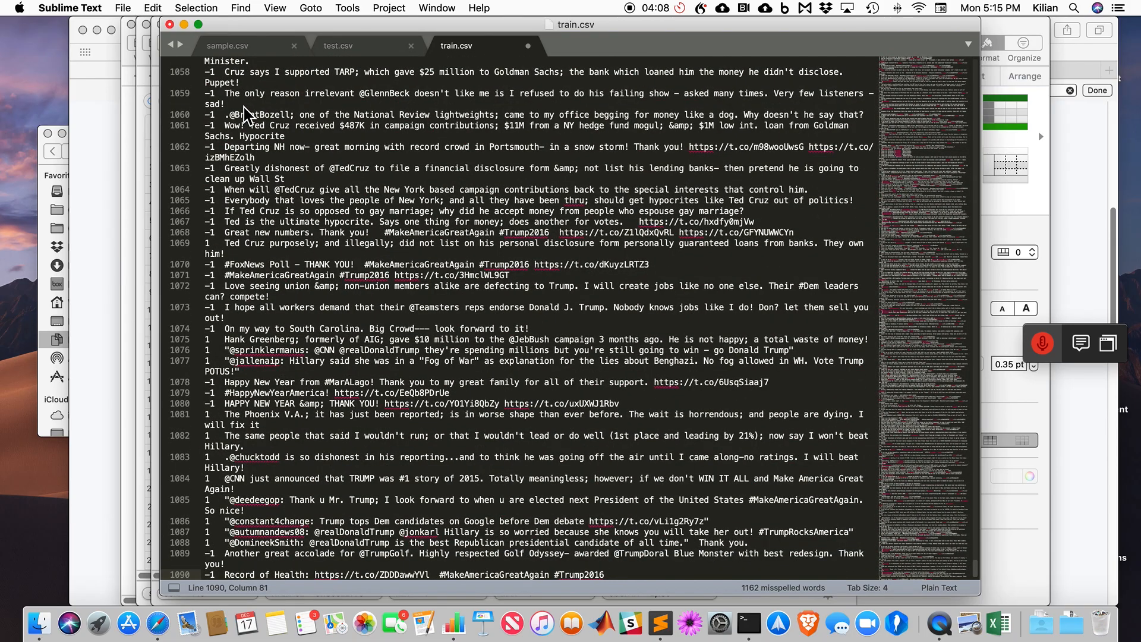
{"action": "left_click", "coordinate": [227, 104]}
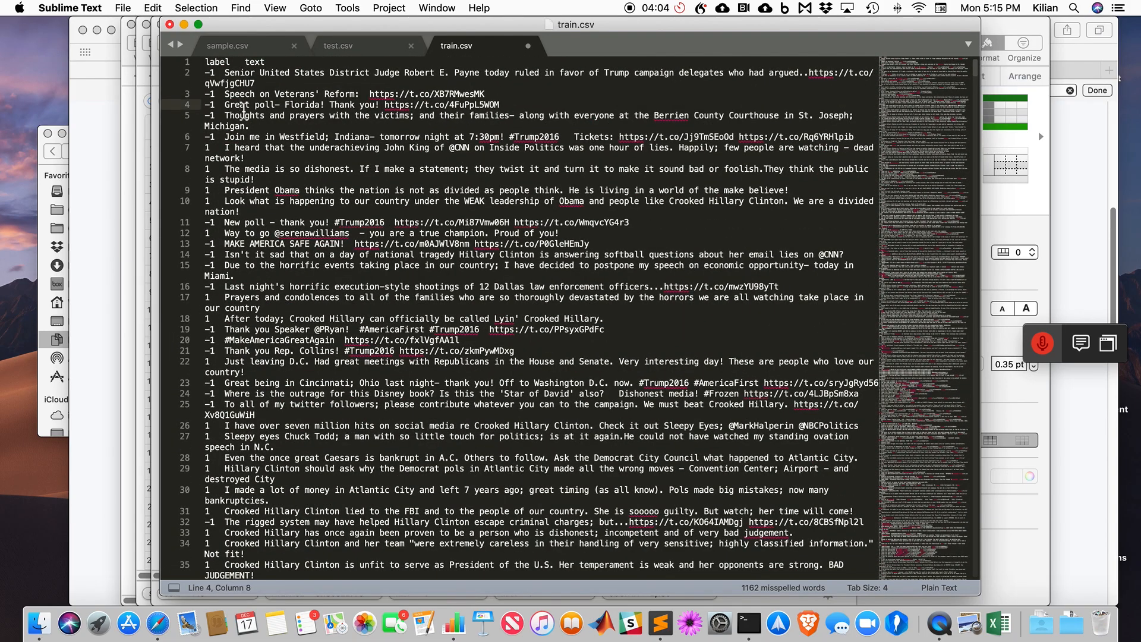
{"action": "left_click", "coordinate": [337, 45]}
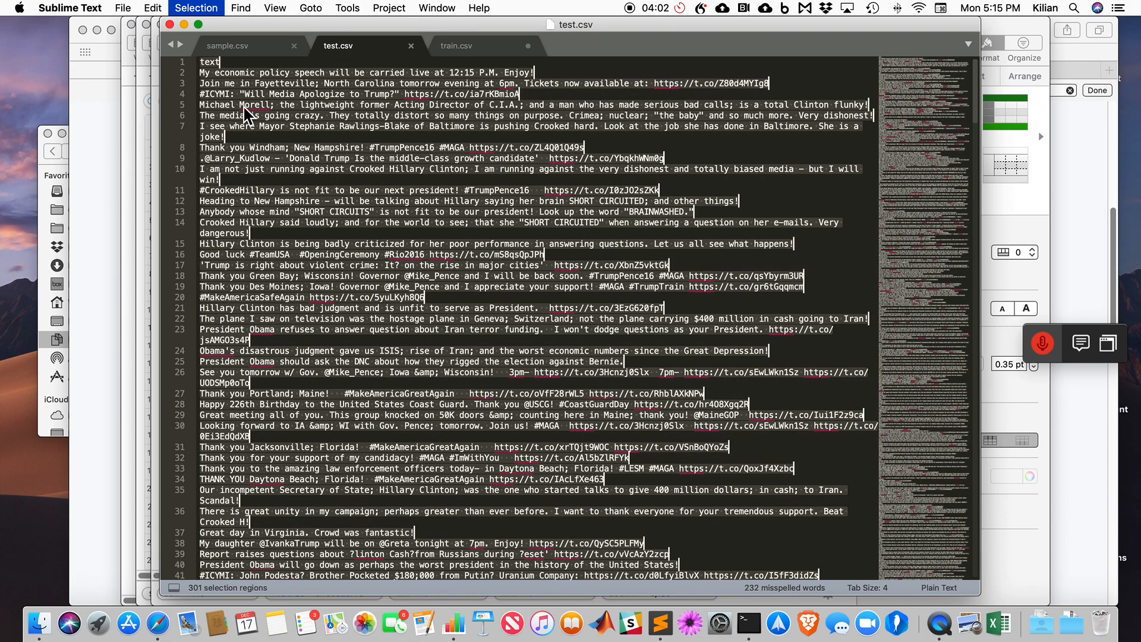
{"action": "type", "text": "0 |f"}
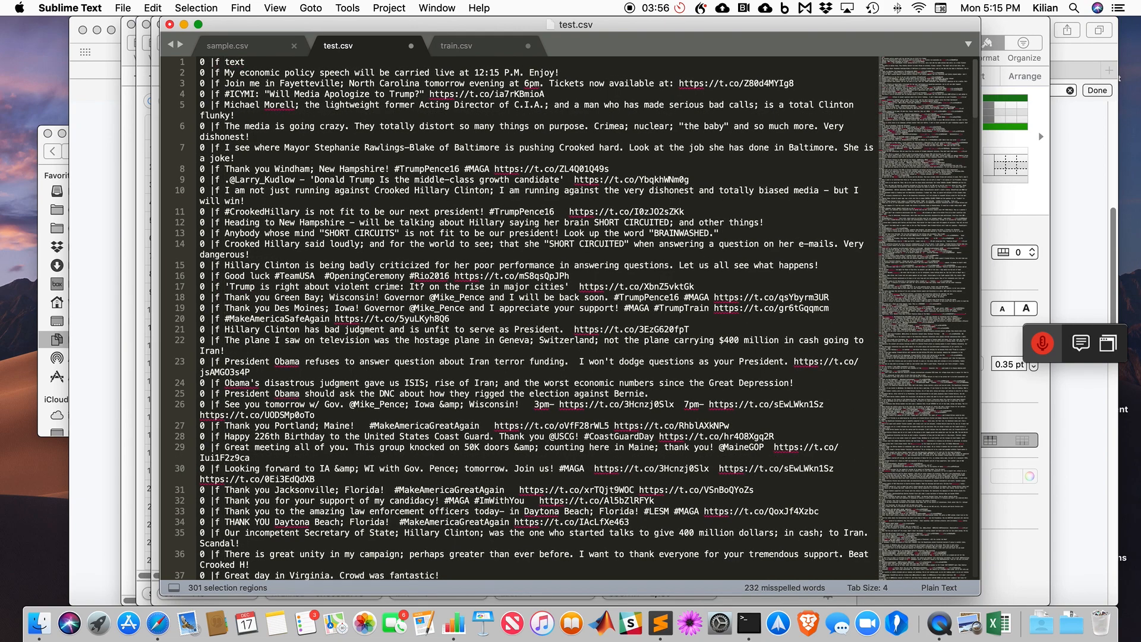
{"action": "left_click", "coordinate": [456, 45]}
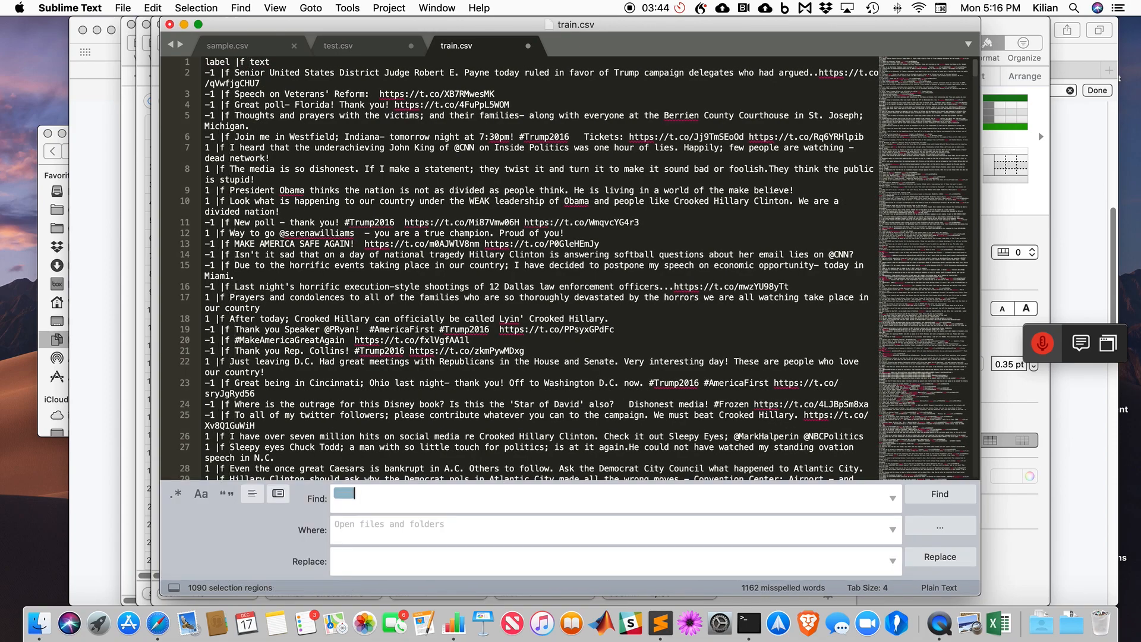
Delete every ':', '.', '!', '/' and ';' from both files with an empty-replacement Replace All
{"action": "left_click", "coordinate": [497, 137]}
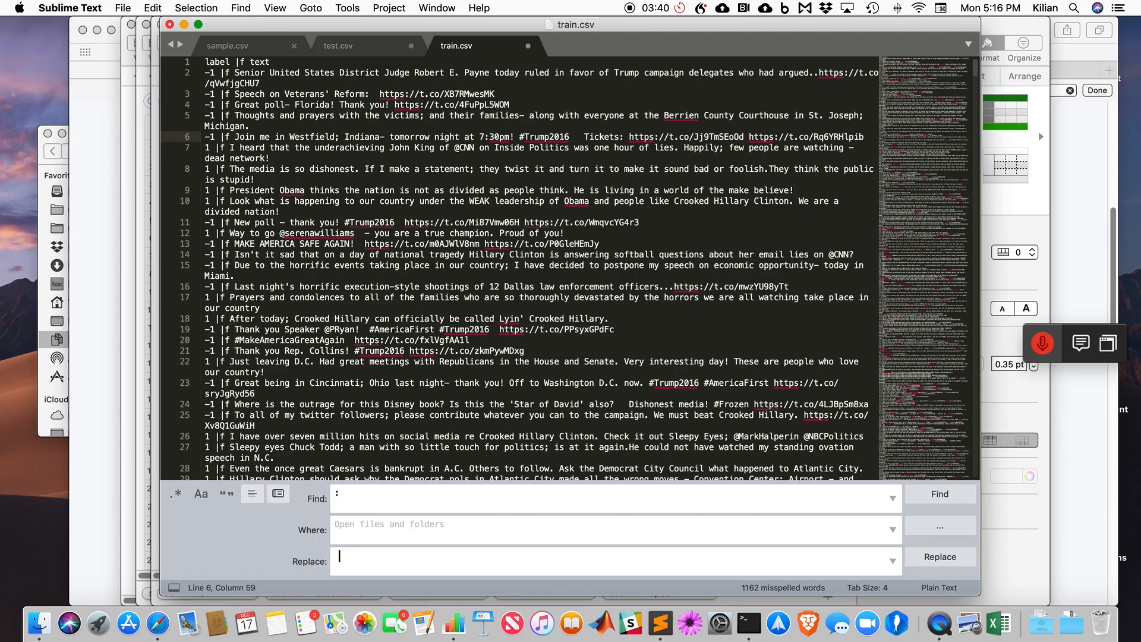
{"action": "left_click", "coordinate": [940, 556]}
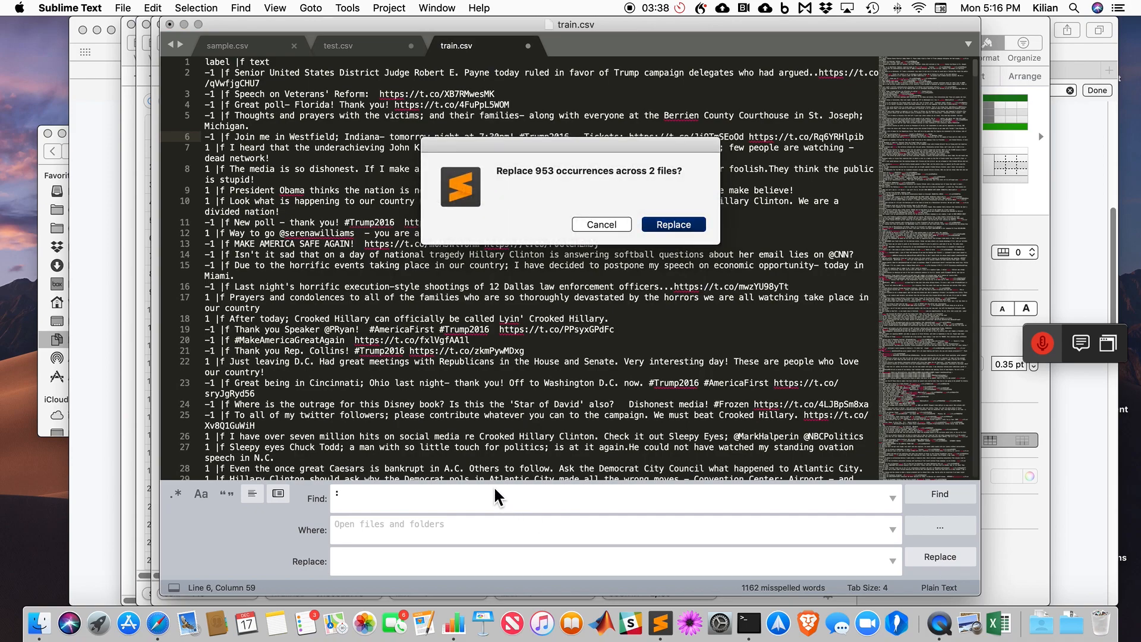
{"action": "left_click", "coordinate": [672, 224]}
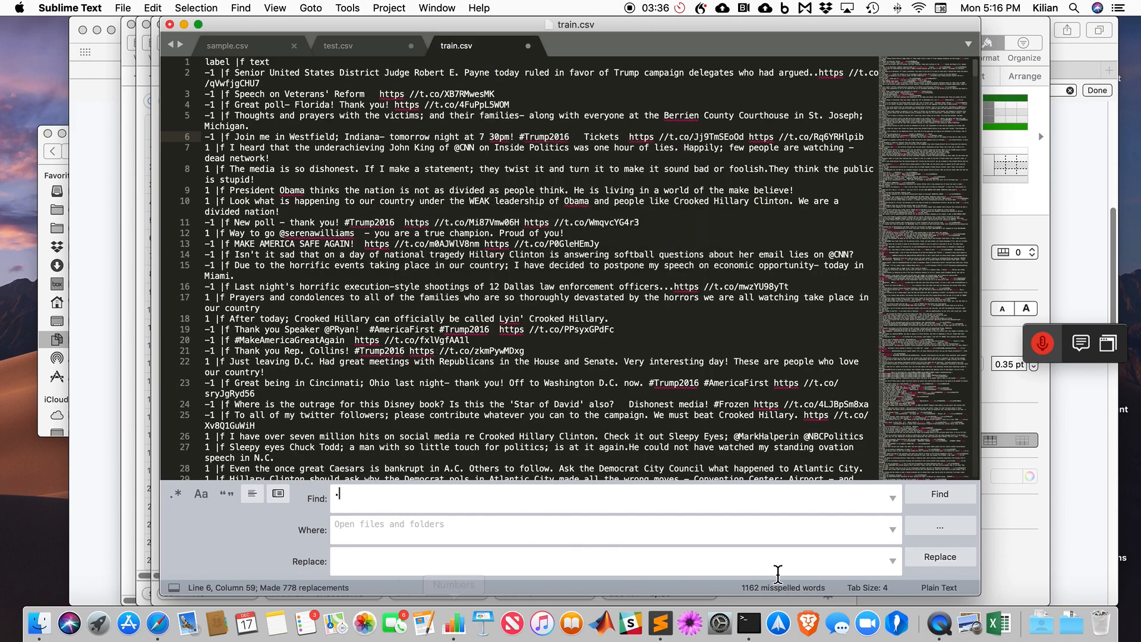
{"action": "left_click", "coordinate": [940, 556]}
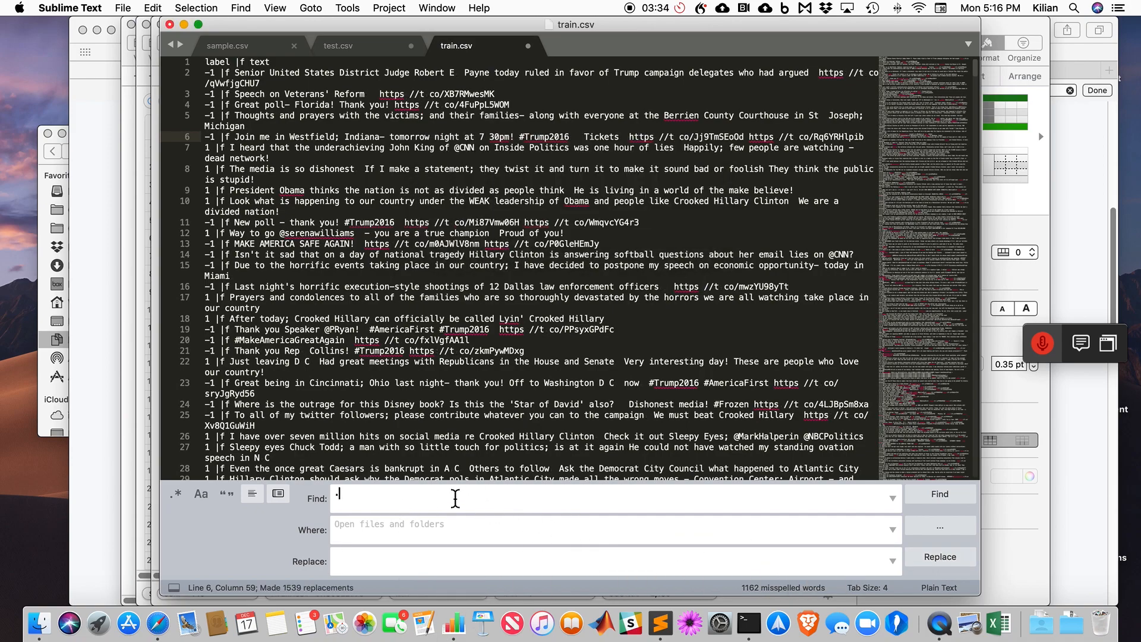
{"action": "left_click", "coordinate": [939, 557]}
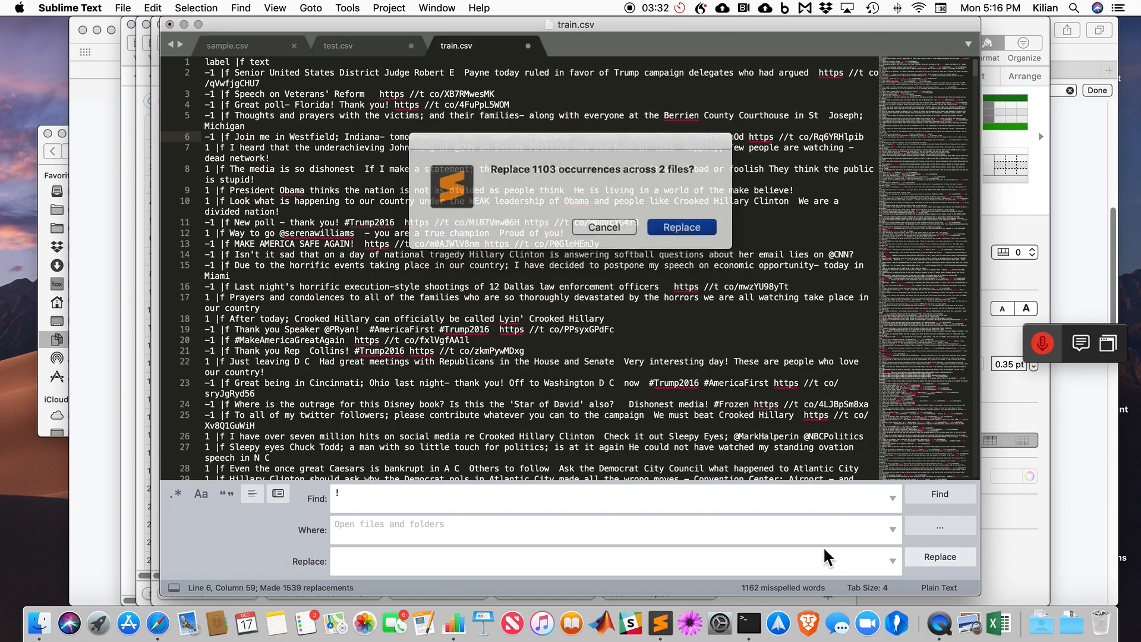
{"action": "left_click", "coordinate": [681, 228]}
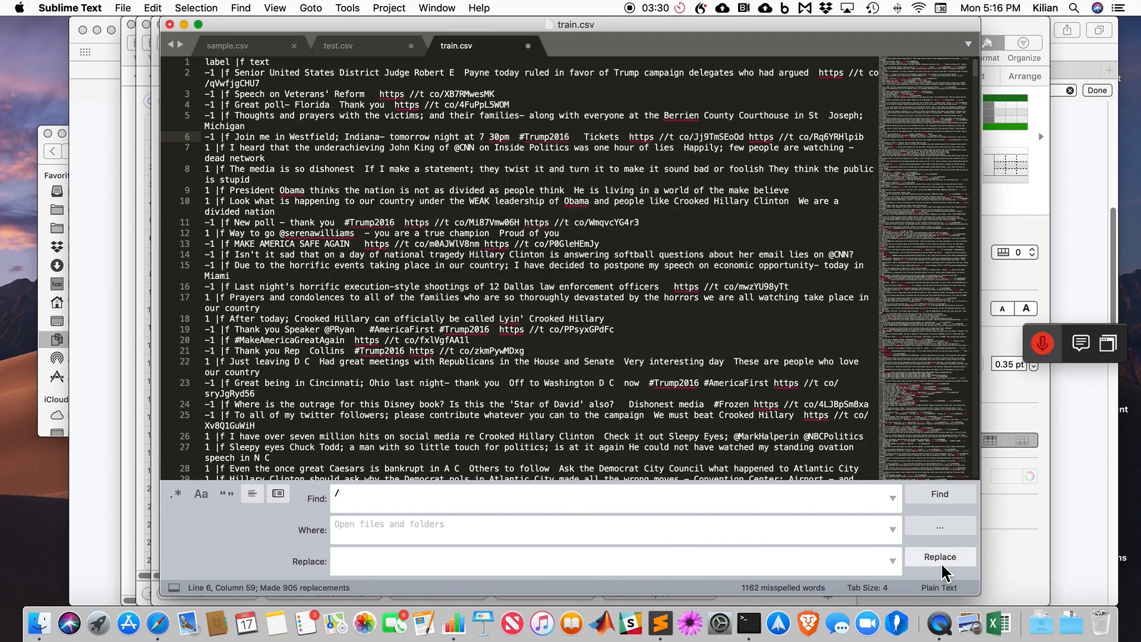
{"action": "left_click", "coordinate": [940, 556]}
{"action": "type", "text": ";"}
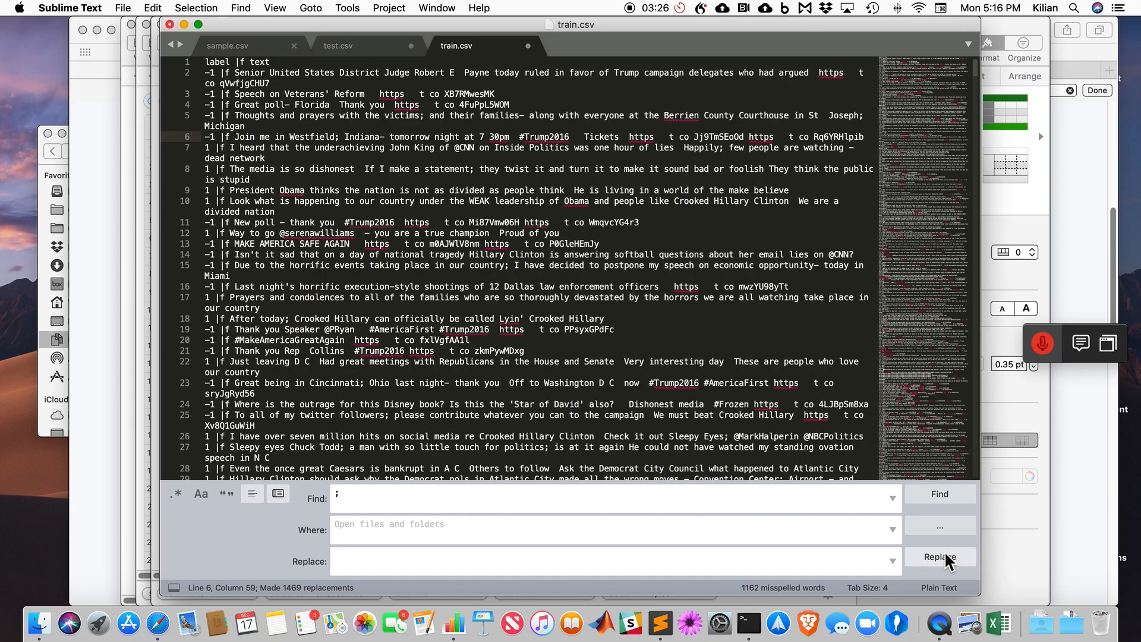
{"action": "left_click", "coordinate": [939, 557]}
{"action": "type", "text": "lo"}
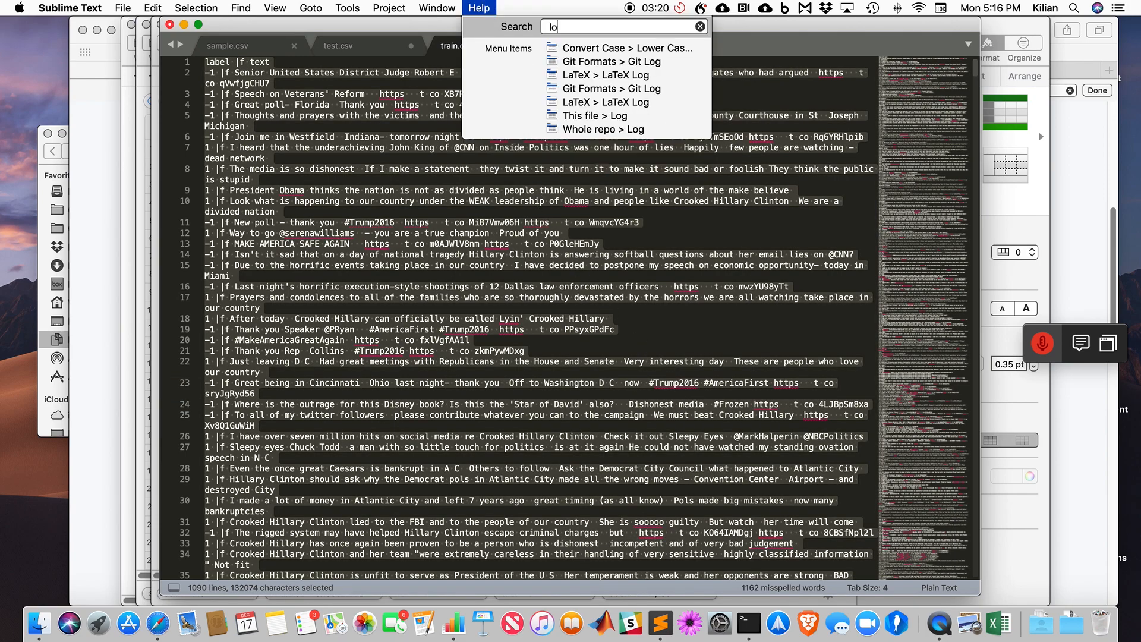
Convert the tweets in both the train and test files to lowercase
{"action": "left_click", "coordinate": [627, 48]}
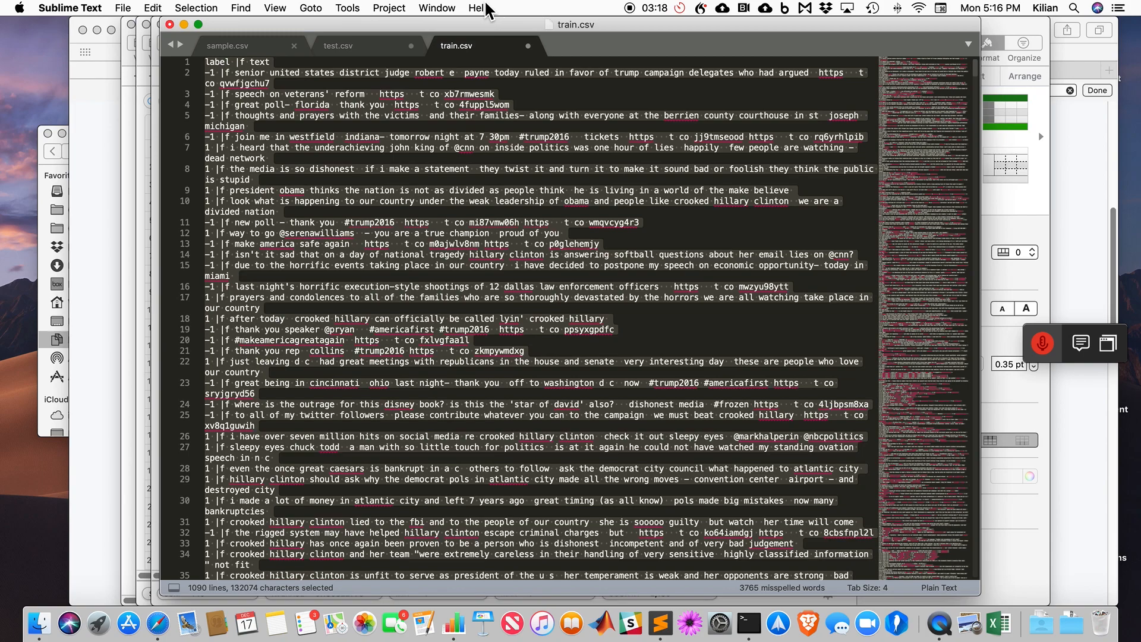
{"action": "left_click", "coordinate": [337, 45]}
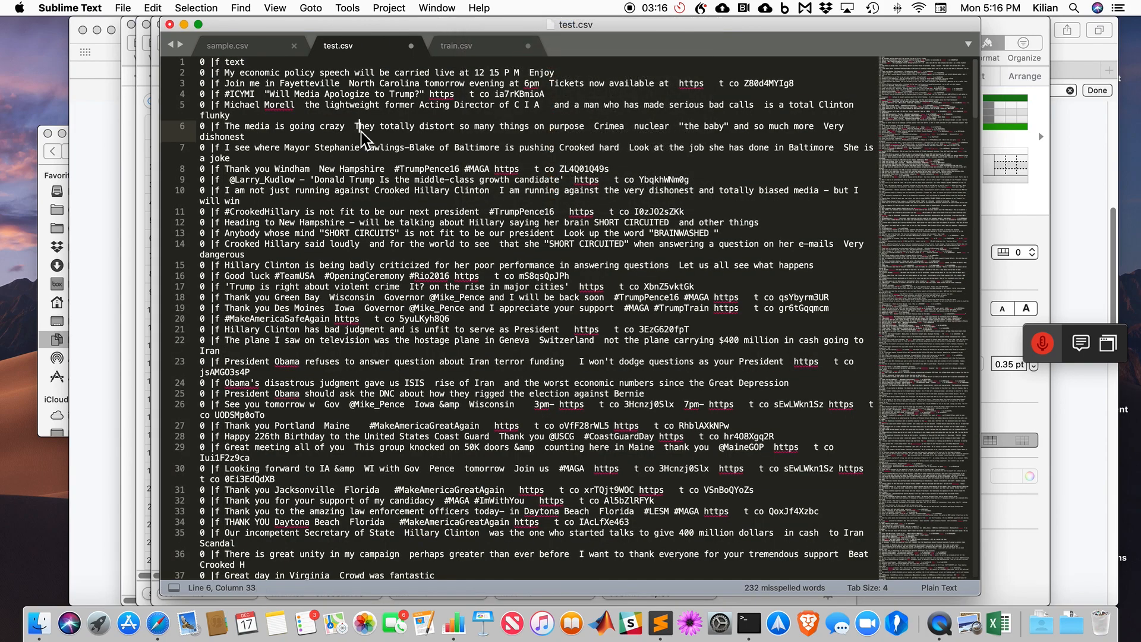
{"action": "left_click", "coordinate": [479, 8]}
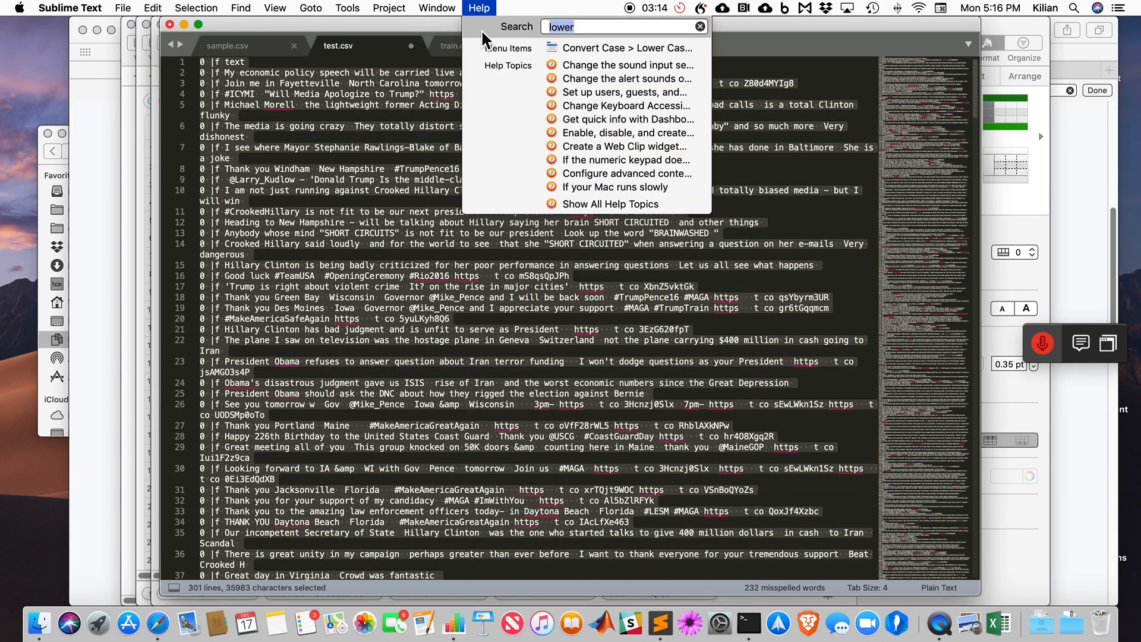
{"action": "left_click", "coordinate": [628, 48]}
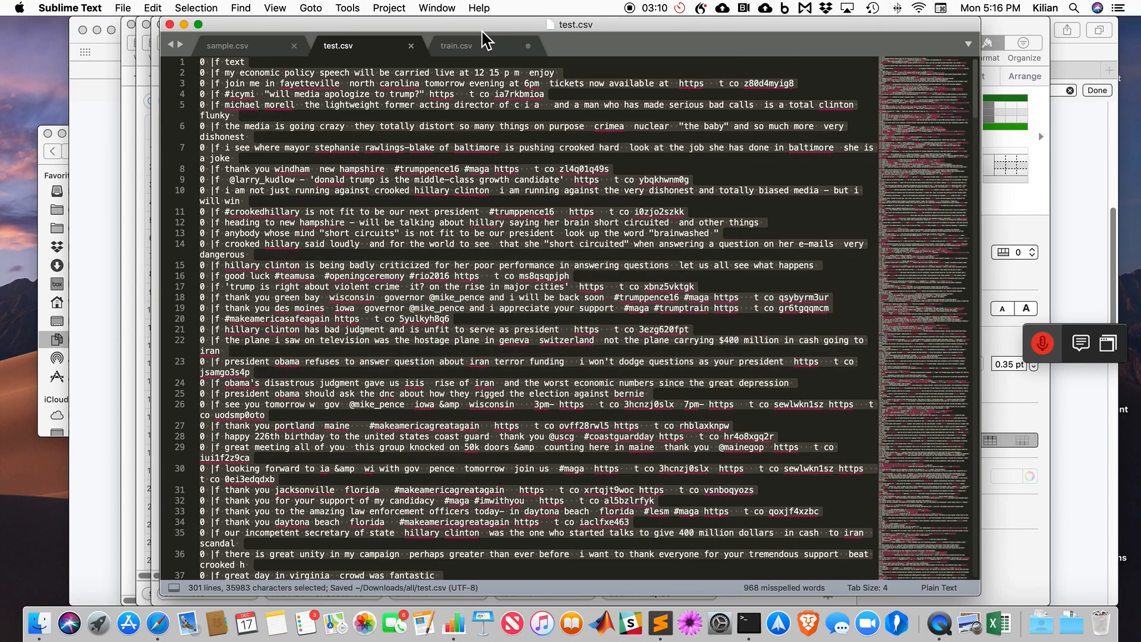
Select and delete the 'text' header line at the top of test.csv
{"action": "left_click", "coordinate": [457, 45]}
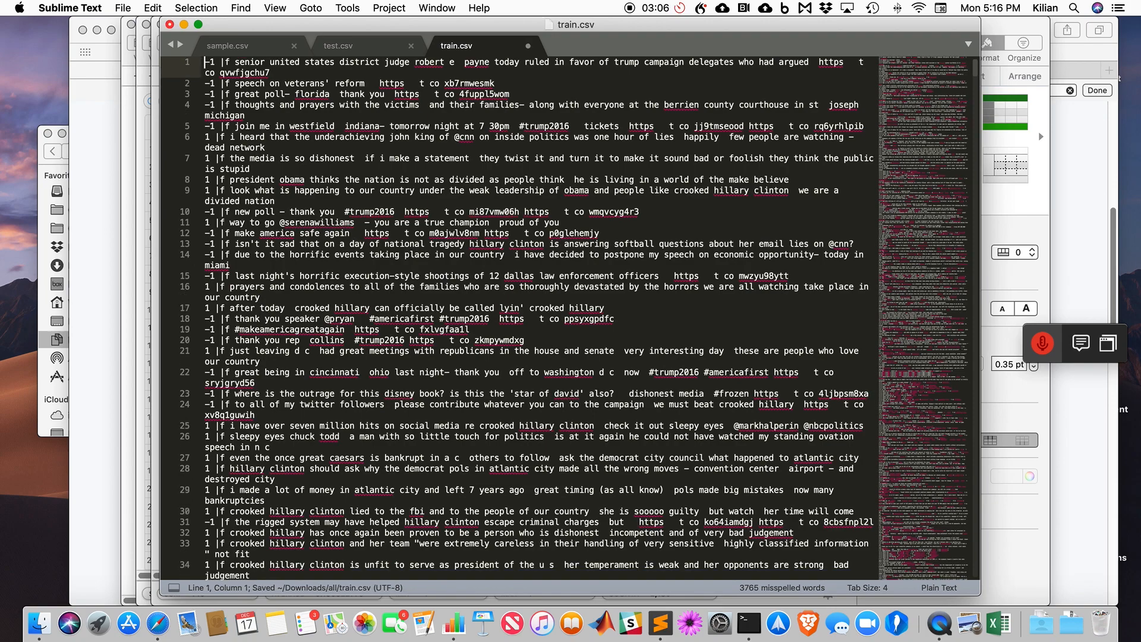
{"action": "left_click", "coordinate": [337, 45]}
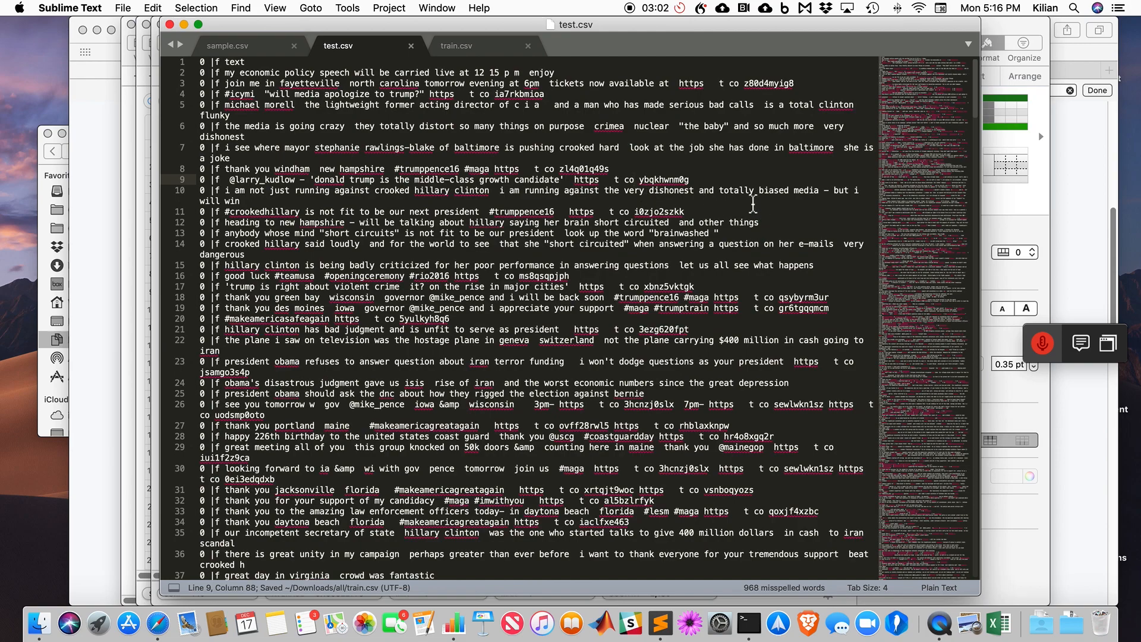
{"action": "left_click", "coordinate": [203, 61]}
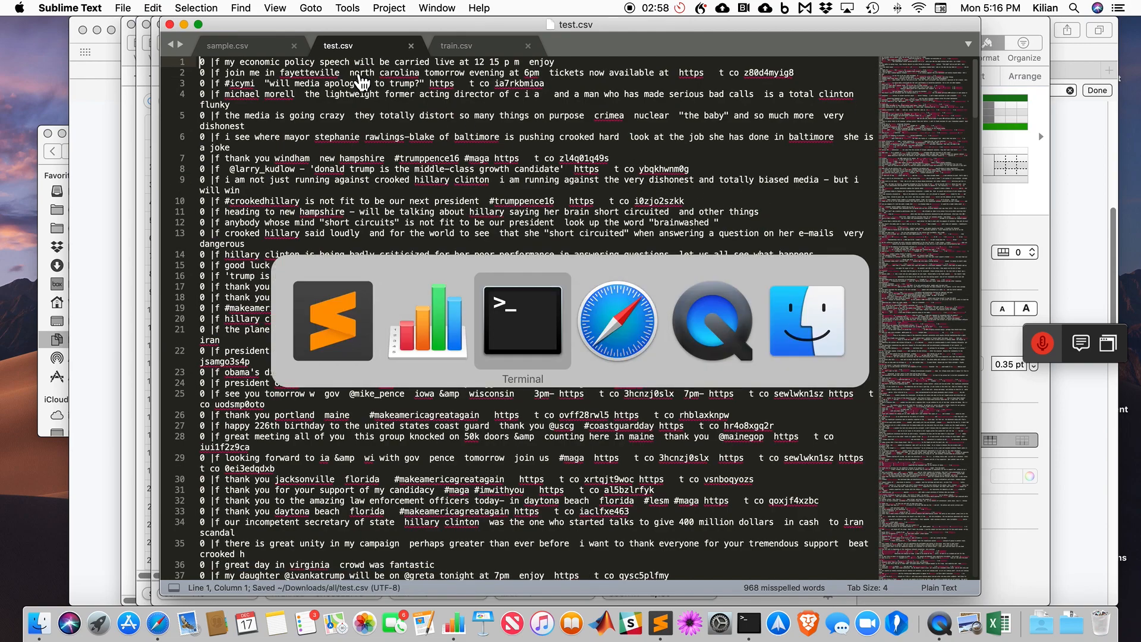
Run 'sort -R train.csv > trainR.csv' in Terminal, retrying until trainR.csv is written
{"action": "left_click", "coordinate": [522, 321]}
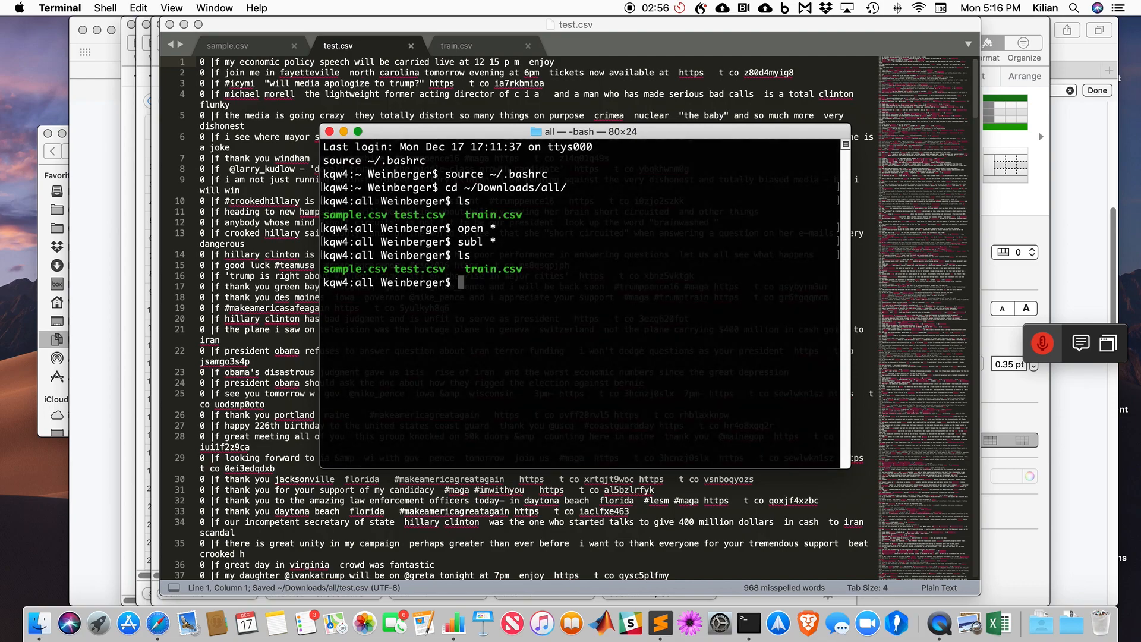
{"action": "type", "text": "sort -R train.csv"}
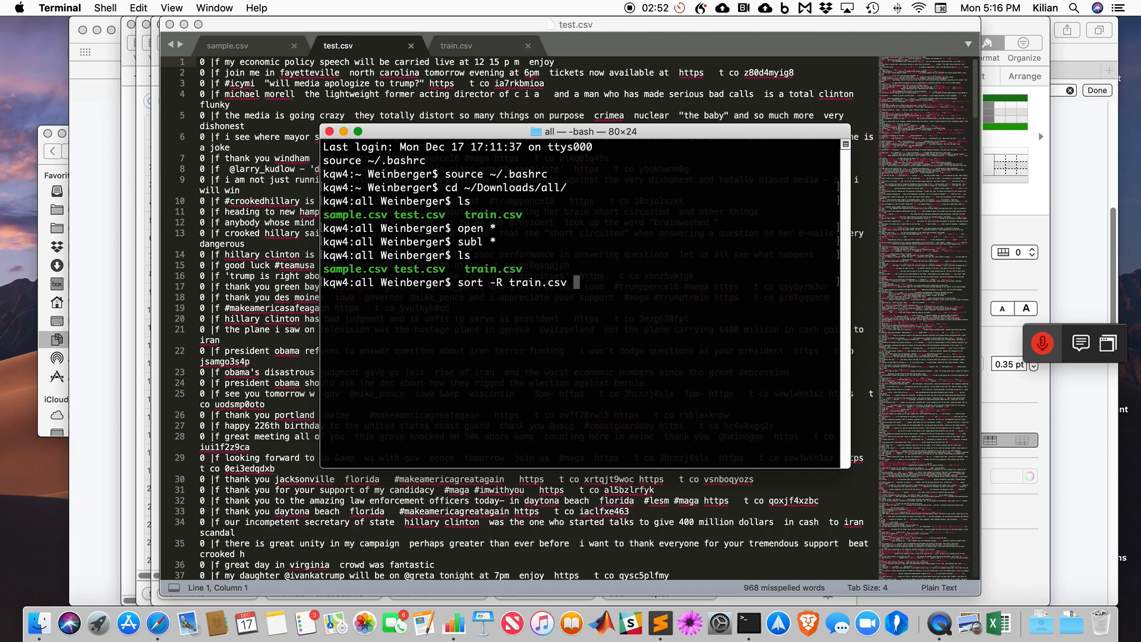
{"action": "type", "text": "trainR.csv"}
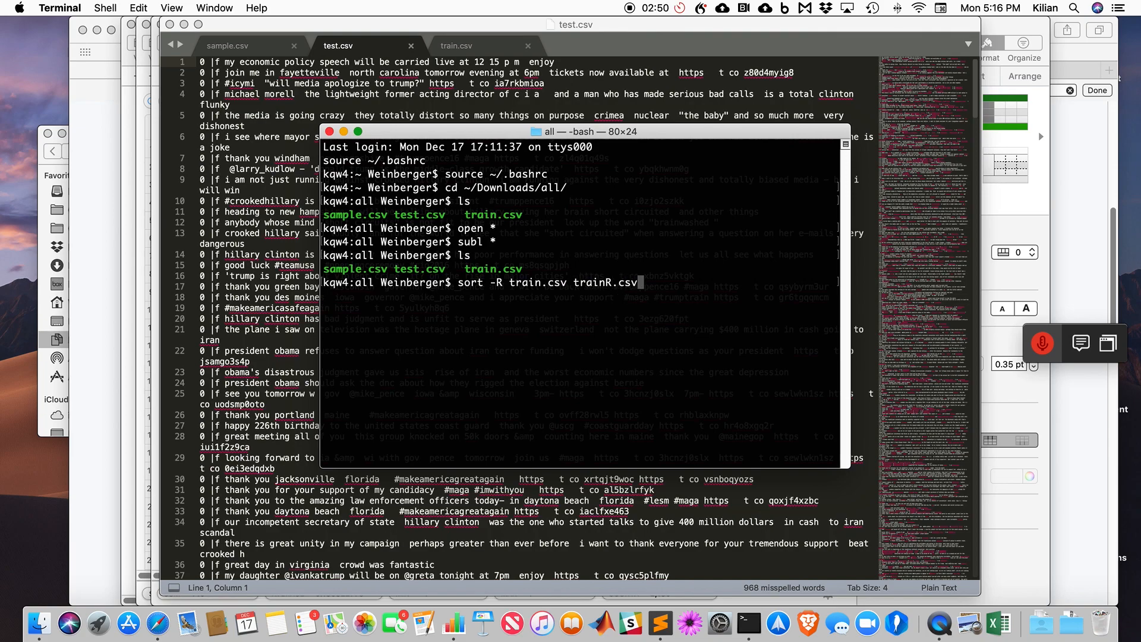
{"action": "key", "text": "Return"}
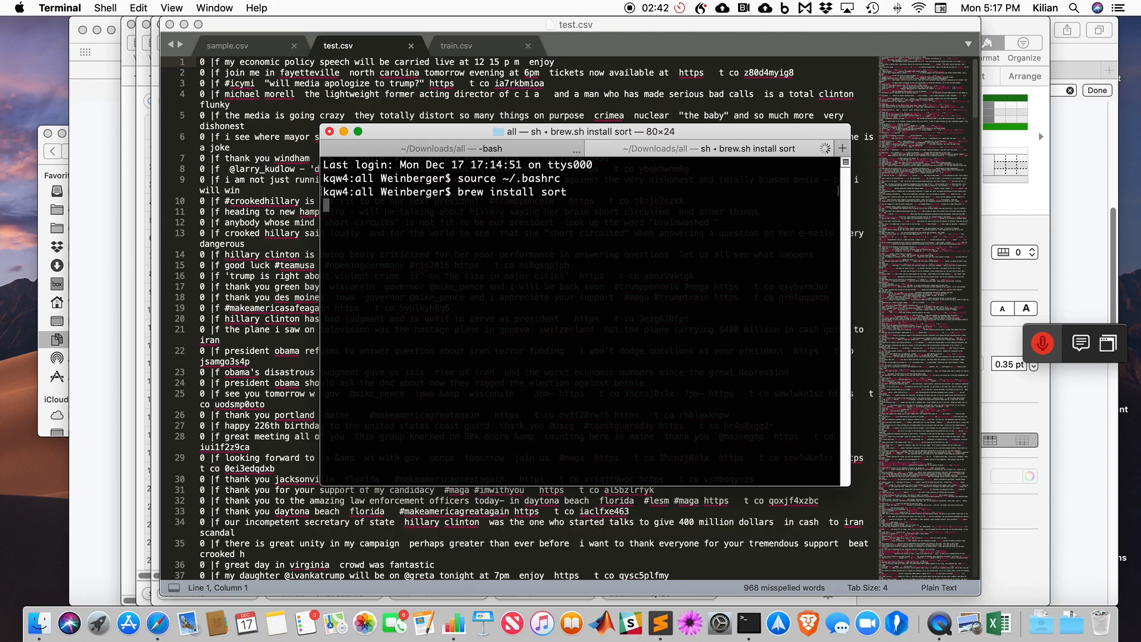
{"action": "key", "text": "Return"}
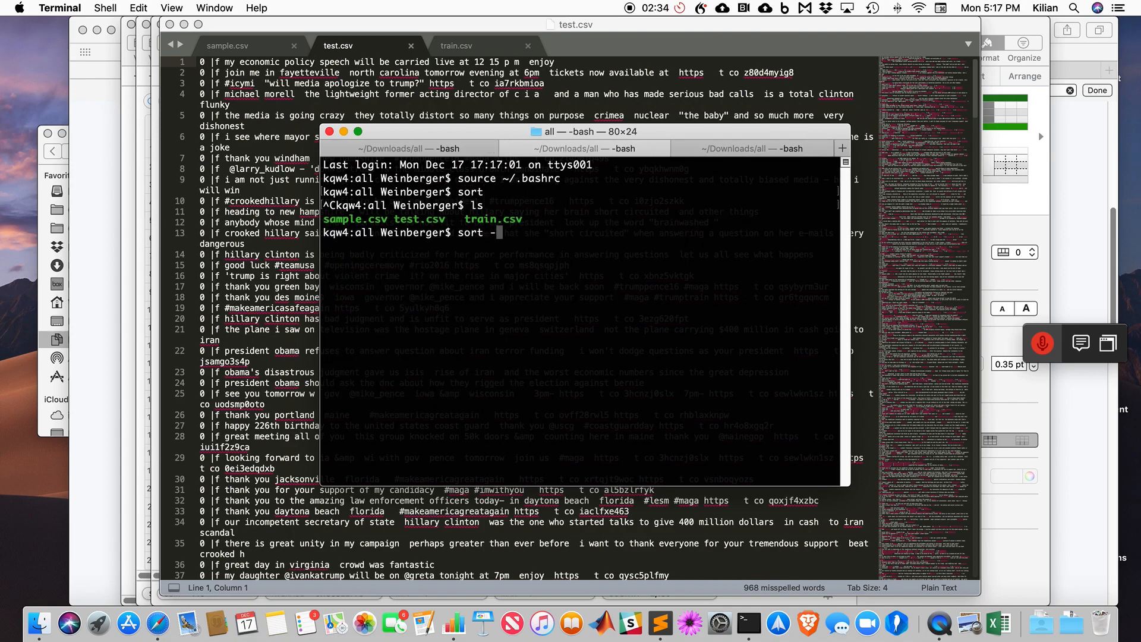
{"action": "type", "text": "R train.csv t"}
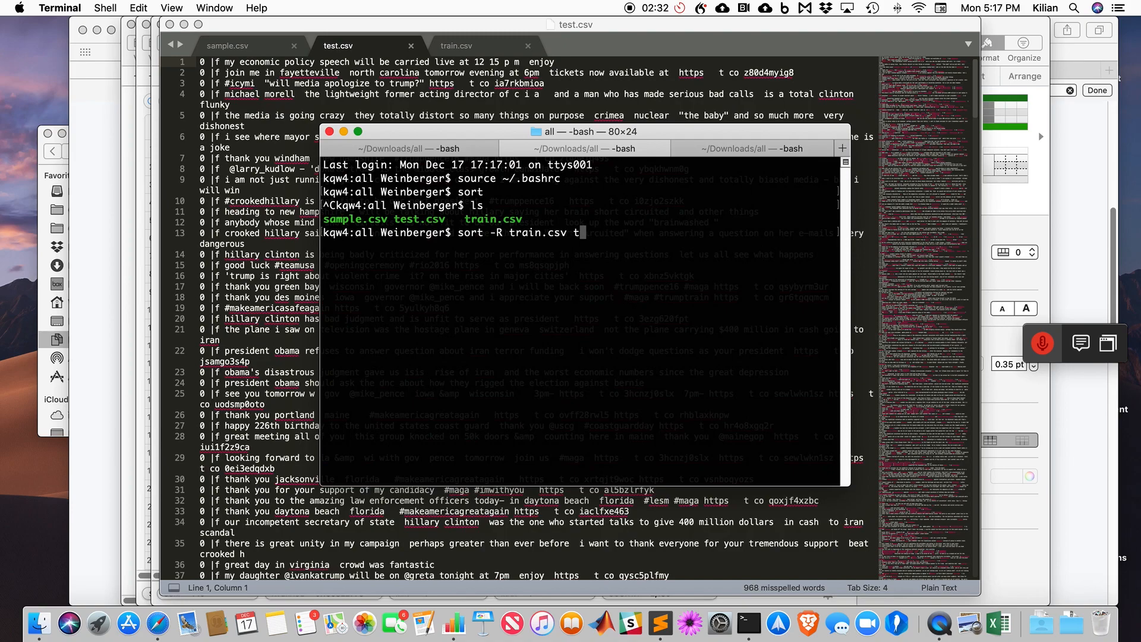
{"action": "key", "text": "Return"}
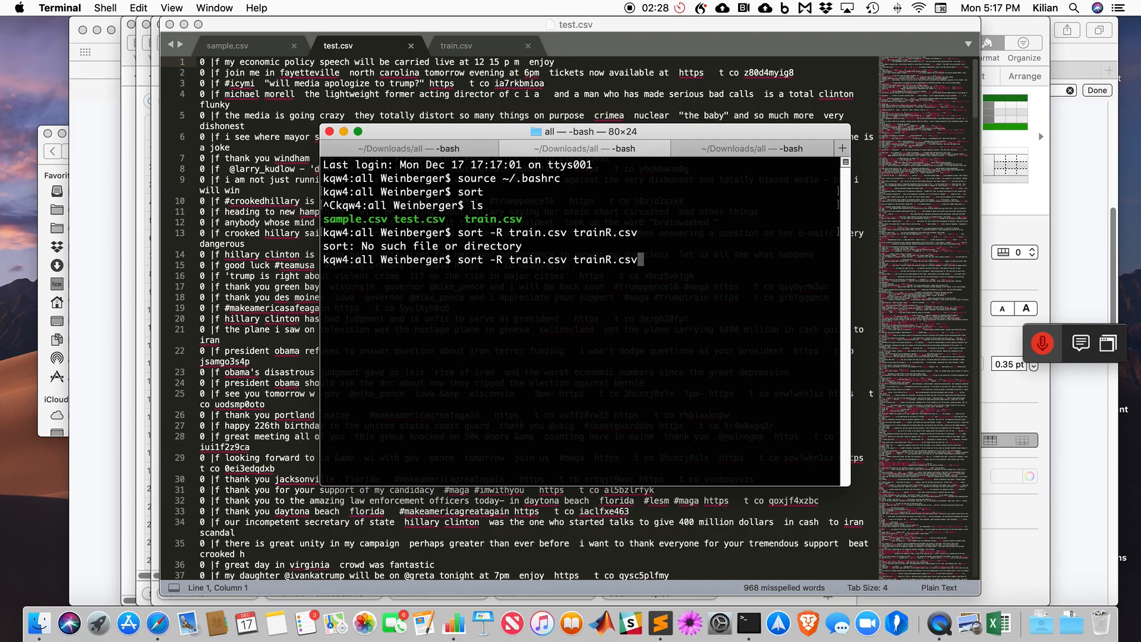
{"action": "key", "text": "Return"}
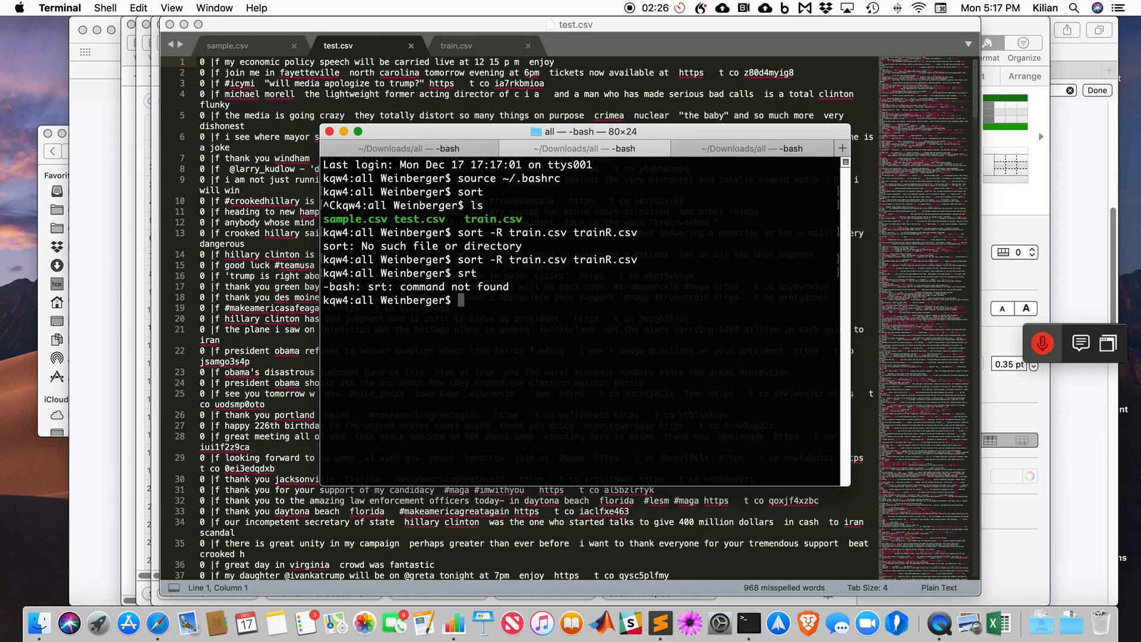
{"action": "key", "text": "Return"}
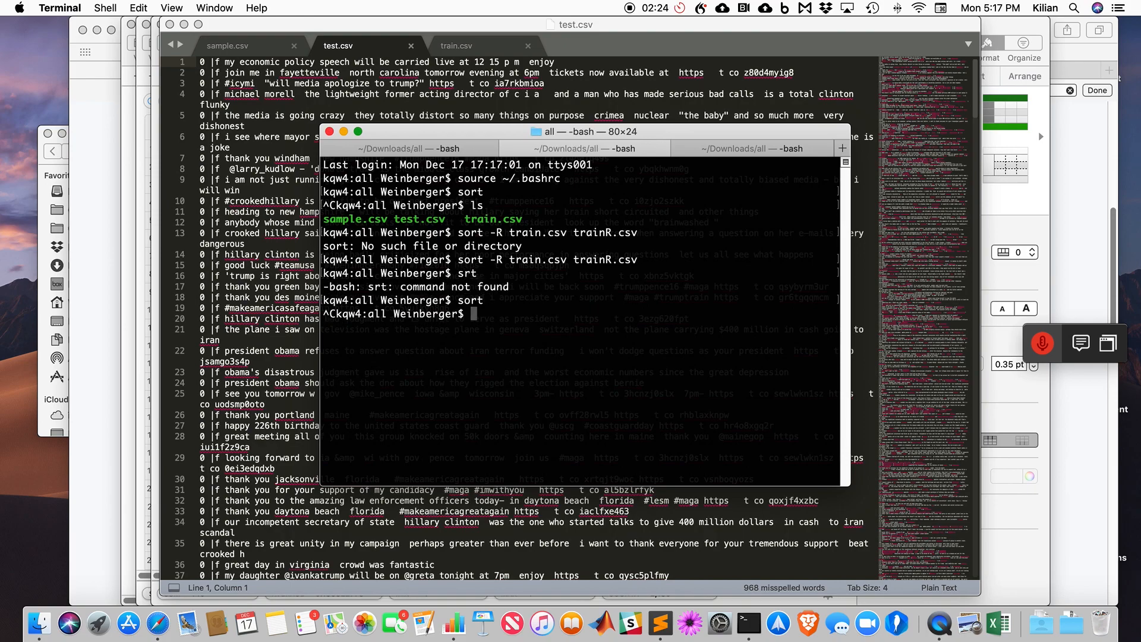
{"action": "type", "text": "sort -R train.csv trainR.csv"}
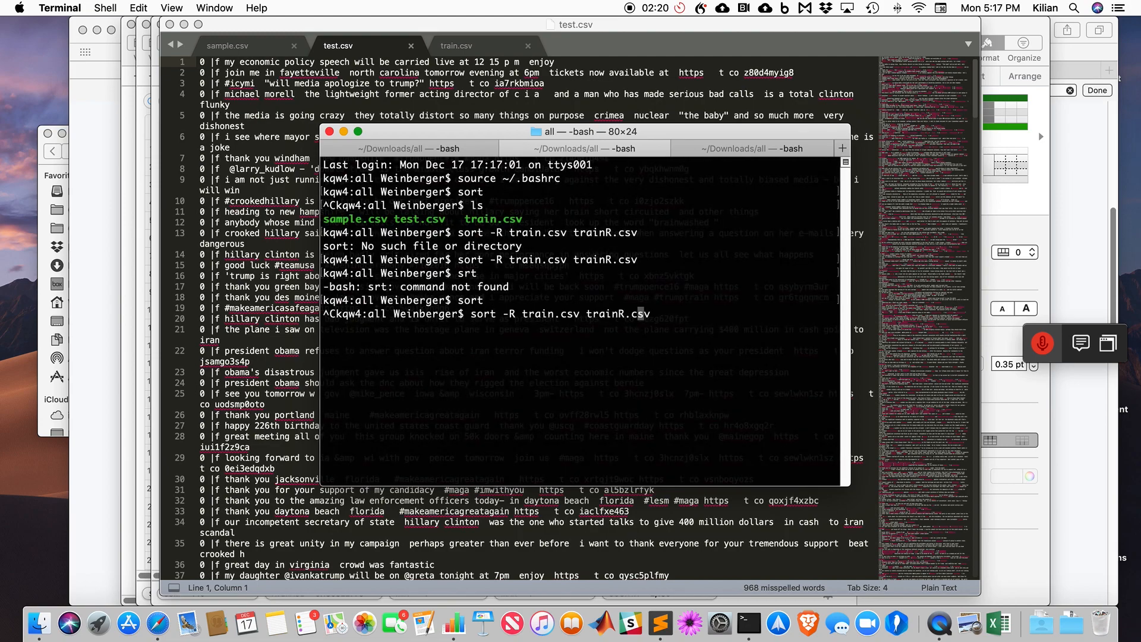
{"action": "type", "text": "> "}
{"action": "key", "text": "Return"}
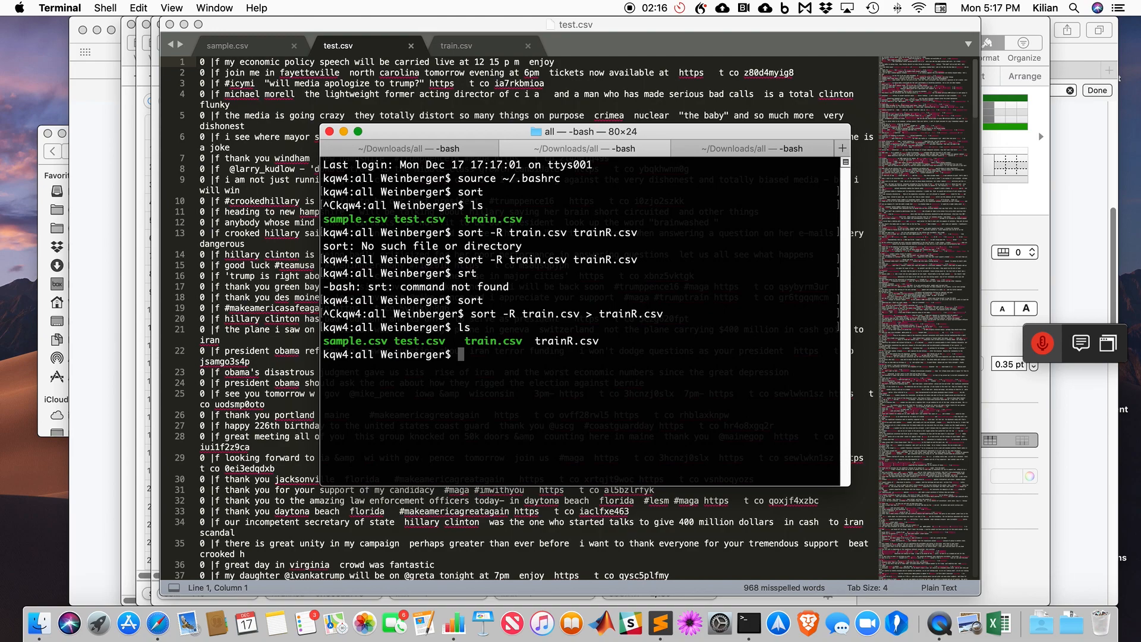
Train a logistic vw model 'm' on trainR.csv with -l 1, 5 passes, initial_t=1
{"action": "type", "text": "vw -"}
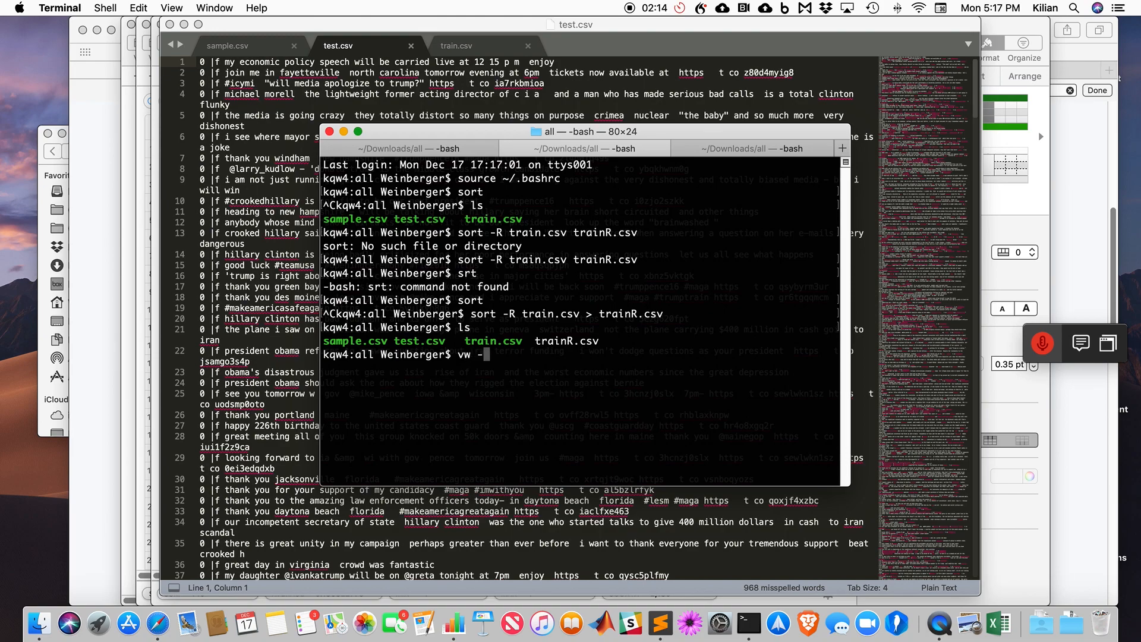
{"action": "type", "text": "tr"}
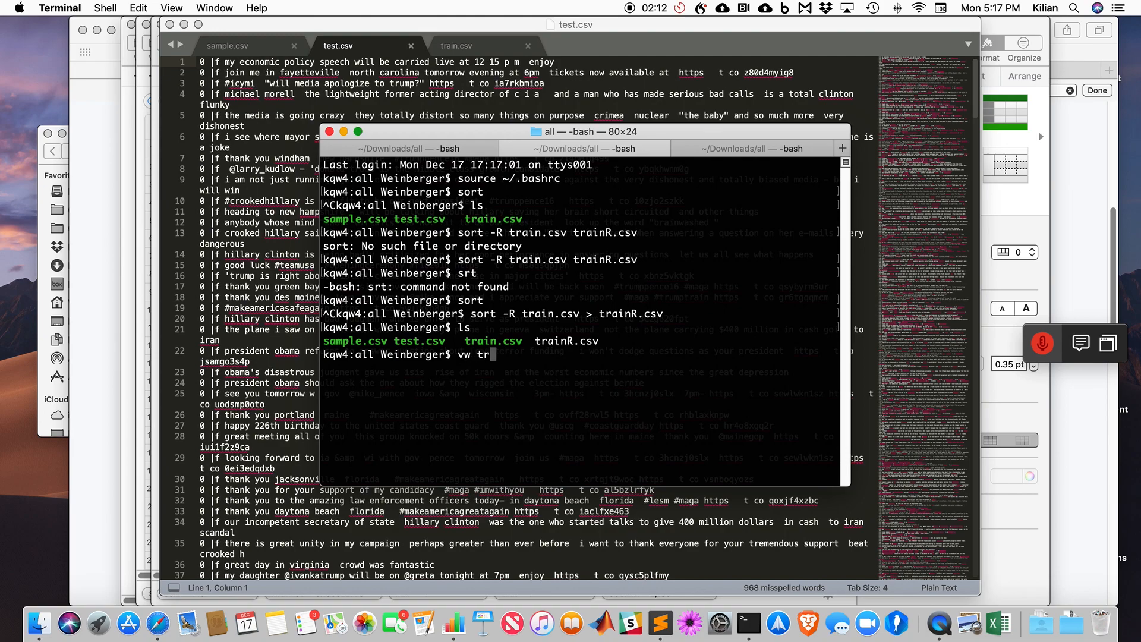
{"action": "type", "text": "ainR.csv"}
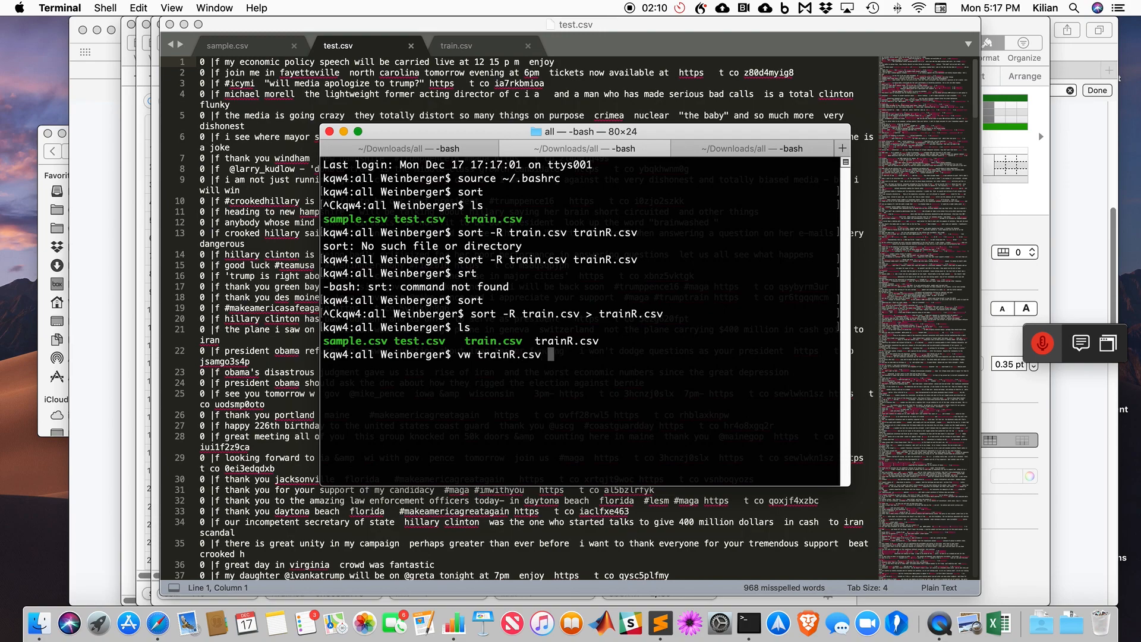
{"action": "type", "text": "--loss_functio"}
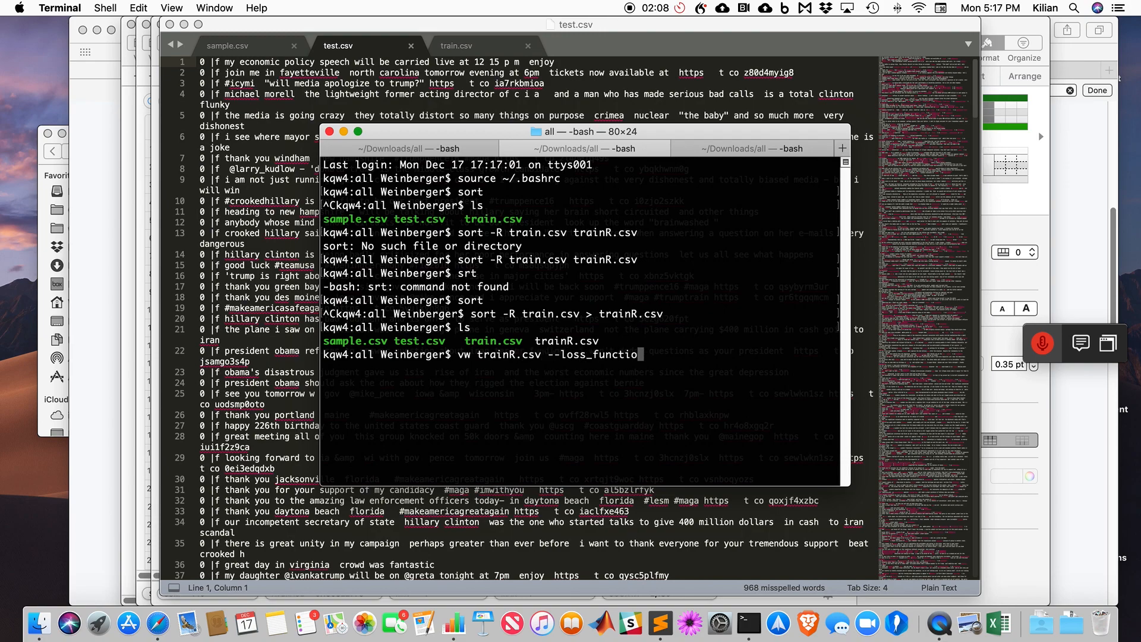
{"action": "type", "text": "=logistic -l 1"}
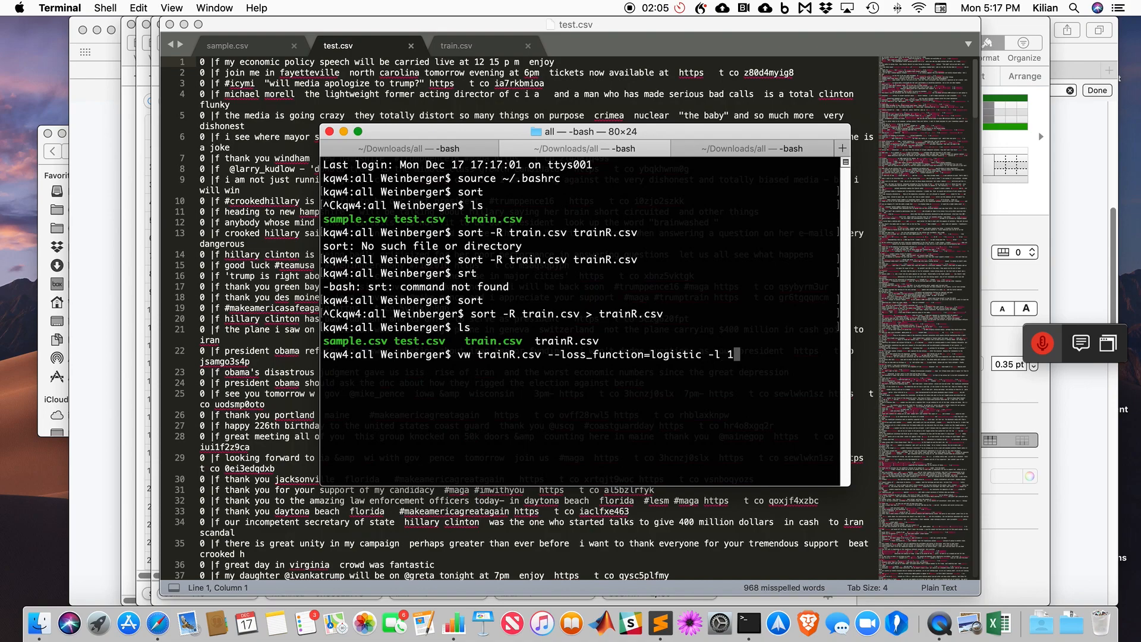
{"action": "type", "text": "--passes"}
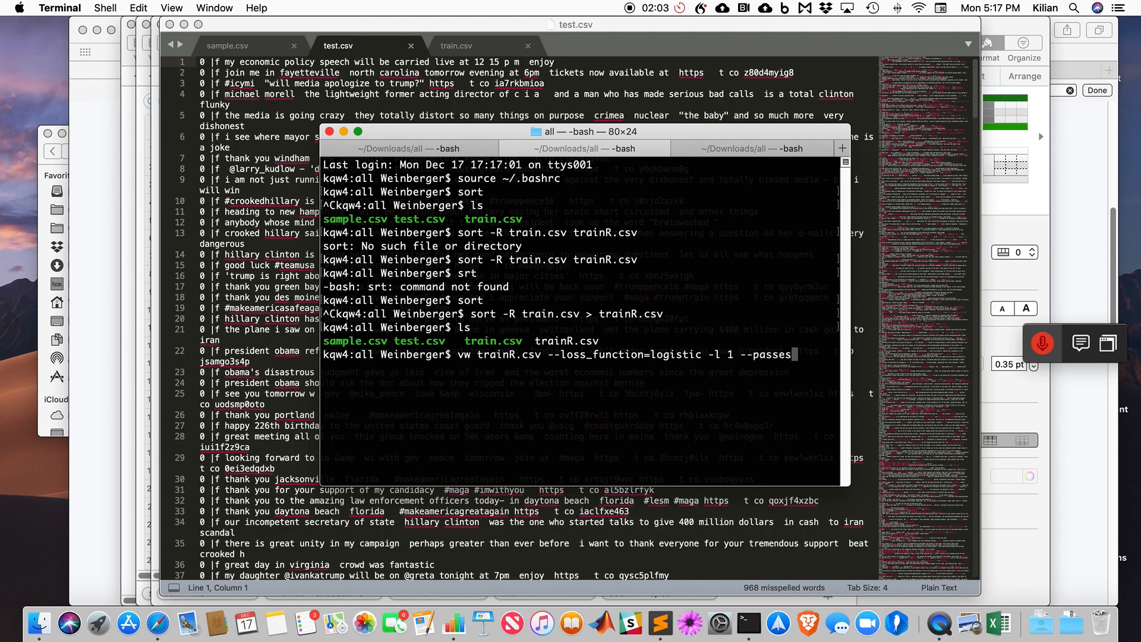
{"action": "type", "text": "5 -c -f"}
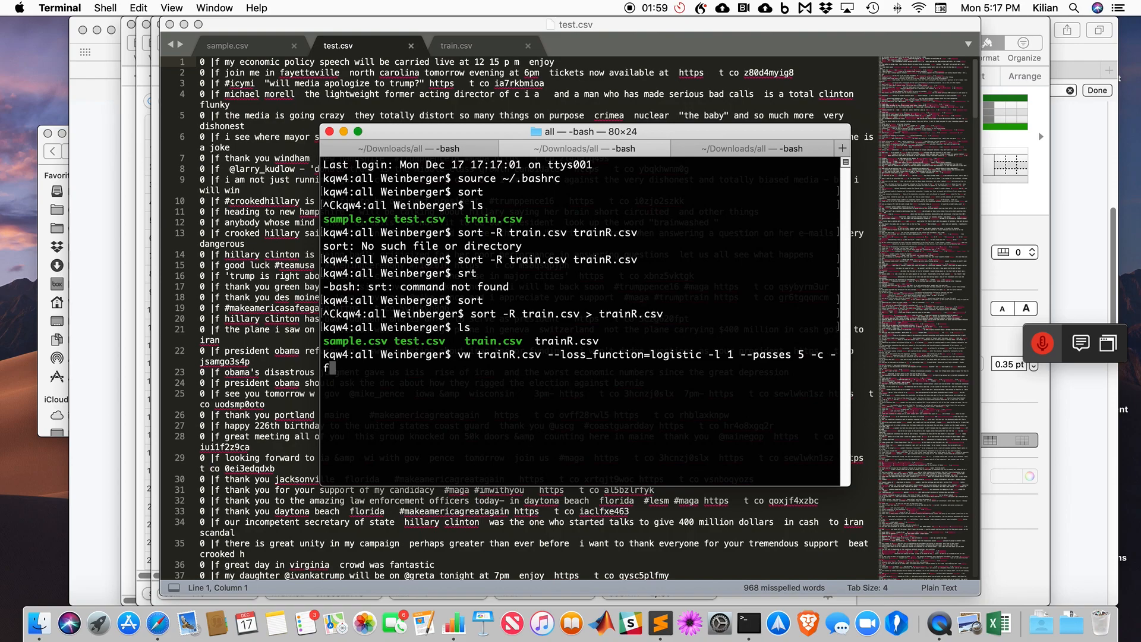
{"action": "type", "text": "m"}
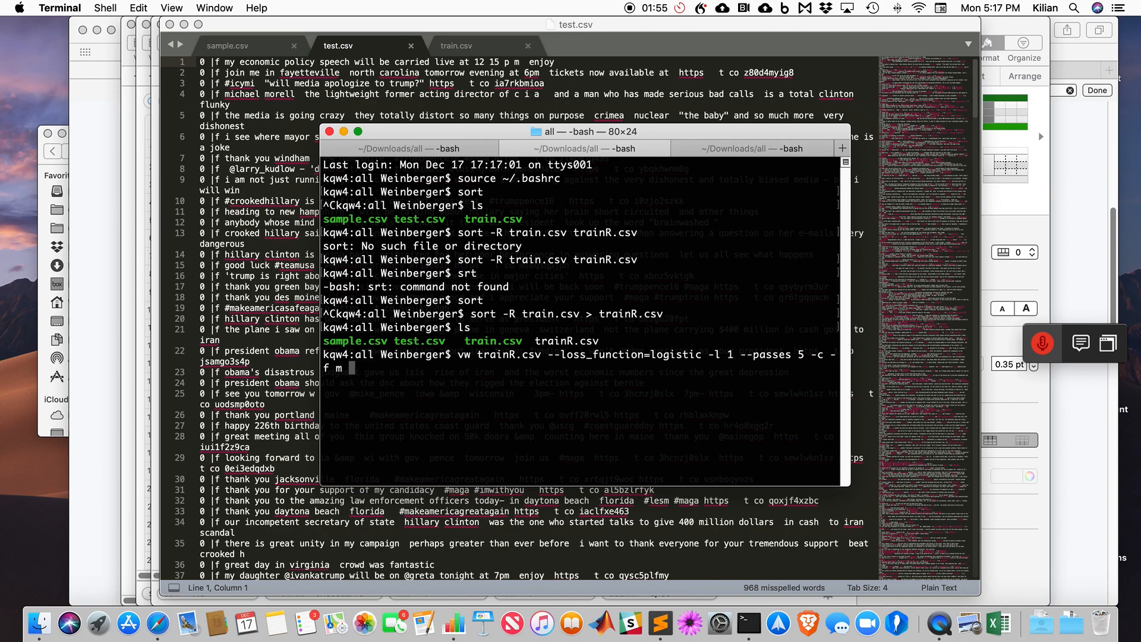
{"action": "type", "text": "--inital_t=1"}
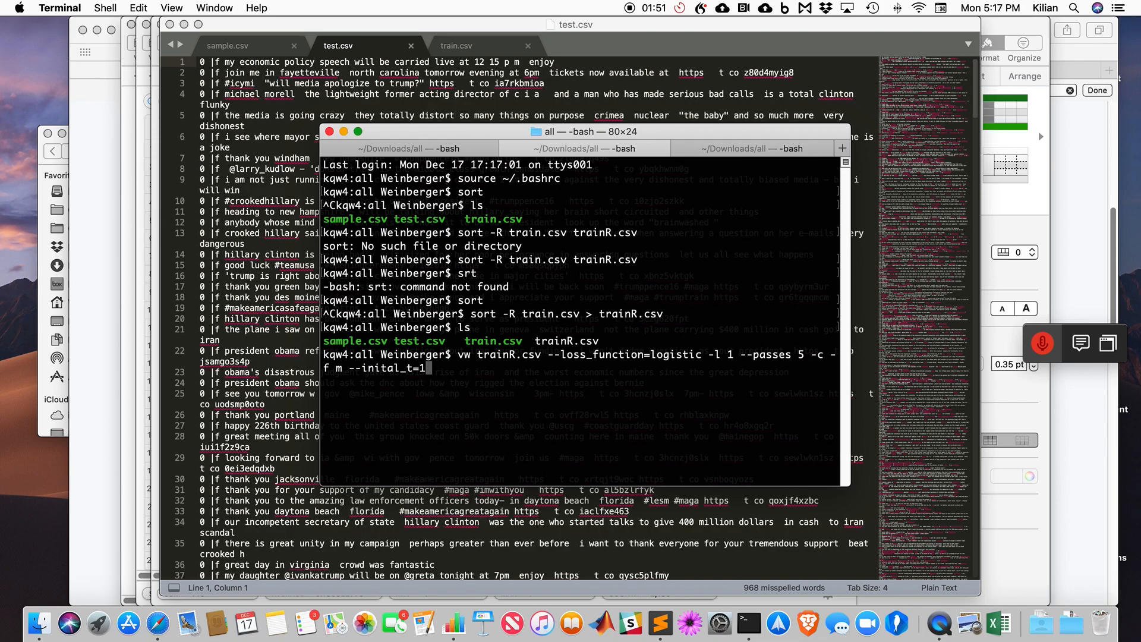
{"action": "key", "text": "Return"}
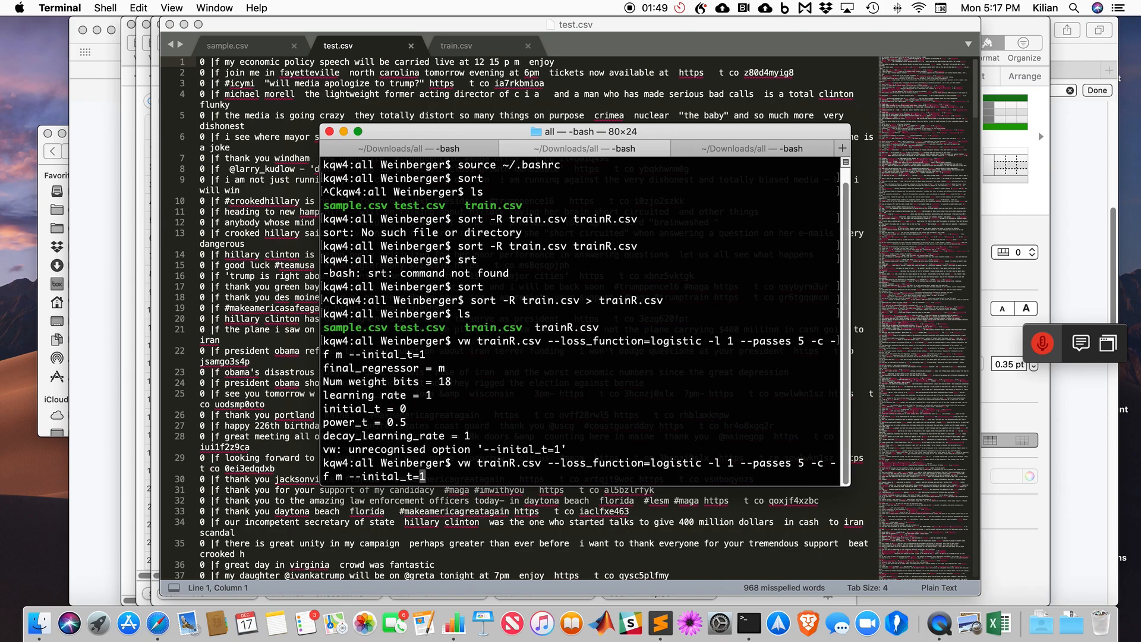
{"action": "key", "text": "Return"}
{"action": "type", "text": "vw -"}
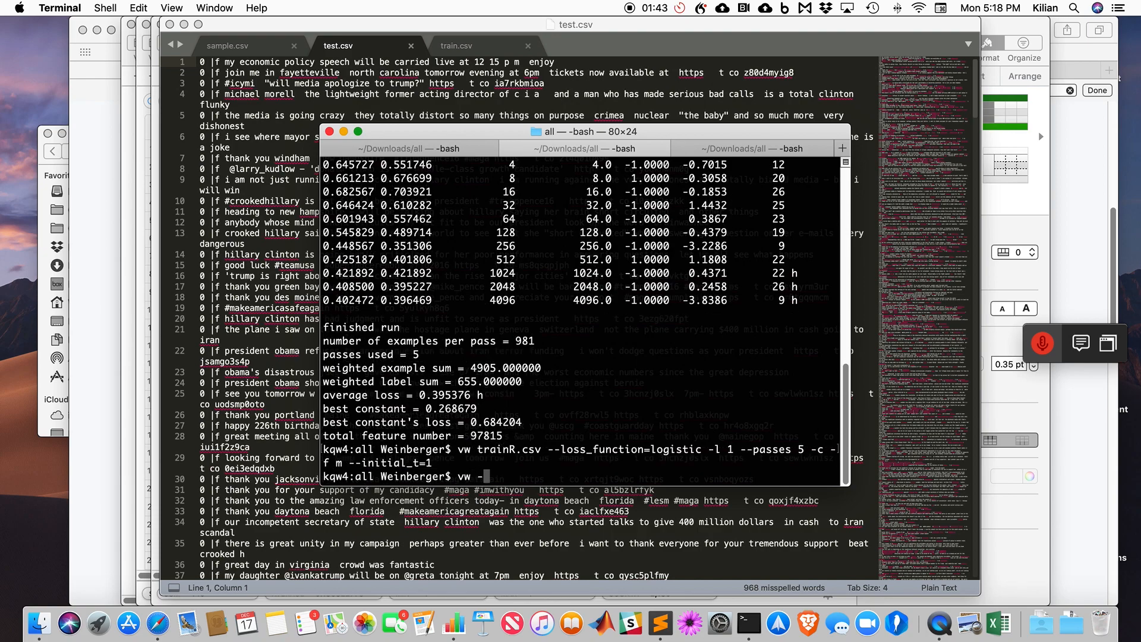
Predict test.csv with model m into output.csv and open output.csv
{"action": "type", "text": "i m t -"}
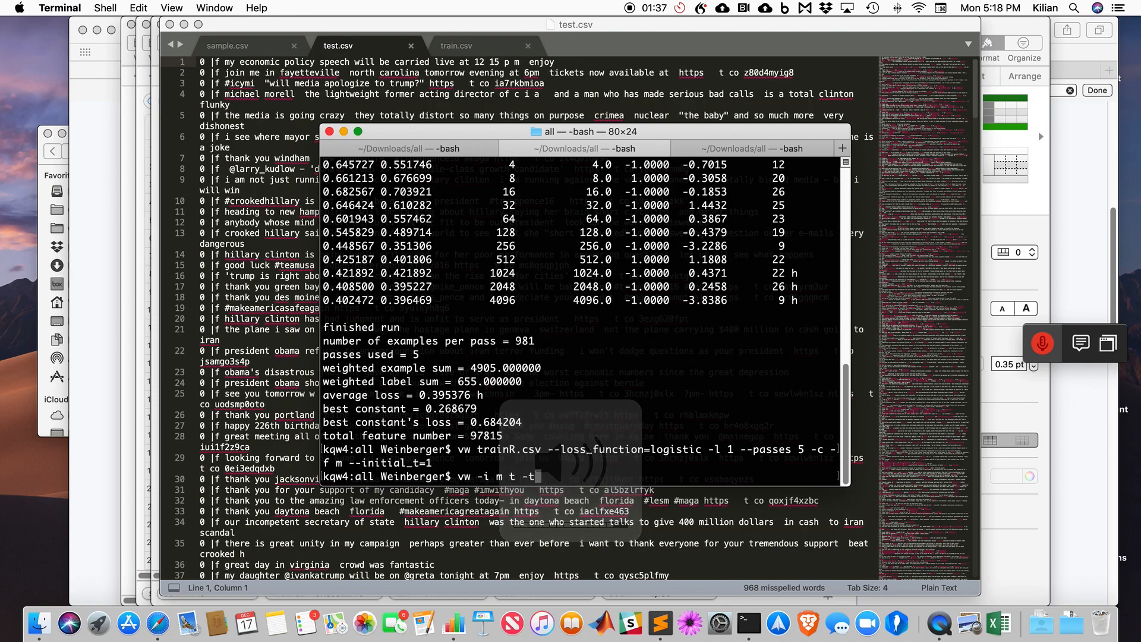
{"action": "type", "text": "test.csv"}
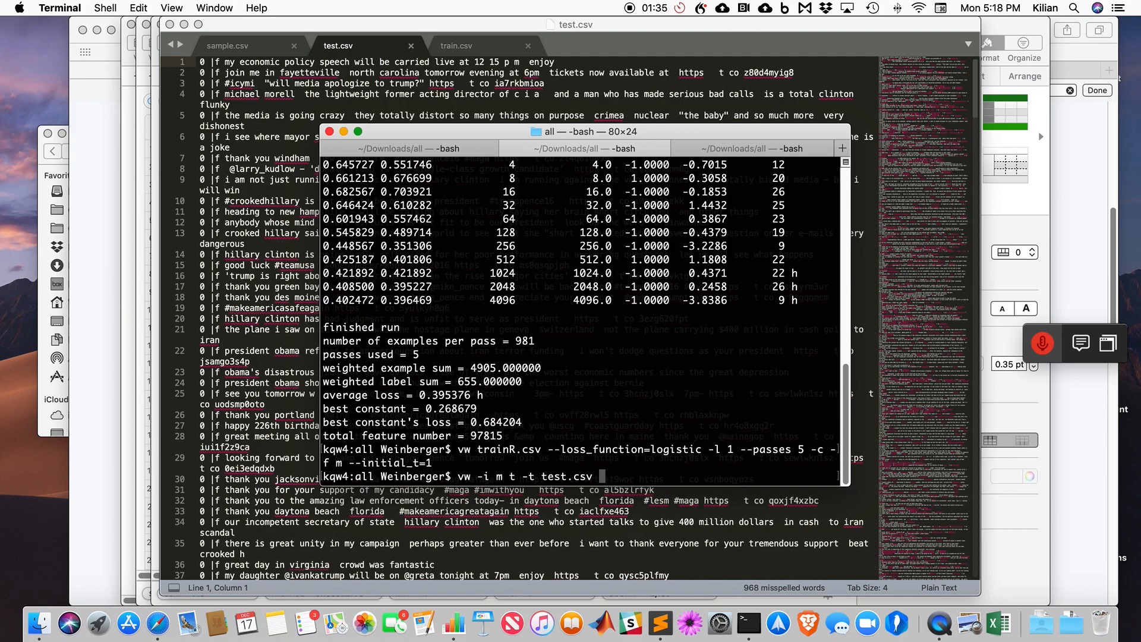
{"action": "type", "text": "-p"}
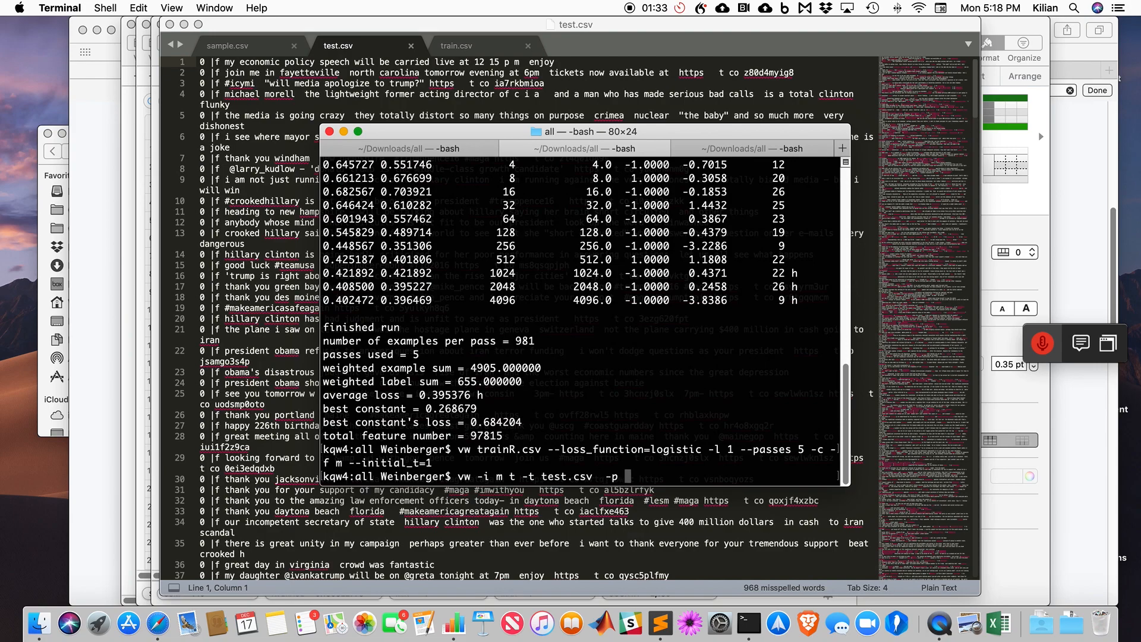
{"action": "key", "text": "Return"}
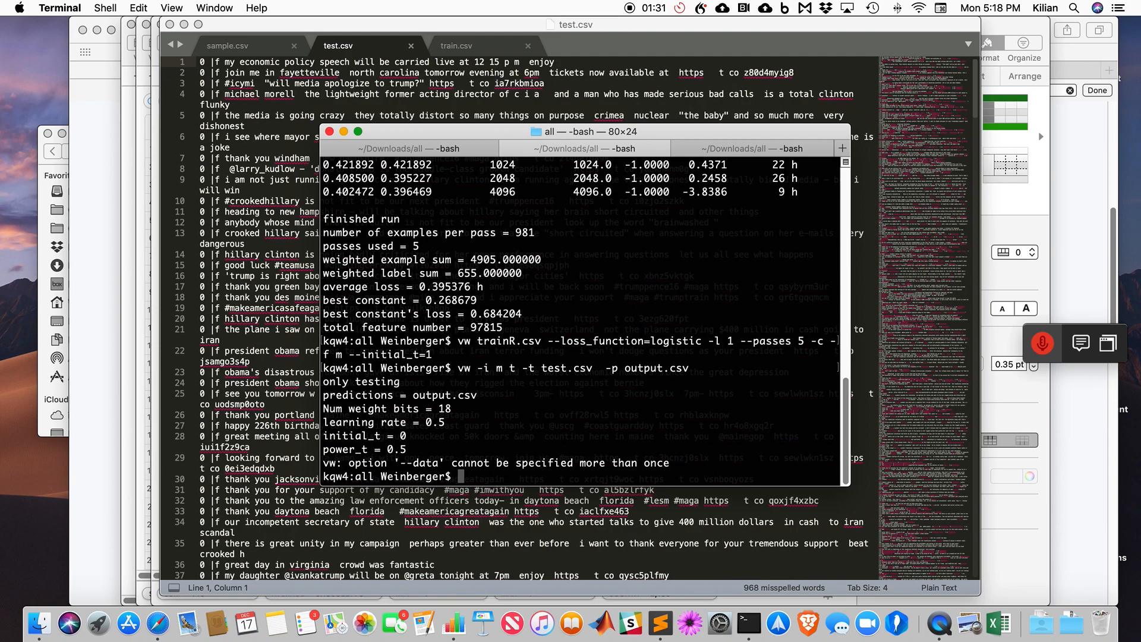
{"action": "type", "text": "vw -i m t -t test.csv  -p output.csv"}
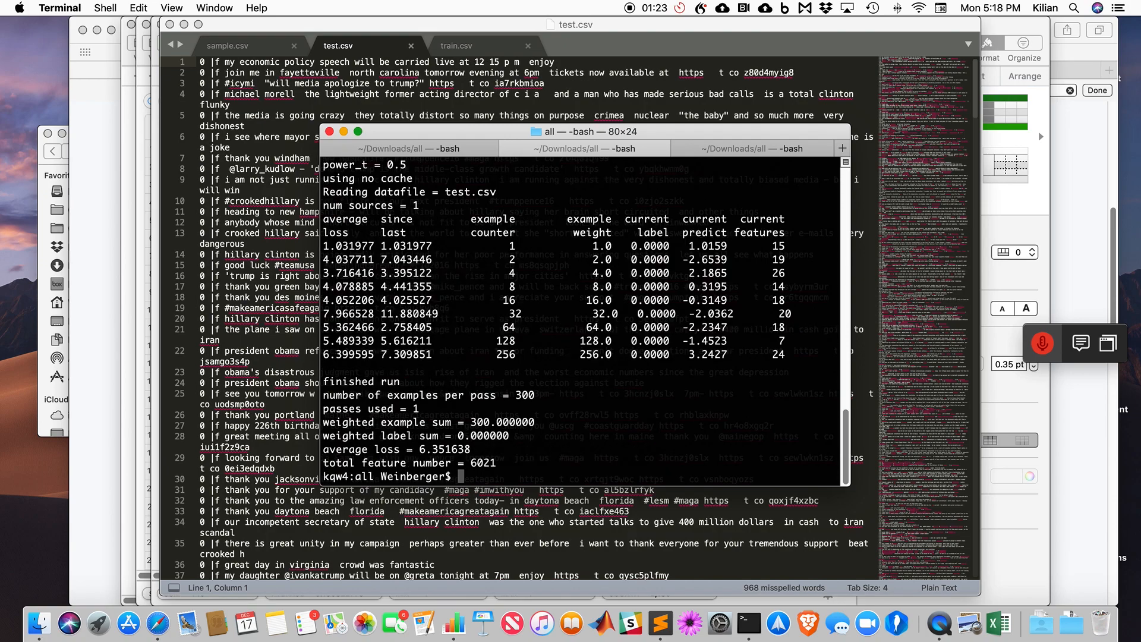
{"action": "type", "text": "open output.csv"}
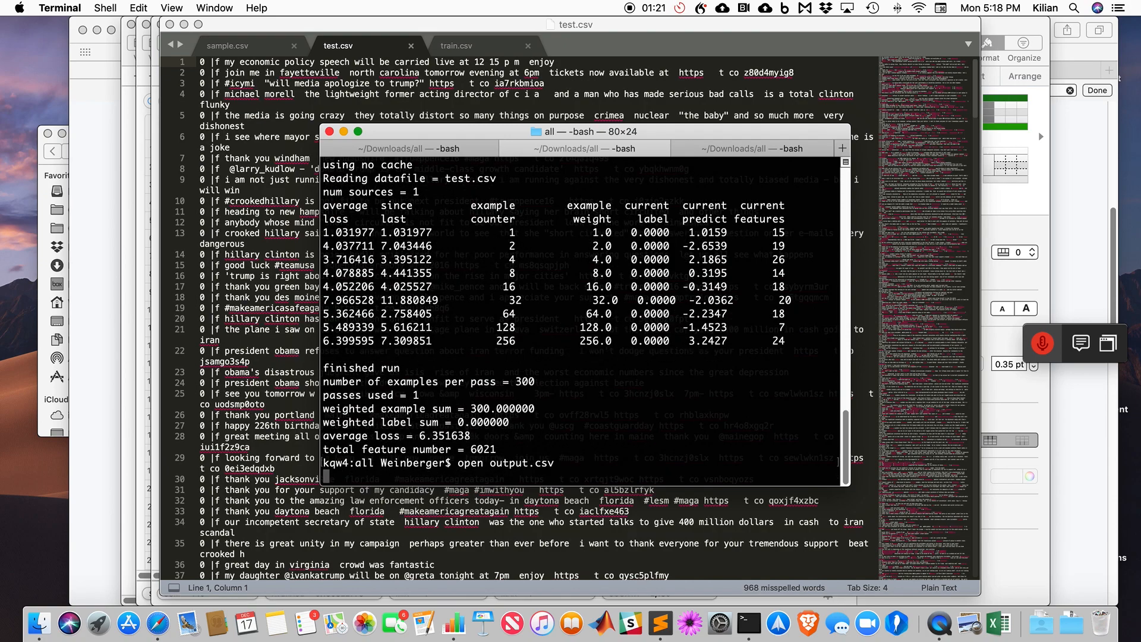
Copy the output.csv prediction values into sample's Label column
{"action": "key", "text": "Return"}
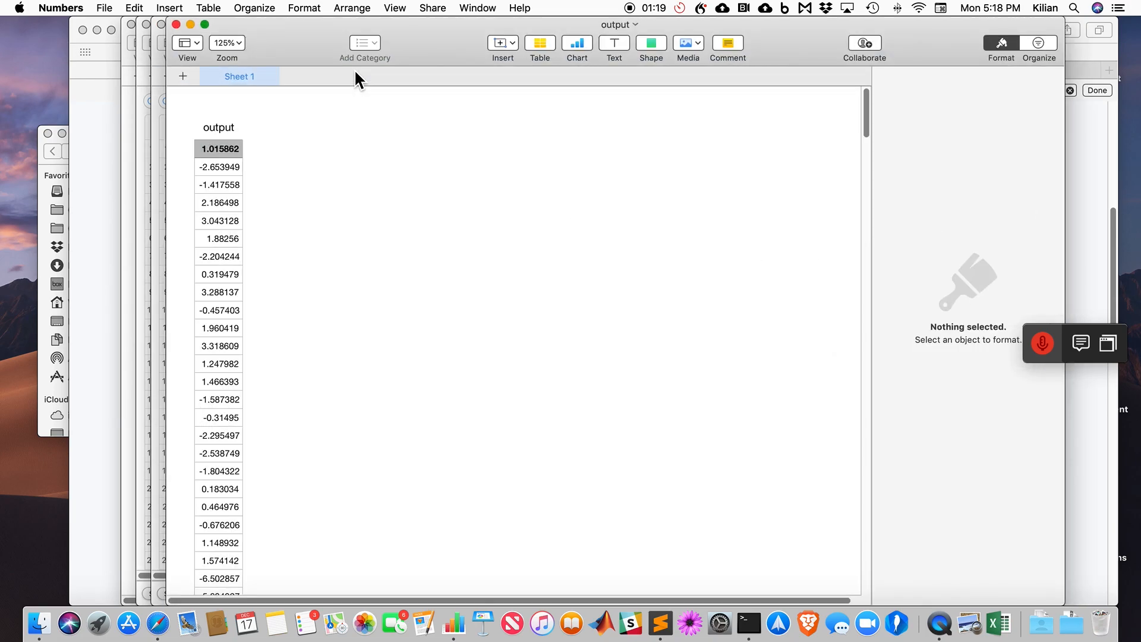
{"action": "left_click", "coordinate": [218, 148]}
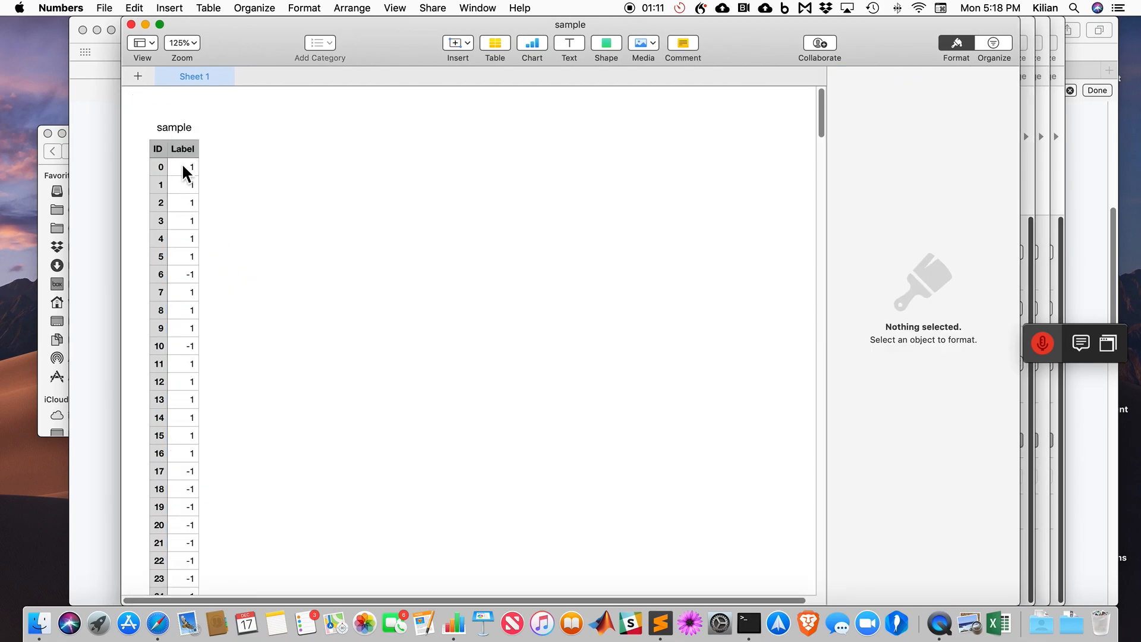
{"action": "left_click", "coordinate": [185, 167]}
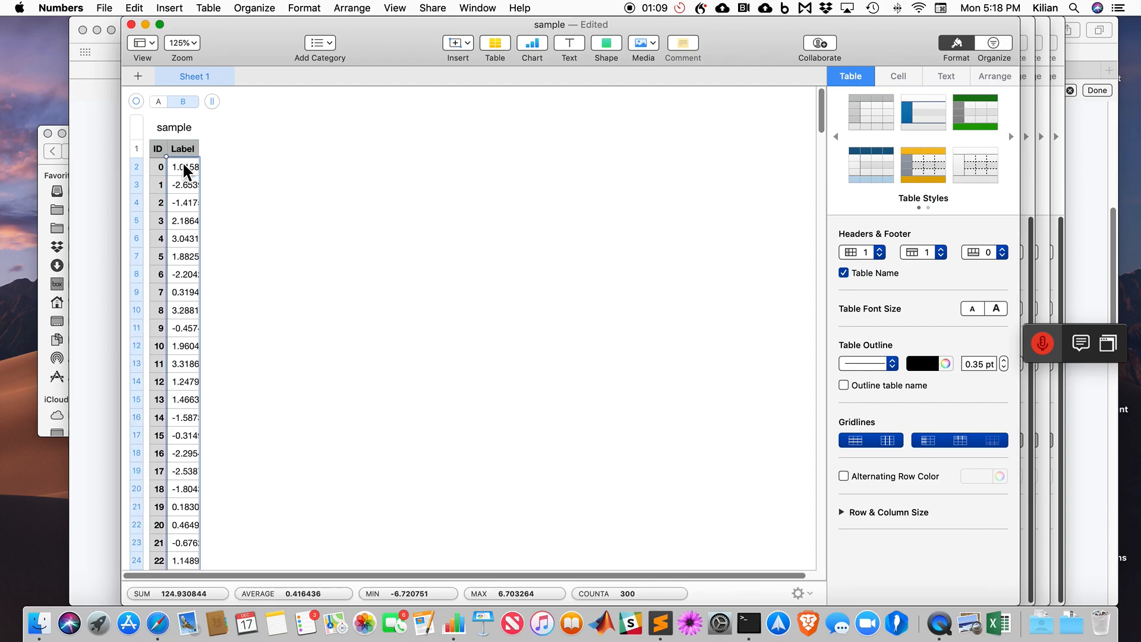
Compute SIGN of each prediction and paste the 1/-1 results over the Label values
{"action": "left_click", "coordinate": [185, 166]}
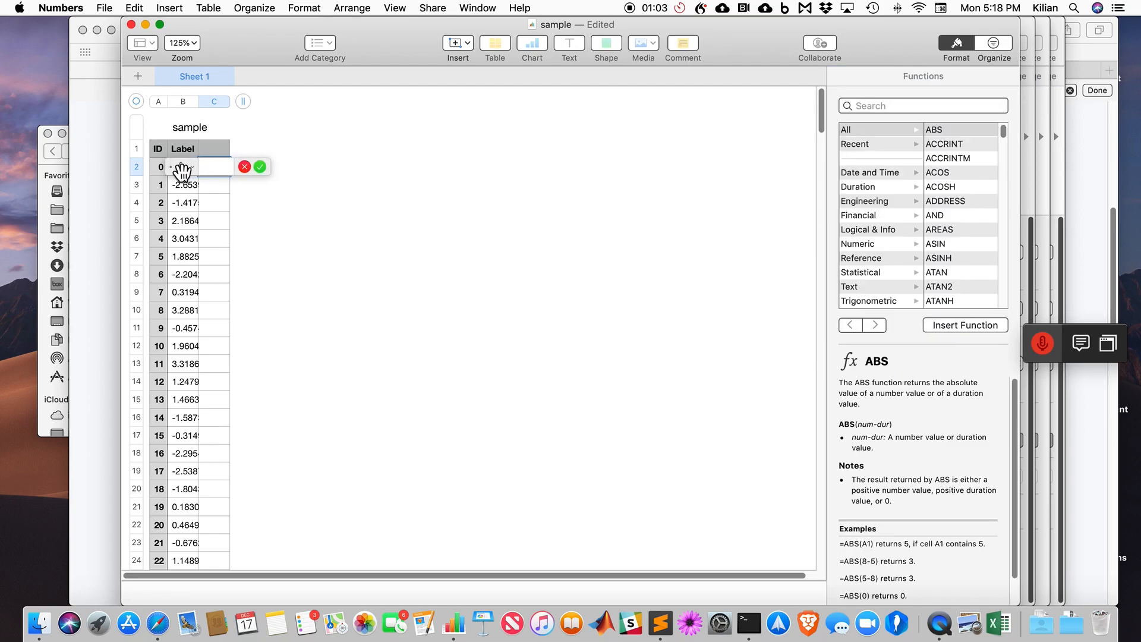
{"action": "left_click", "coordinate": [187, 167]}
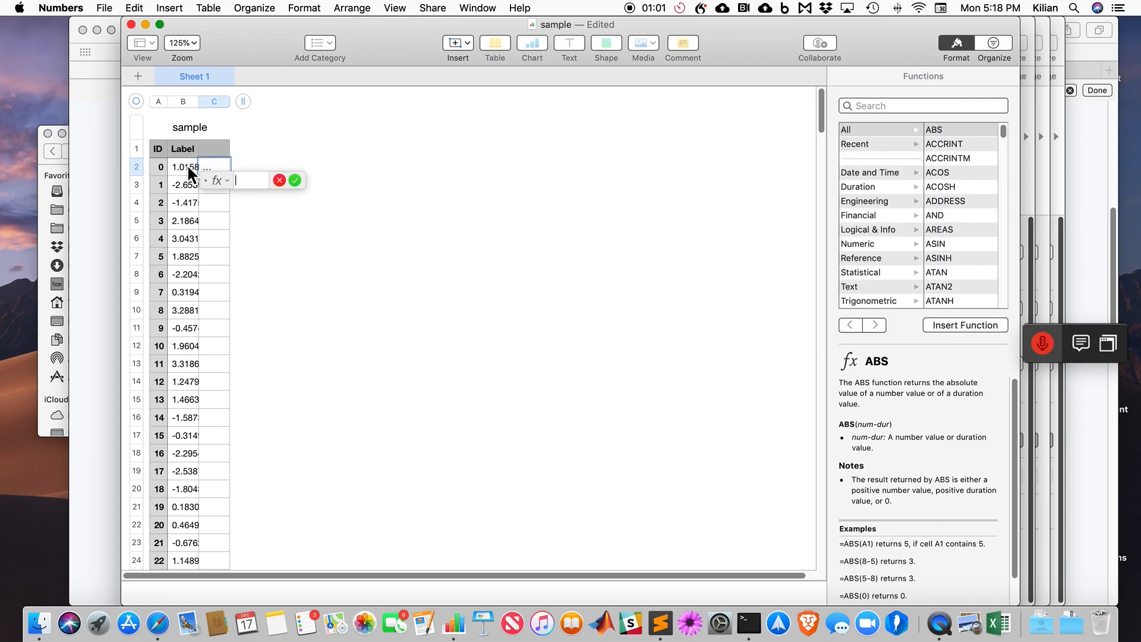
{"action": "type", "text": "SIGN"}
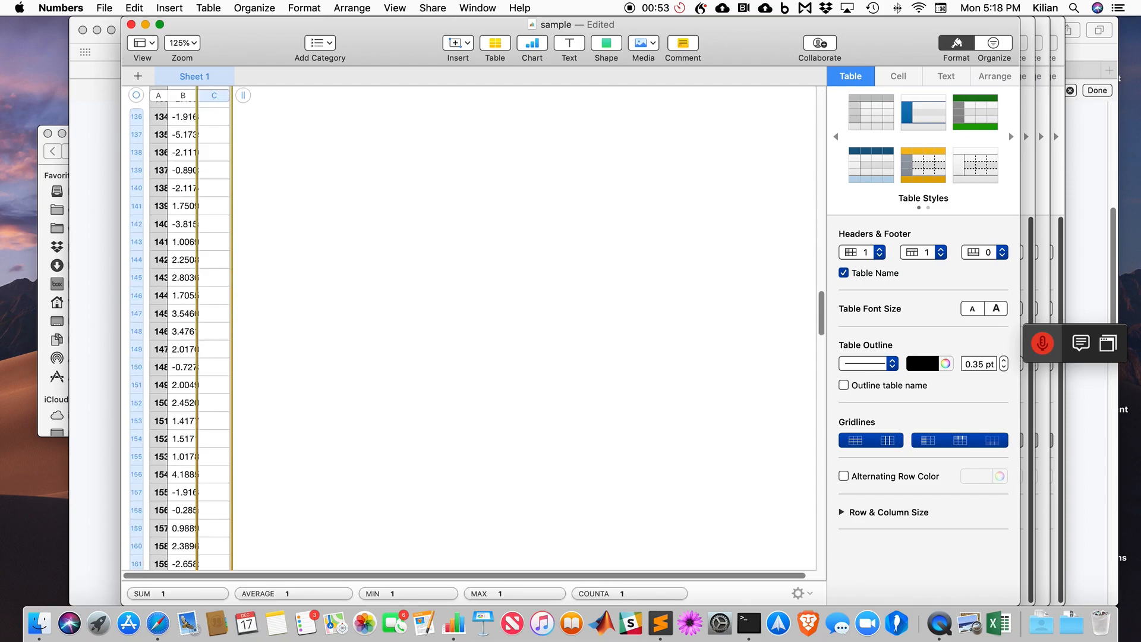
{"action": "scroll", "scroll_direction": "down", "scroll_amount": 3}
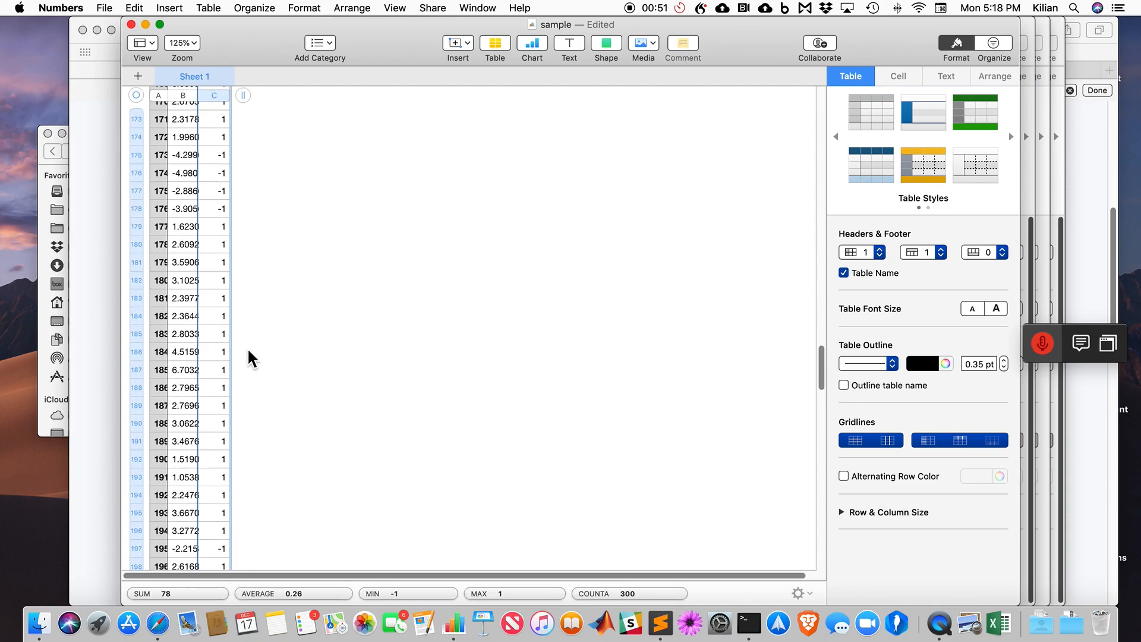
{"action": "scroll", "scroll_direction": "up", "scroll_amount": 3}
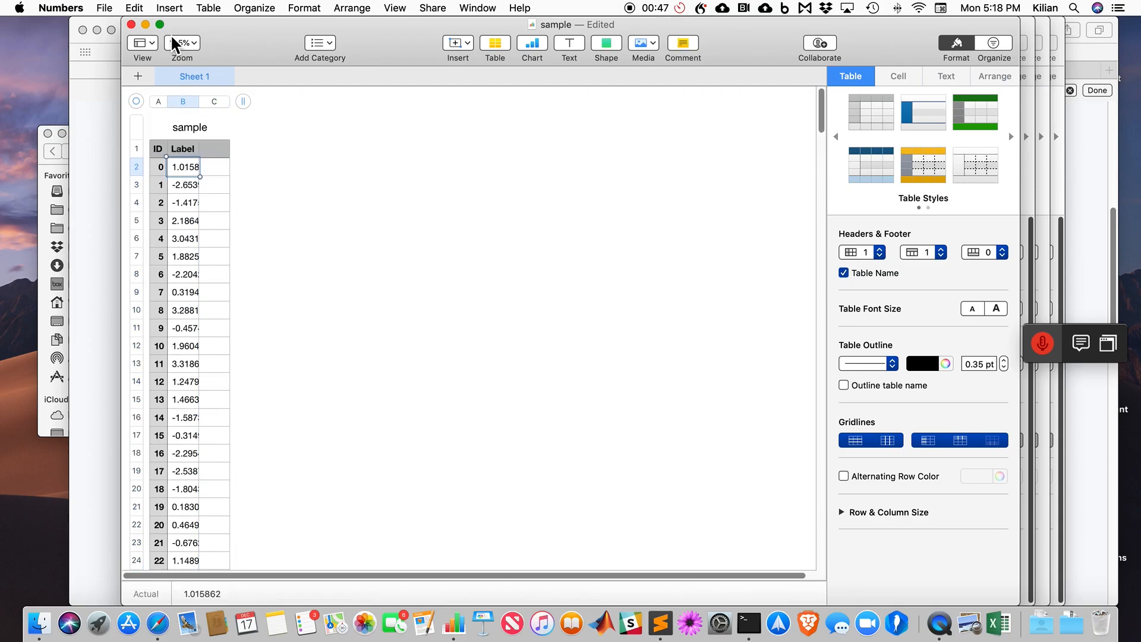
{"action": "left_click", "coordinate": [133, 8]}
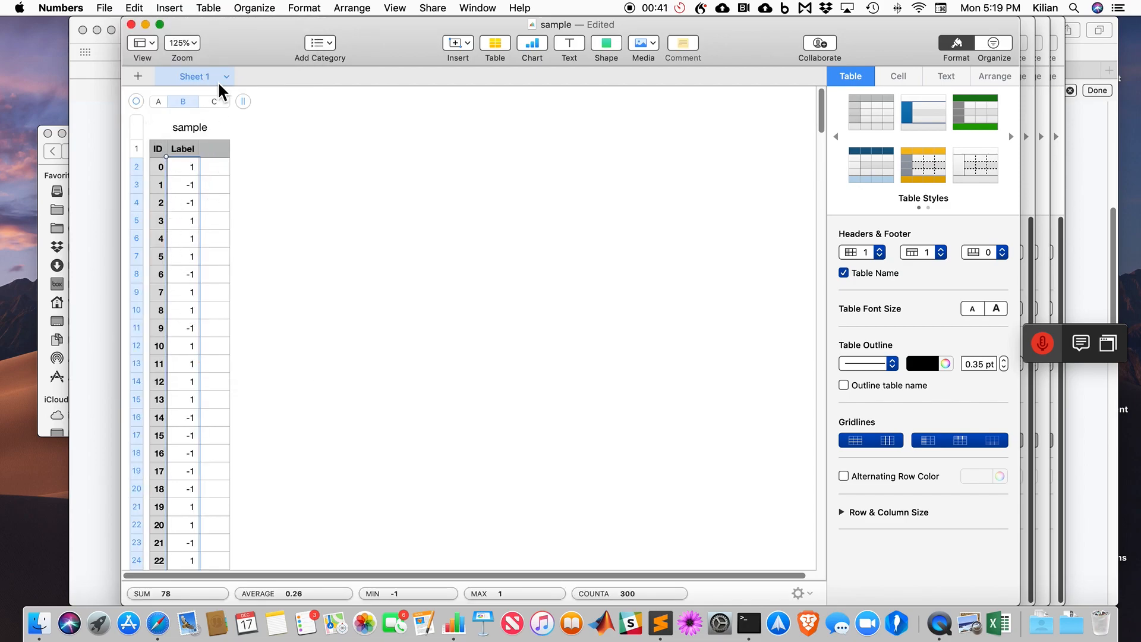
{"action": "left_click", "coordinate": [158, 101]}
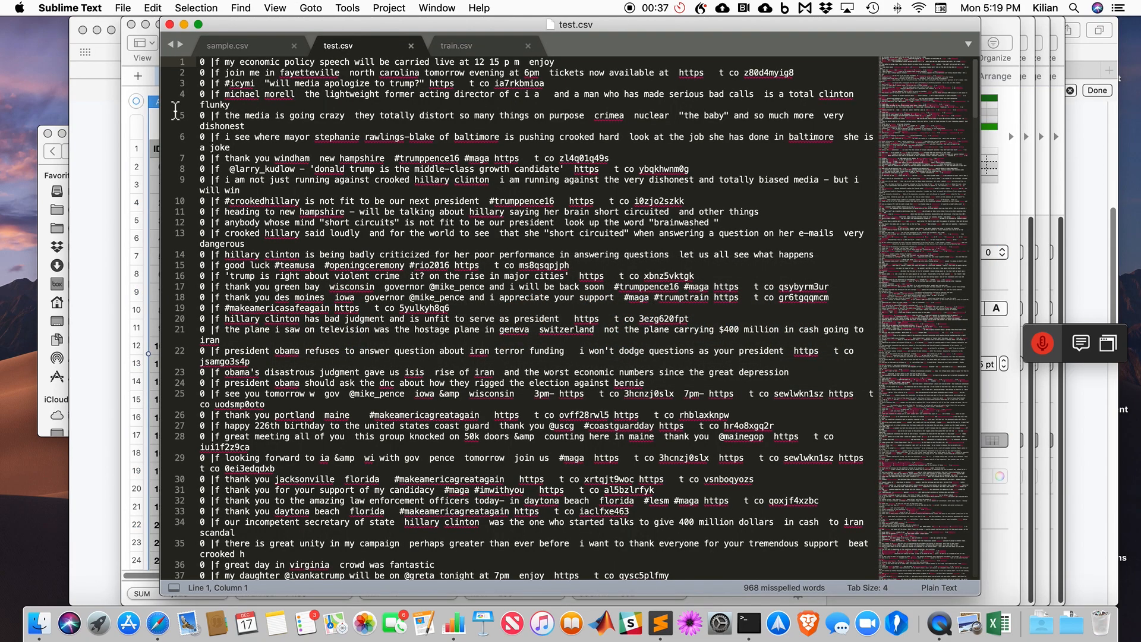
View sample.csv's ID,Label rows in Sublime Text, then return to the Kaggle page
{"action": "left_click", "coordinate": [227, 45]}
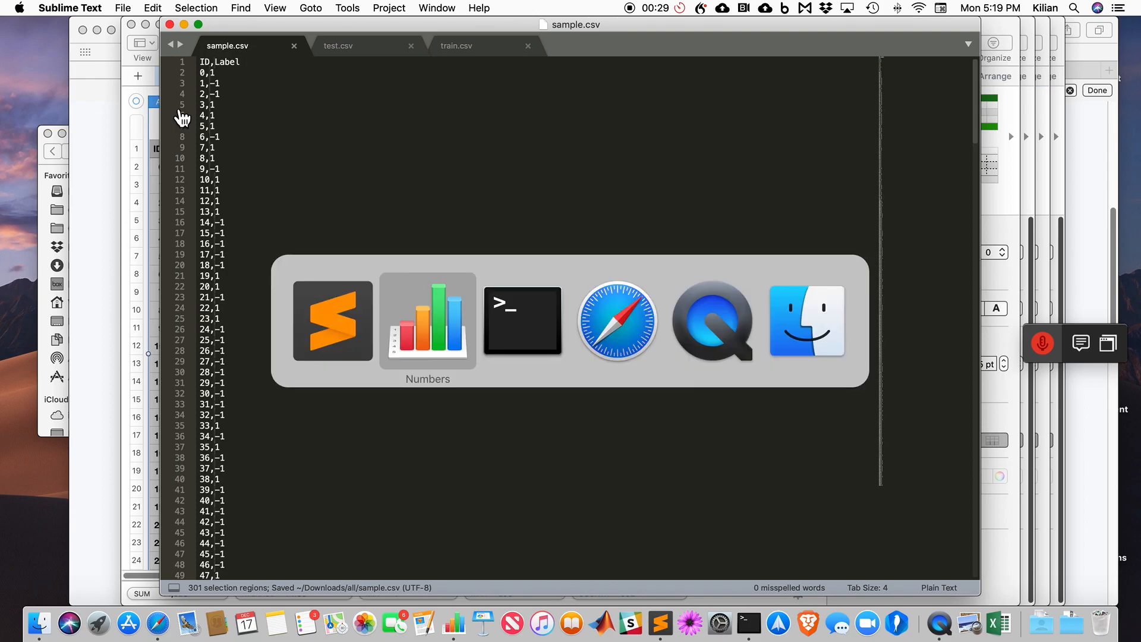
{"action": "left_click", "coordinate": [616, 322]}
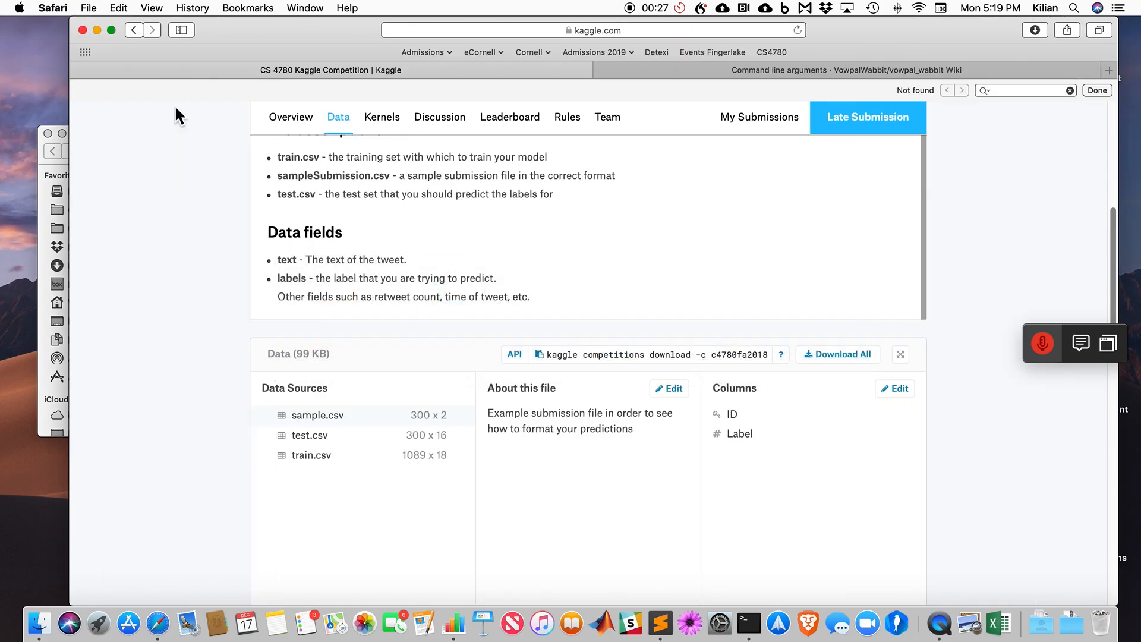
Upload sample.csv as a Kaggle late submission and make the submission
{"action": "scroll", "scroll_direction": "up", "scroll_amount": 3}
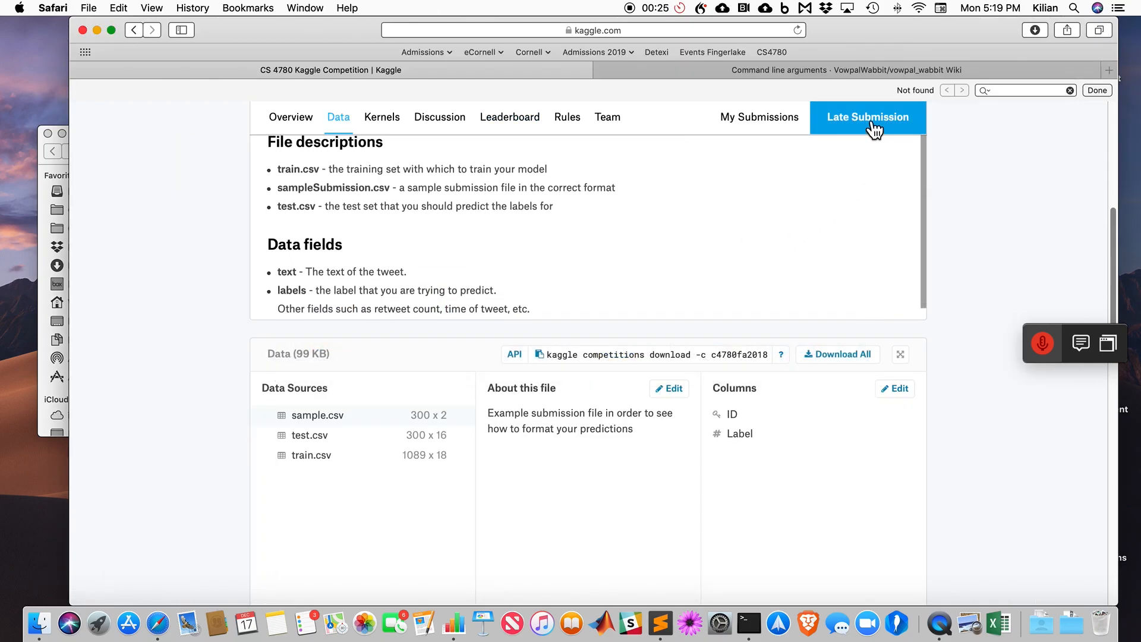
{"action": "left_click", "coordinate": [867, 116]}
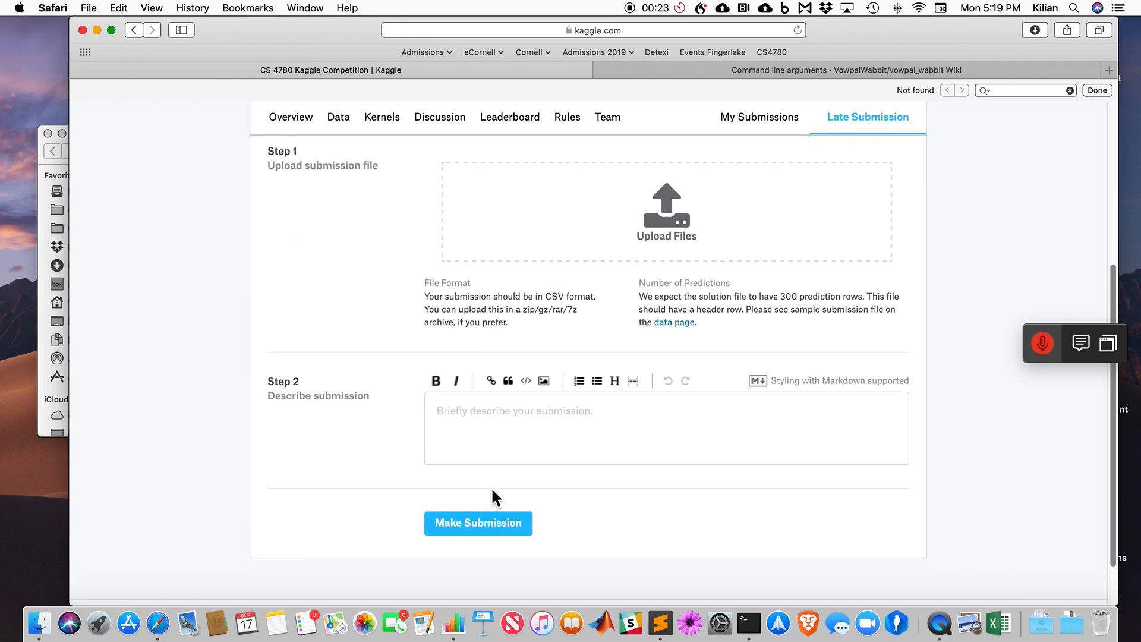
{"action": "scroll", "scroll_direction": "up", "scroll_amount": 3}
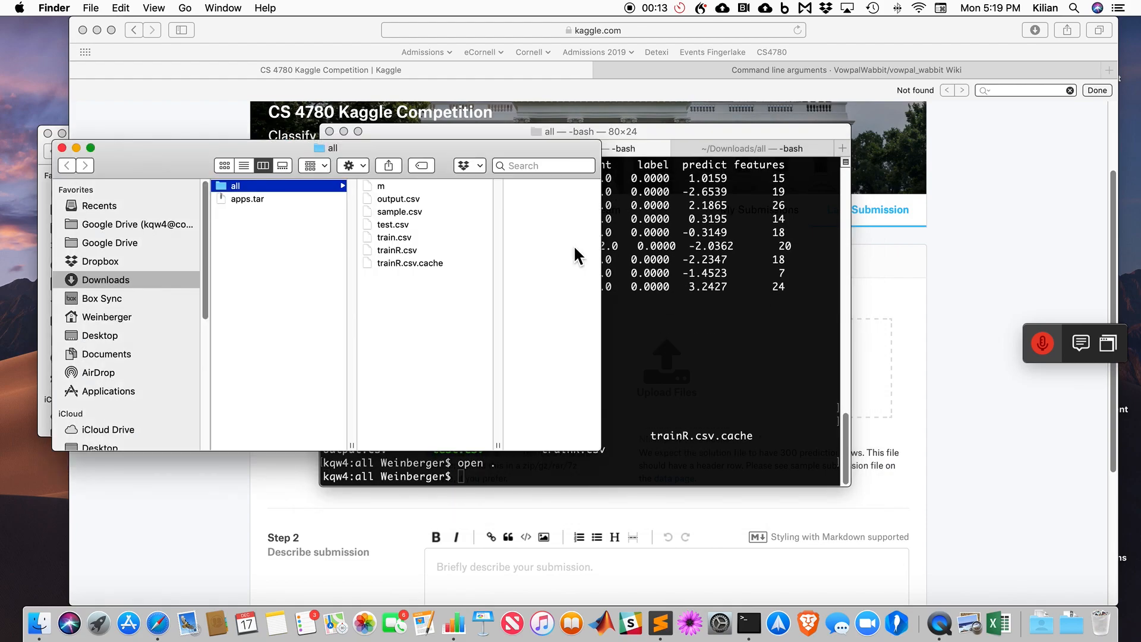
{"action": "mouse_move", "coordinate": [297, 204]}
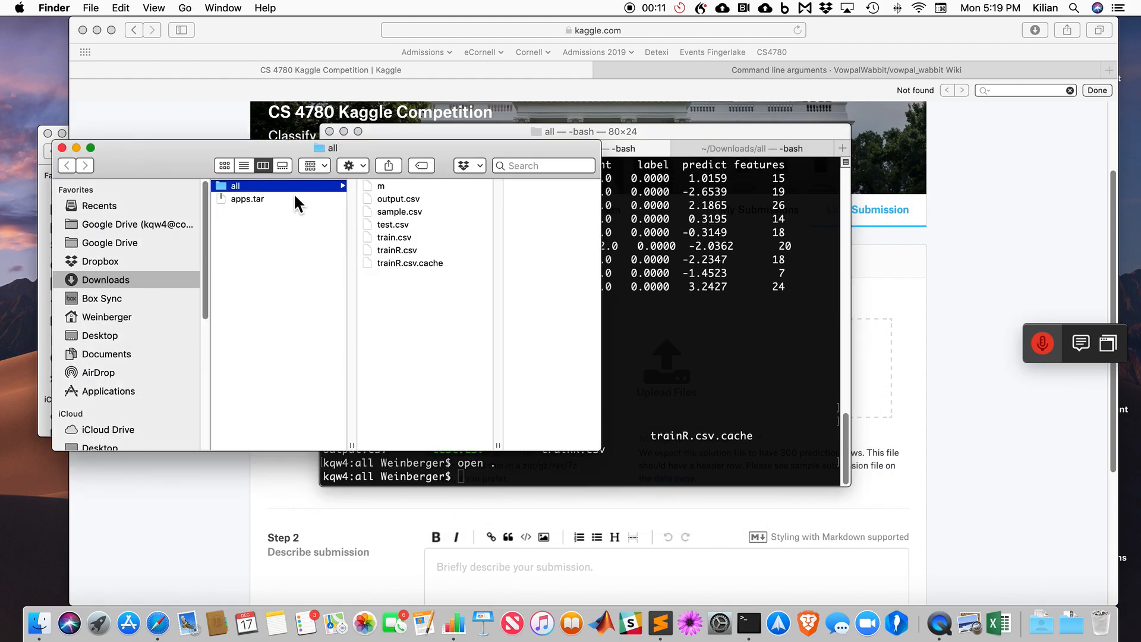
{"action": "mouse_move", "coordinate": [399, 222]}
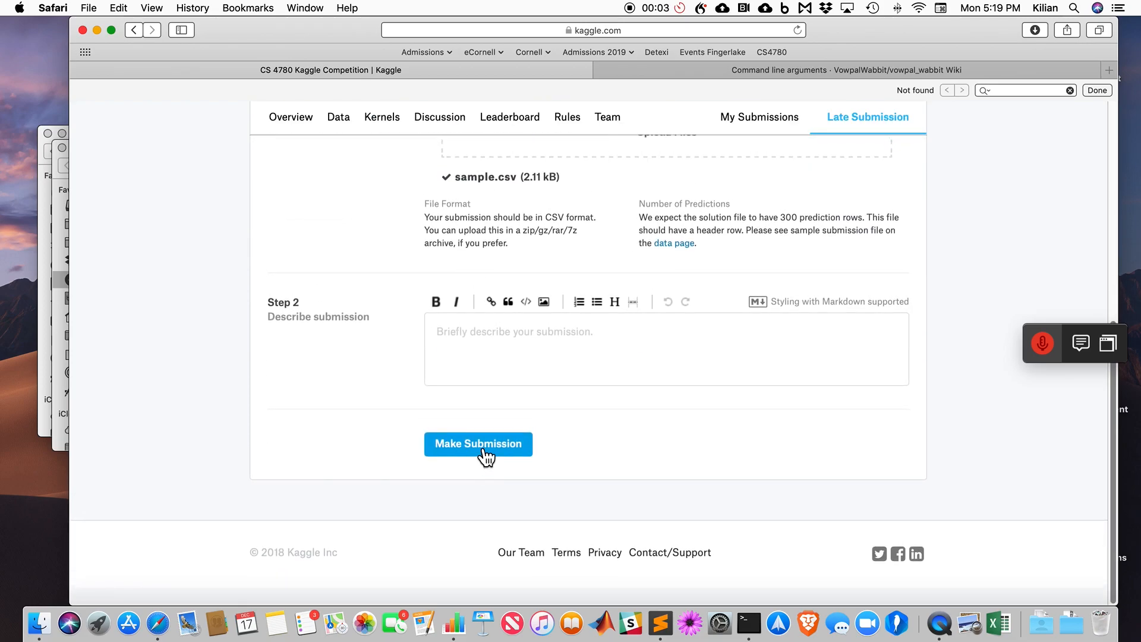
{"action": "left_click", "coordinate": [478, 444]}
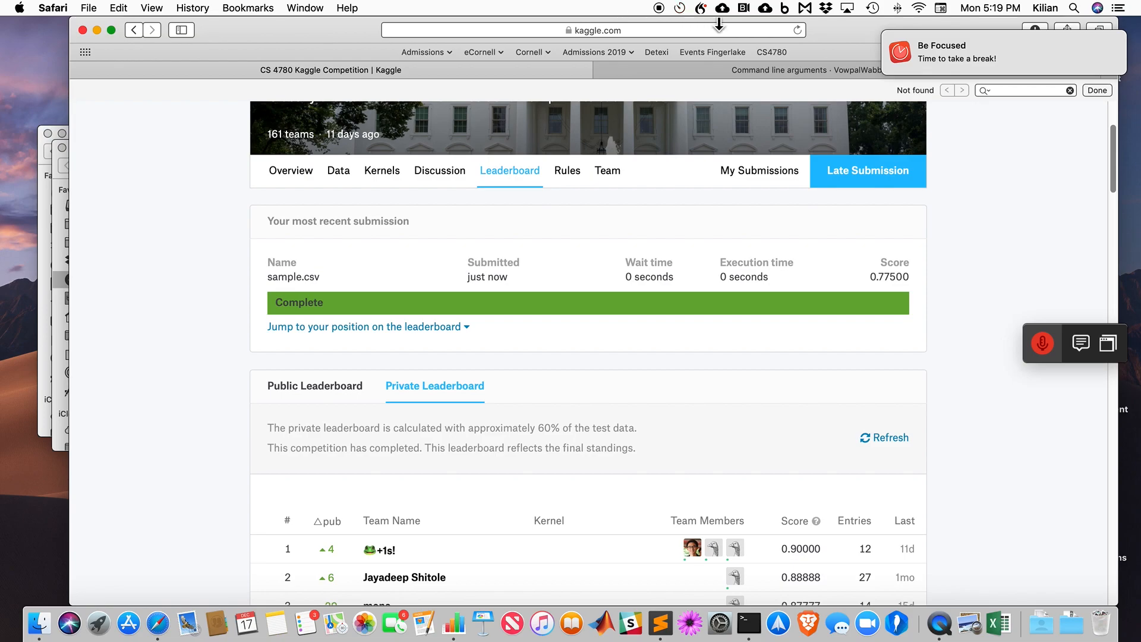
Jump to the team's leaderboard row at rank 75 with score 0.80000
{"action": "left_click", "coordinate": [678, 7]}
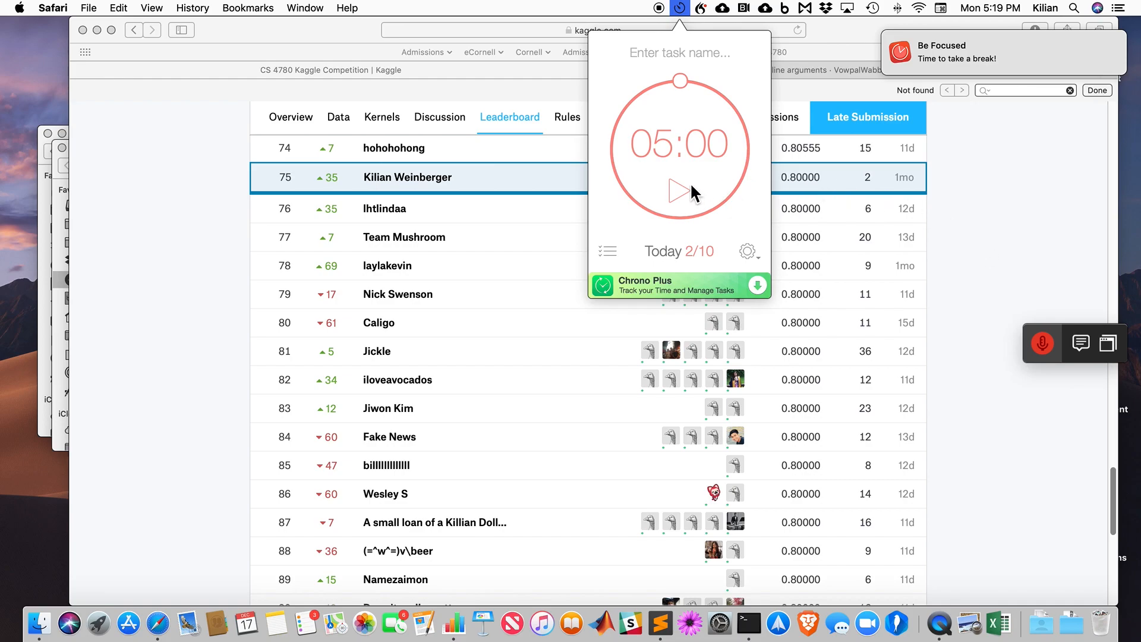
{"action": "mouse_move", "coordinate": [678, 30]}
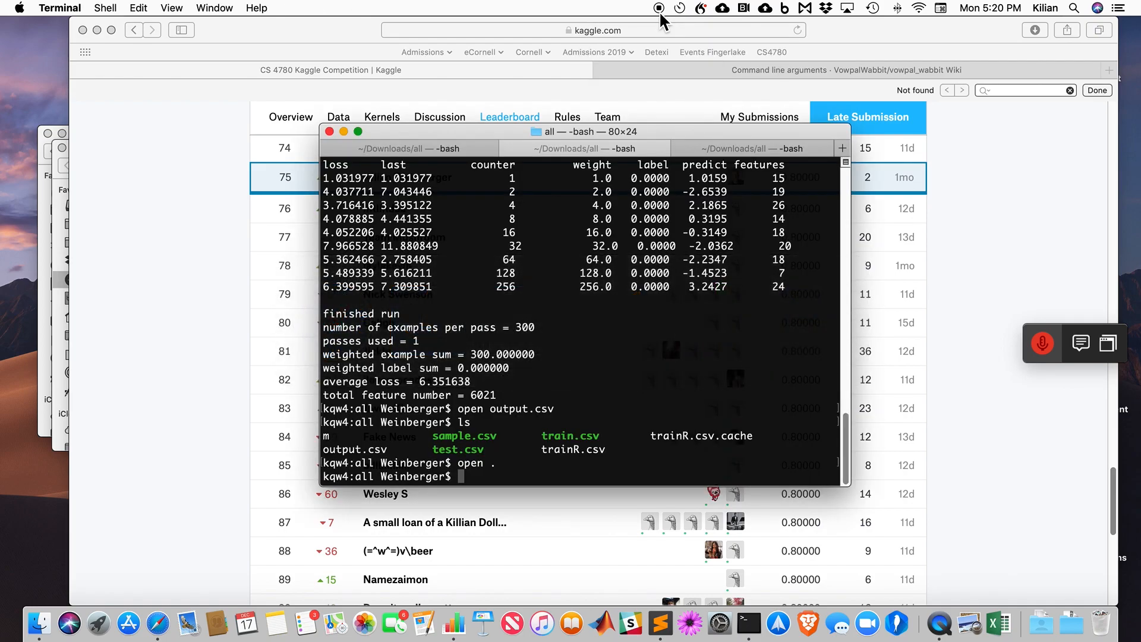
Set passes to 5, then enter 'vw -i m -t test.csv -p output.csv'
{"action": "type", "text": "vw -i m -t test.csv  -p output.csv"}
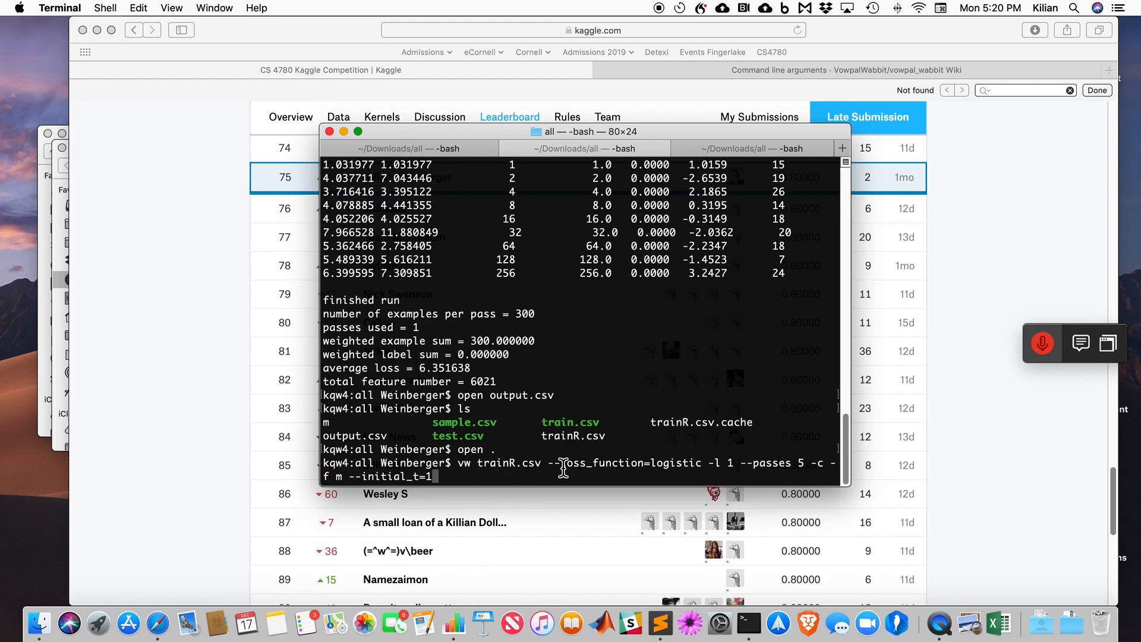
{"action": "mouse_move", "coordinate": [865, 484]}
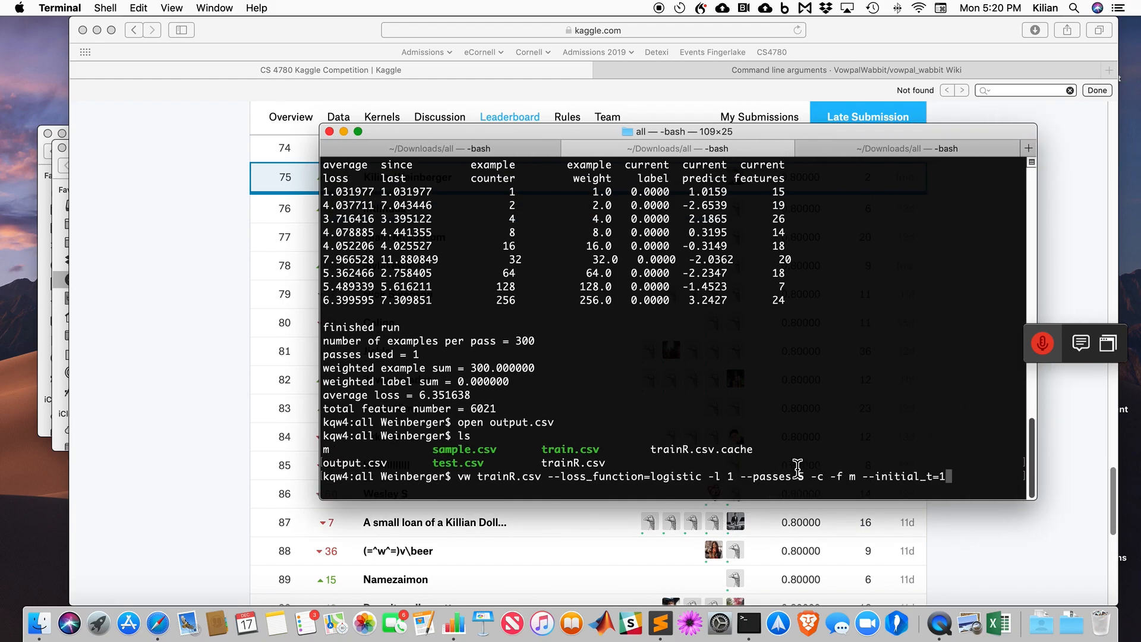
{"action": "mouse_move", "coordinate": [794, 488]}
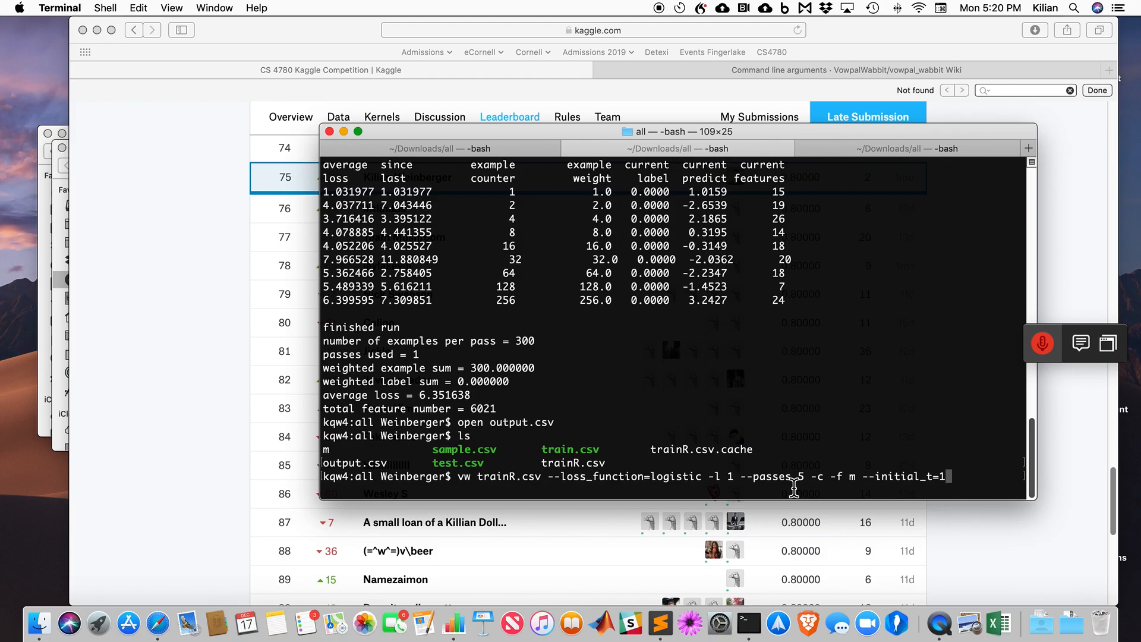
{"action": "mouse_move", "coordinate": [794, 484]}
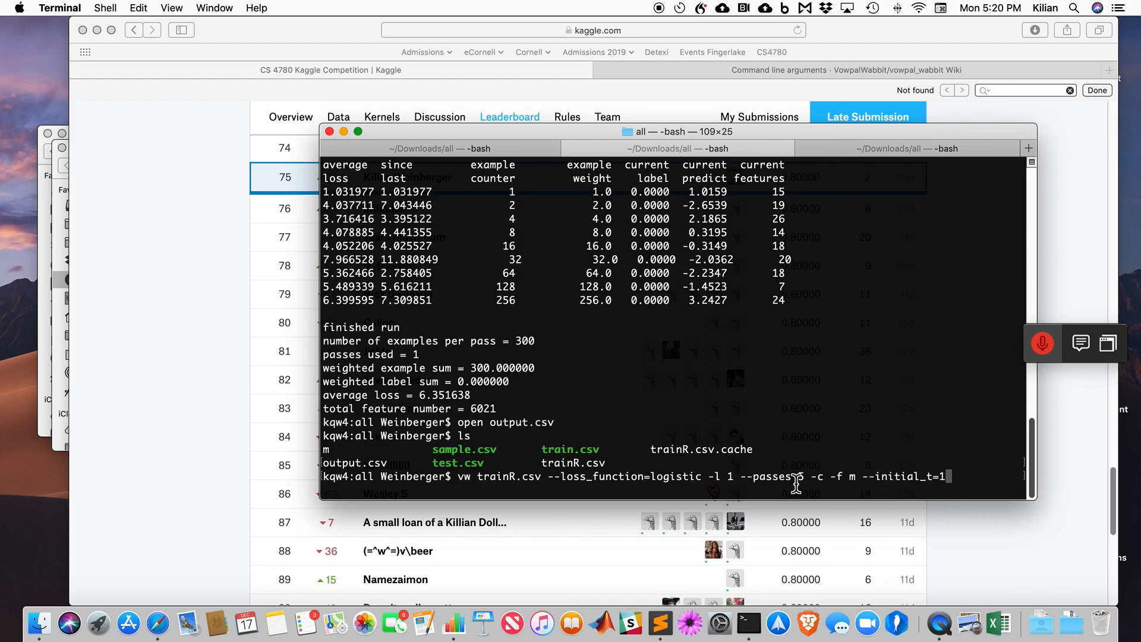
{"action": "type", "text": "5"}
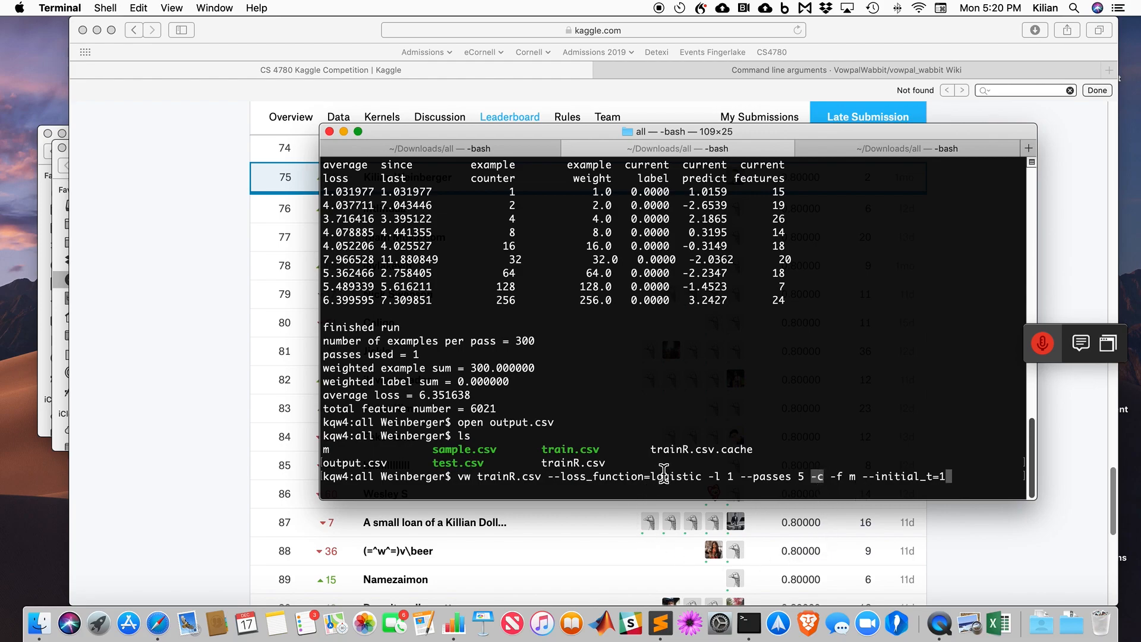
{"action": "mouse_move", "coordinate": [688, 466]}
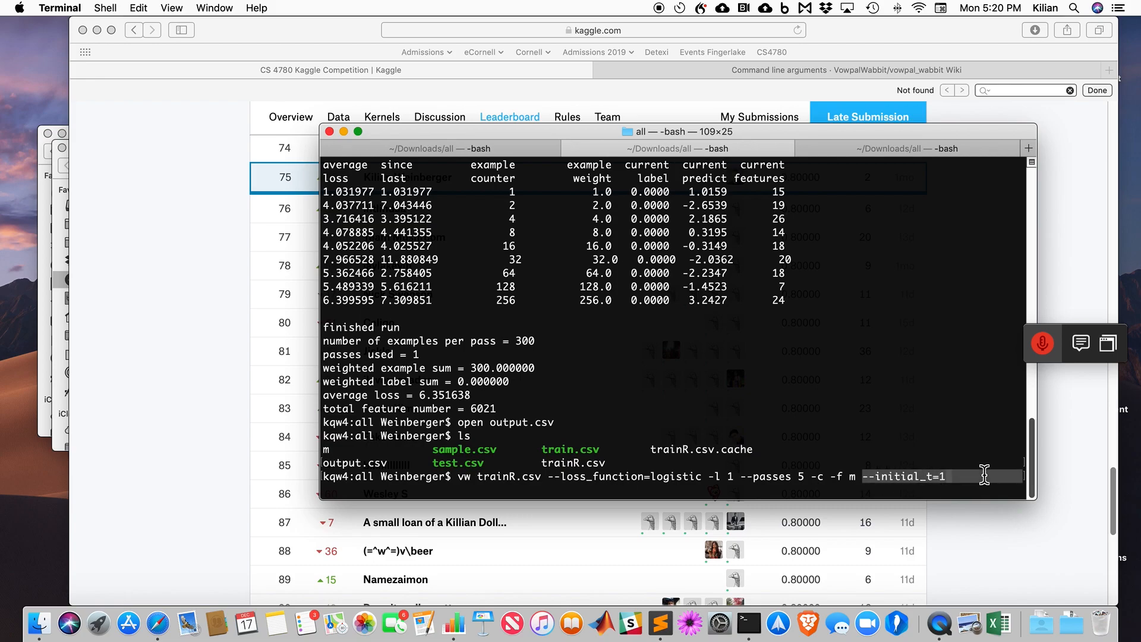
{"action": "mouse_move", "coordinate": [911, 459]}
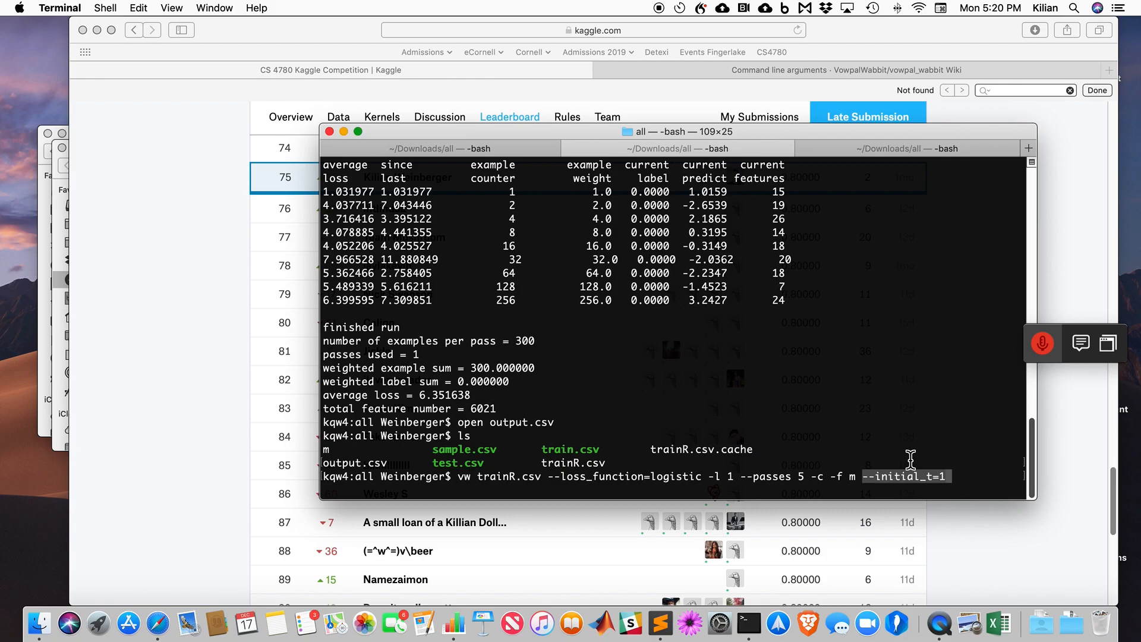
{"action": "type", "text": "vw -i m -t test.csv -p output.csv"}
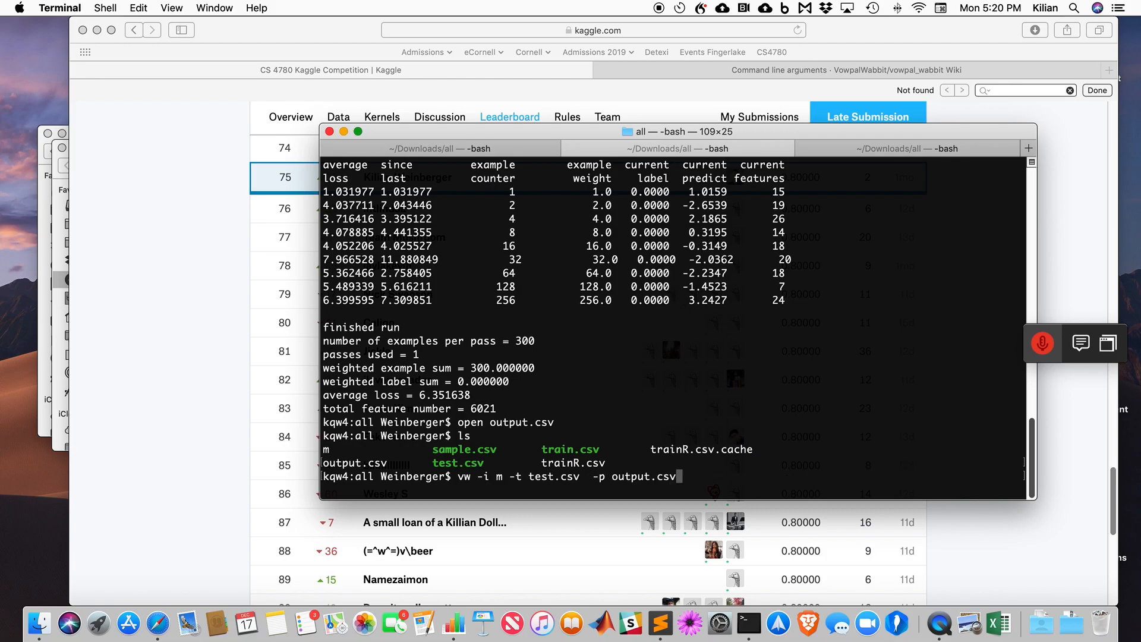
{"action": "mouse_move", "coordinate": [478, 482]}
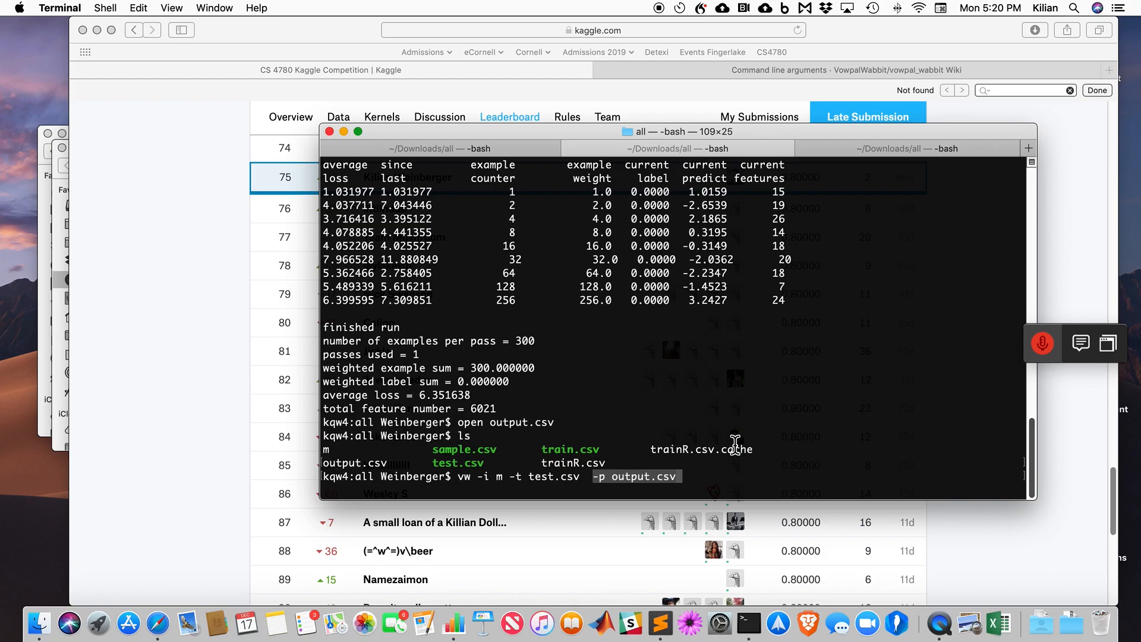
{"action": "mouse_move", "coordinate": [688, 258]}
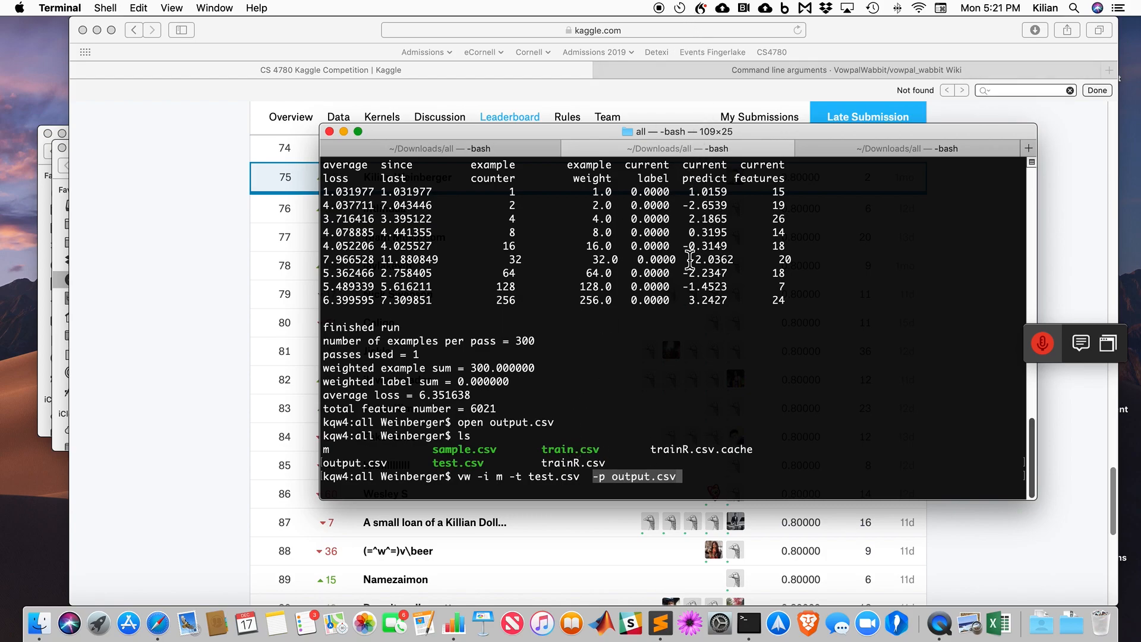
{"action": "mouse_move", "coordinate": [677, 42]}
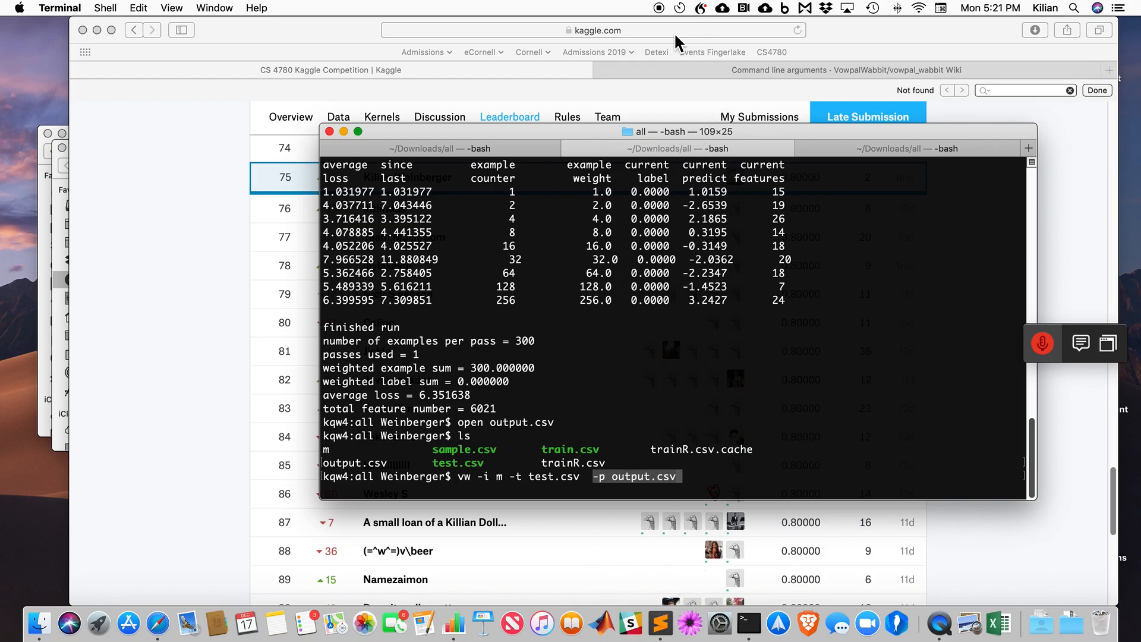